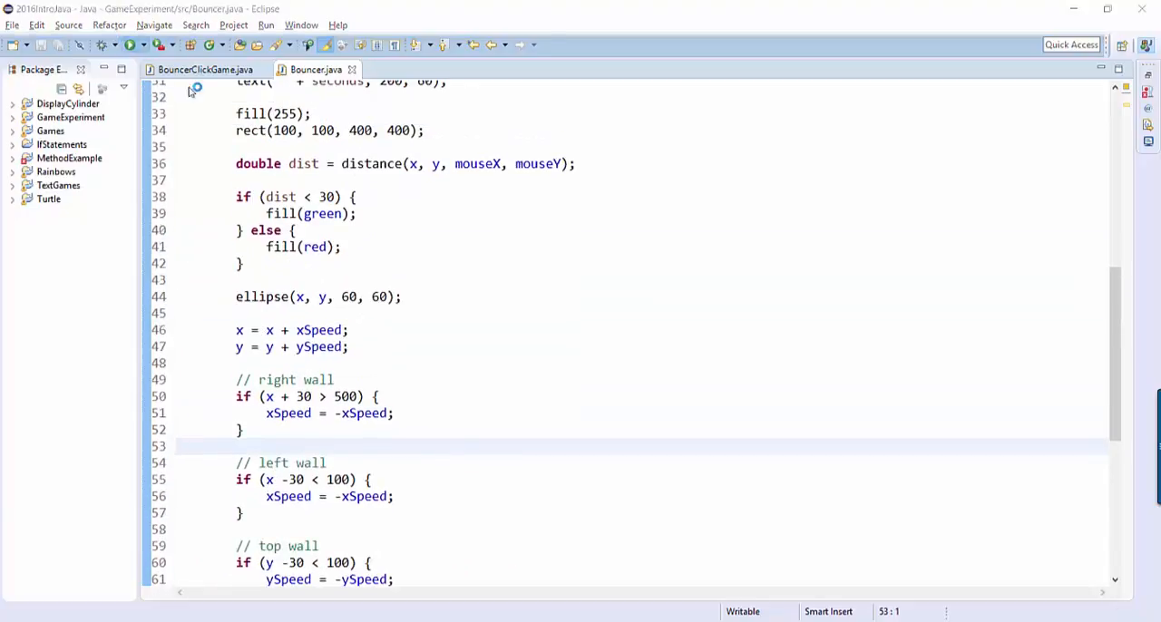
Step: Launch Bouncer.java so the red ball bounces inside the square with the timer running
{"action": "left_click", "coordinate": [131, 44]}
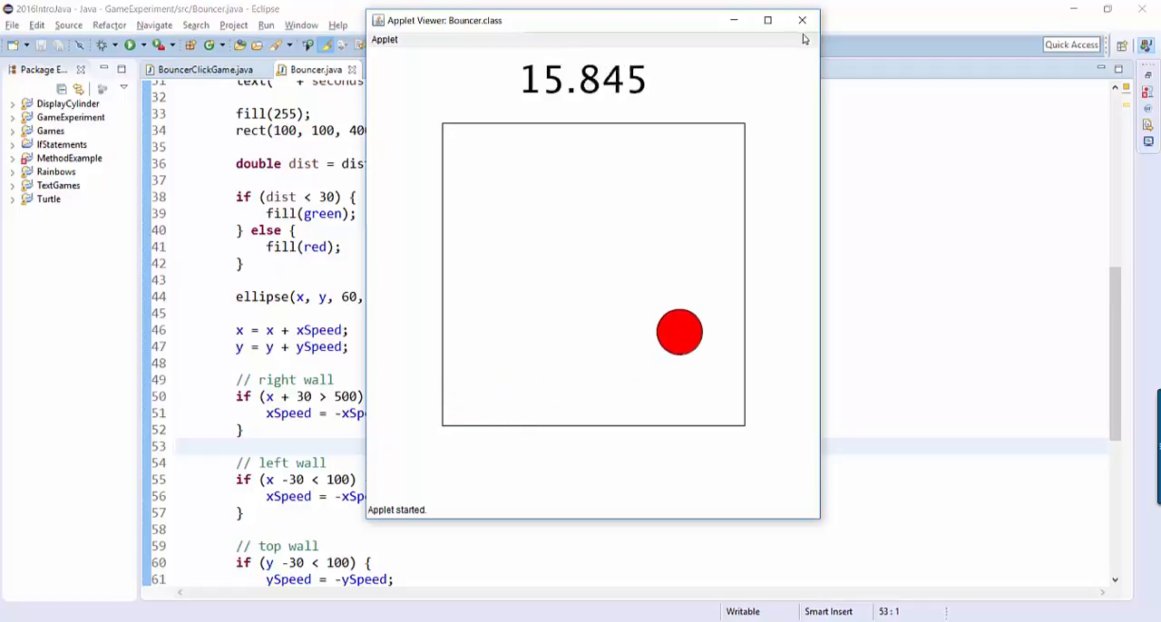
Step: Close the applet and change the ball's ellipse call on line 44 to rect
{"action": "left_click", "coordinate": [802, 18]}
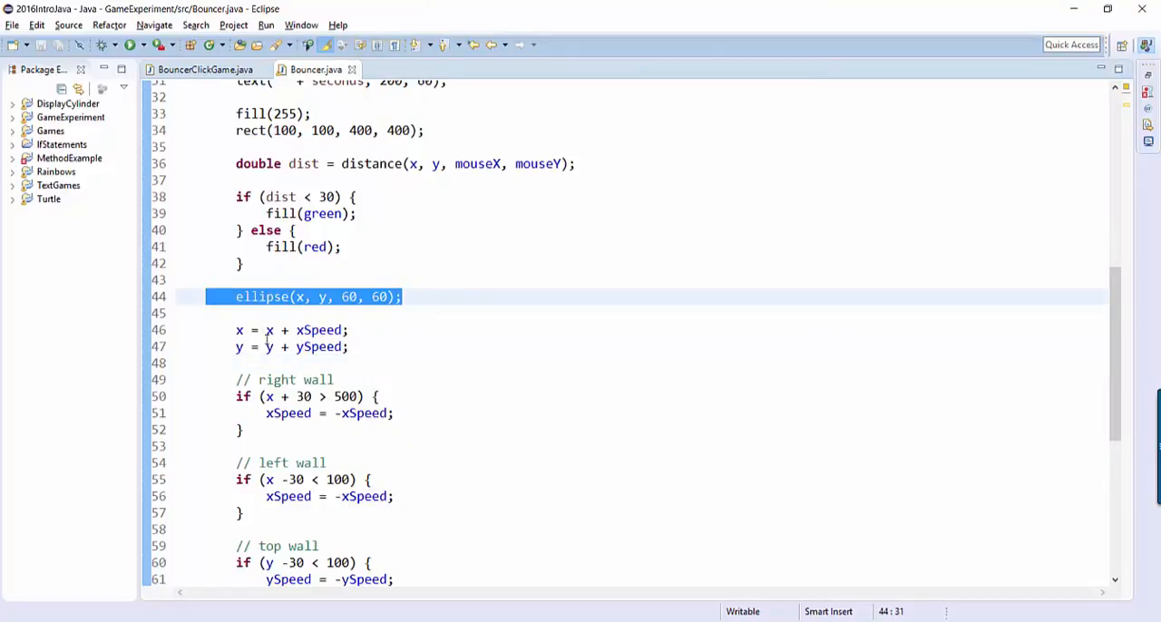
{"action": "double_click", "coordinate": [261, 298]}
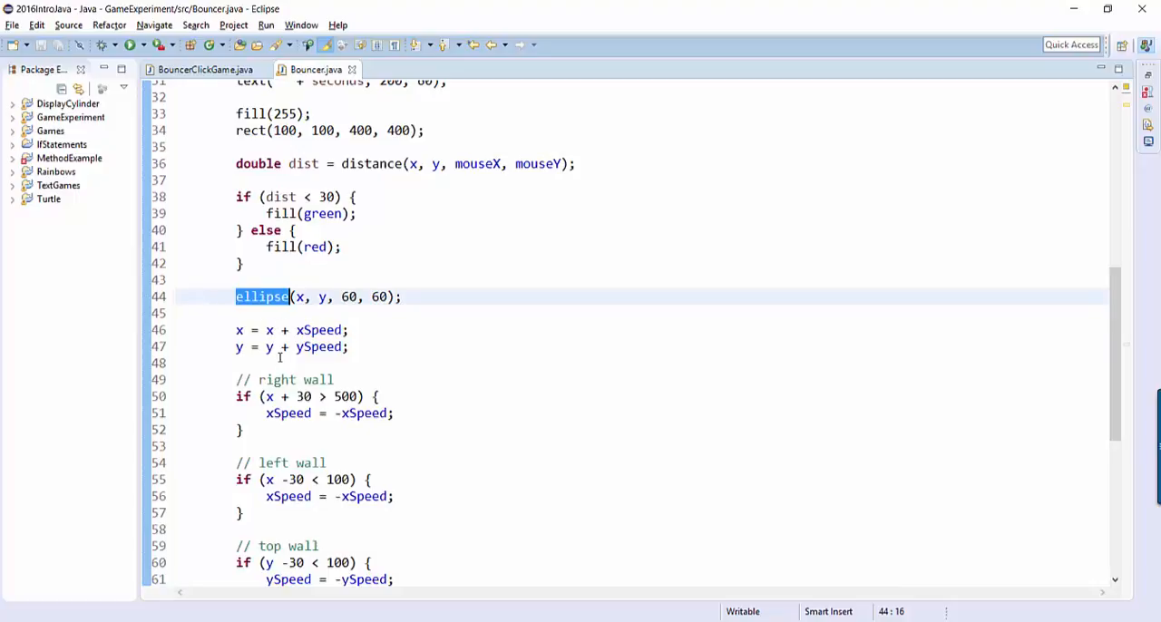
{"action": "type", "text": "rect"}
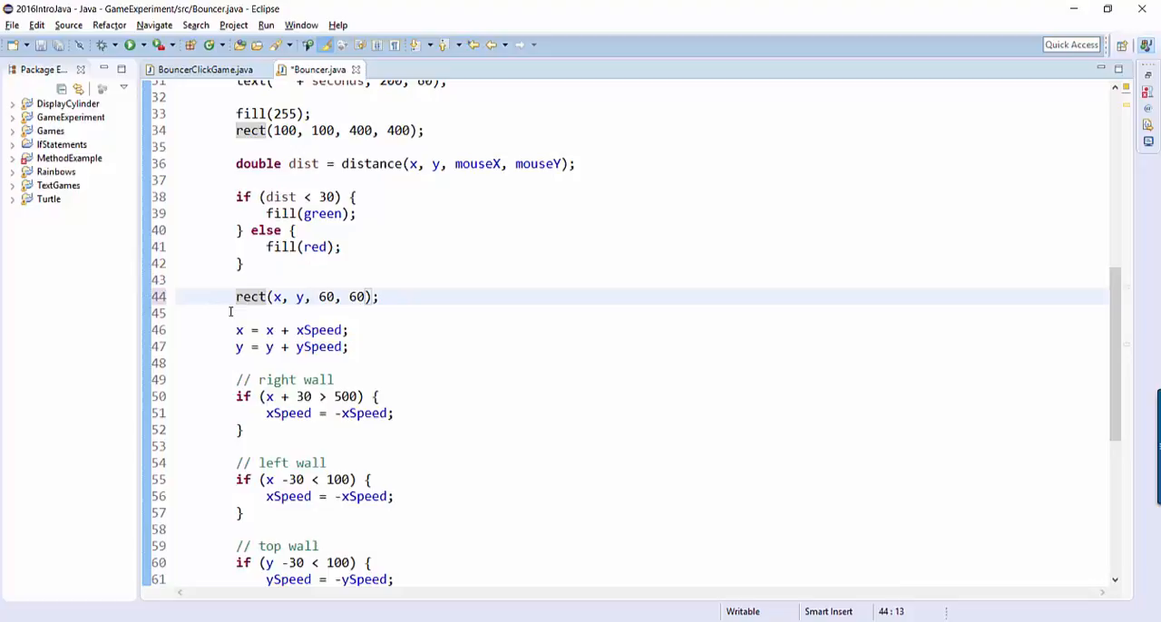
{"action": "left_click_drag", "start_coordinate": [273, 298], "coordinate": [307, 298]}
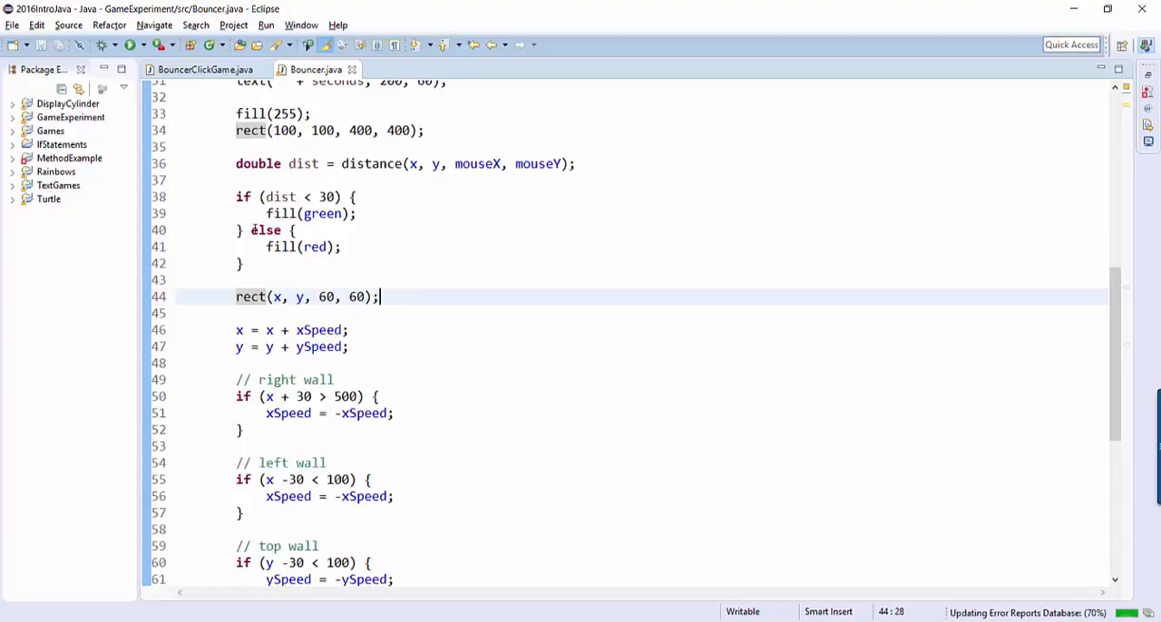
{"action": "mouse_move", "coordinate": [131, 46]}
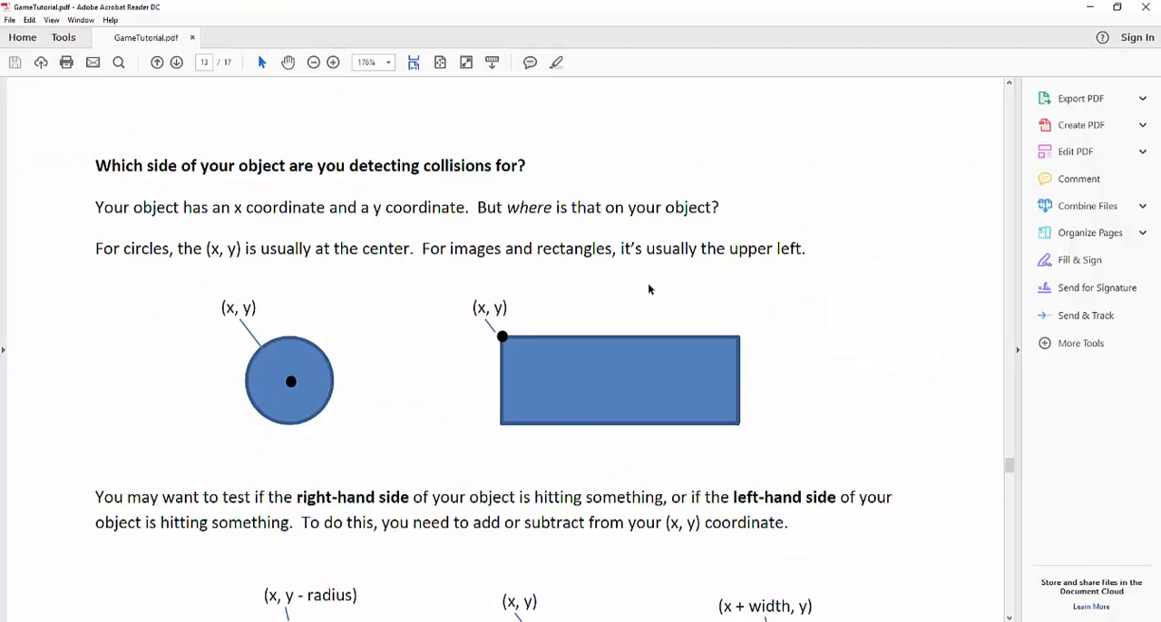
Step: Scroll GameTutorial.pdf down to the 'Which side of your object' collision page
{"action": "scroll", "scroll_direction": "down", "scroll_amount": 3}
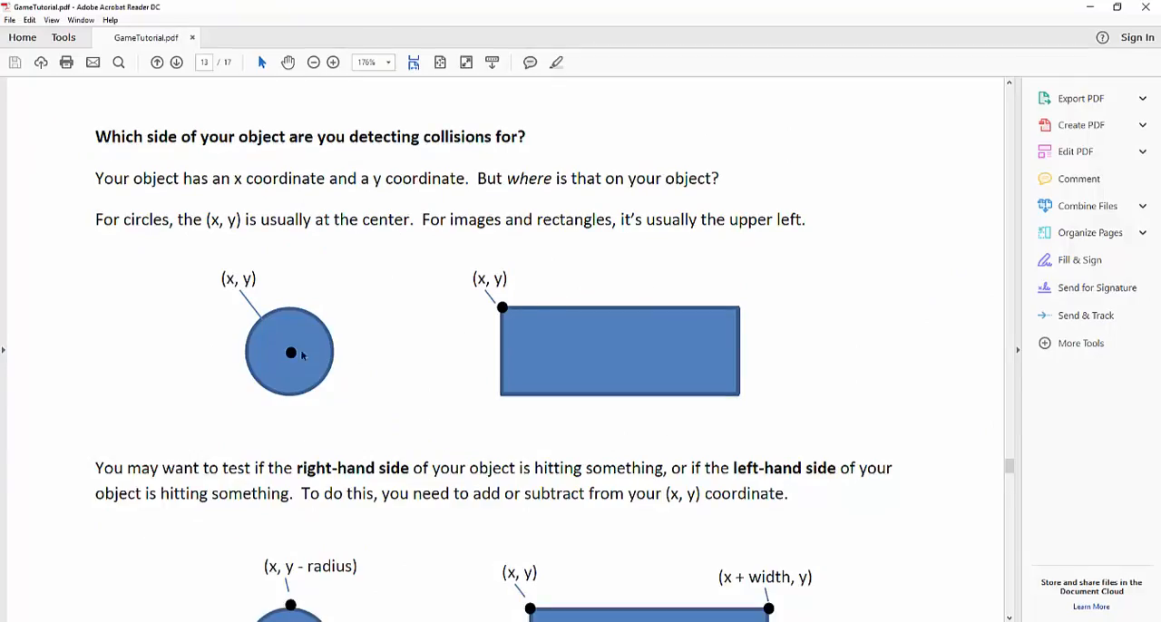
{"action": "mouse_move", "coordinate": [294, 360]}
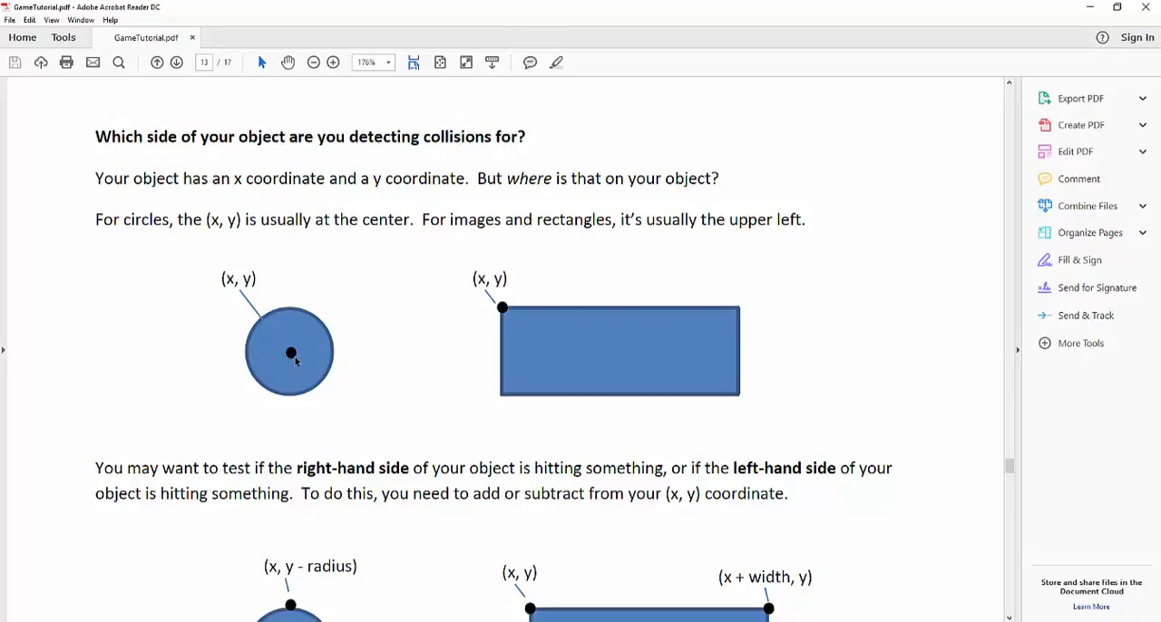
{"action": "mouse_move", "coordinate": [308, 361]}
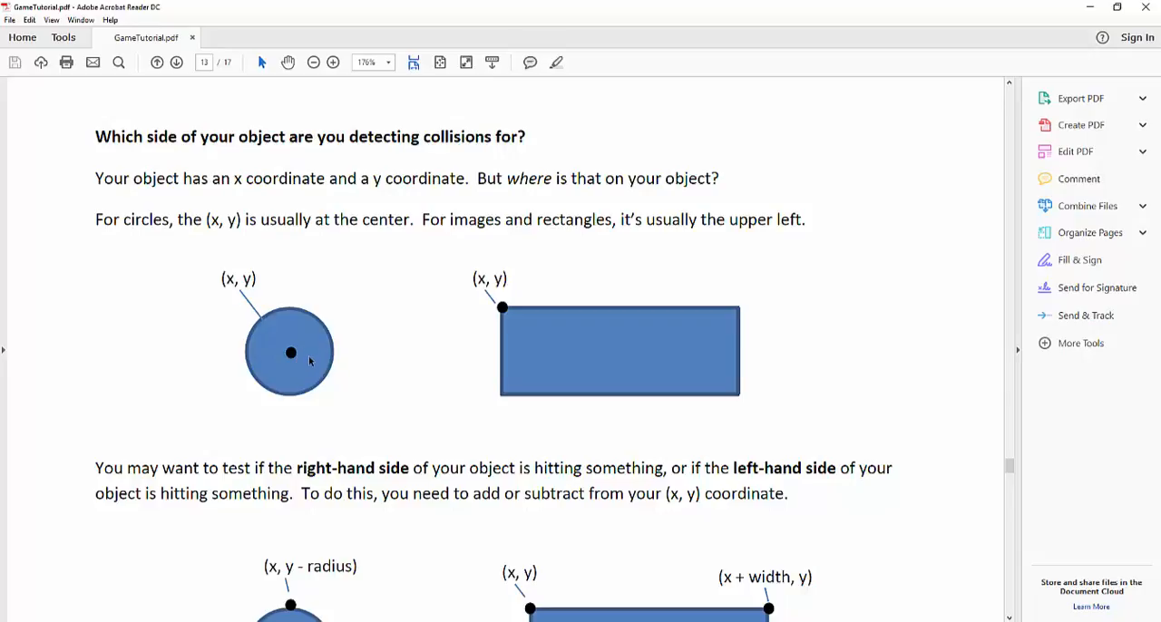
{"action": "mouse_move", "coordinate": [294, 337]}
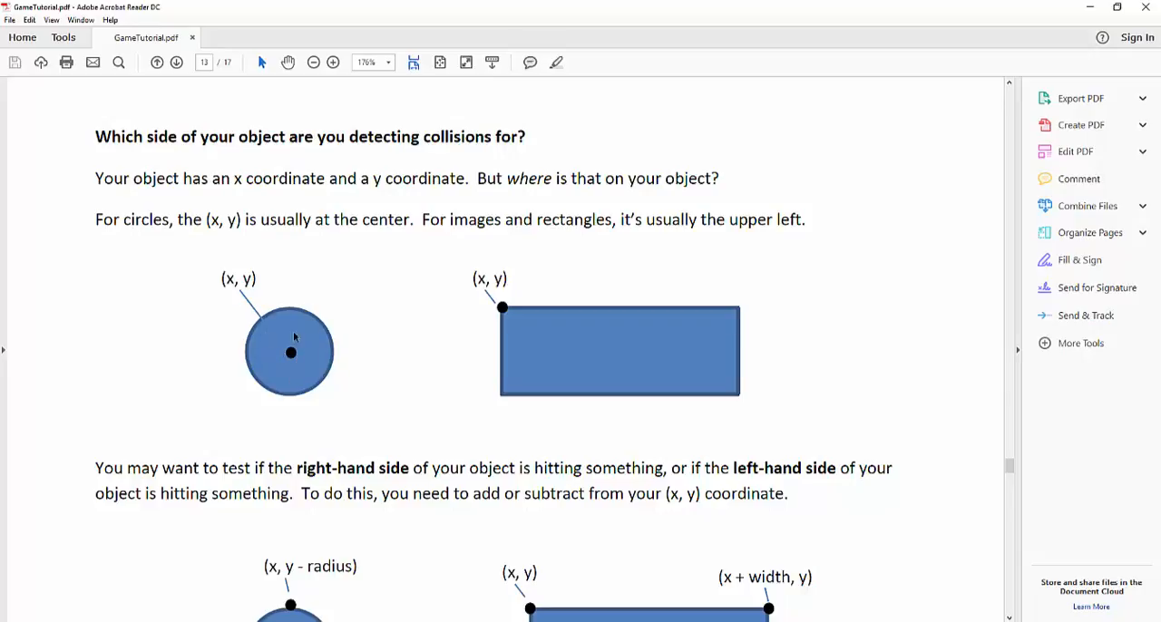
{"action": "mouse_move", "coordinate": [352, 355]}
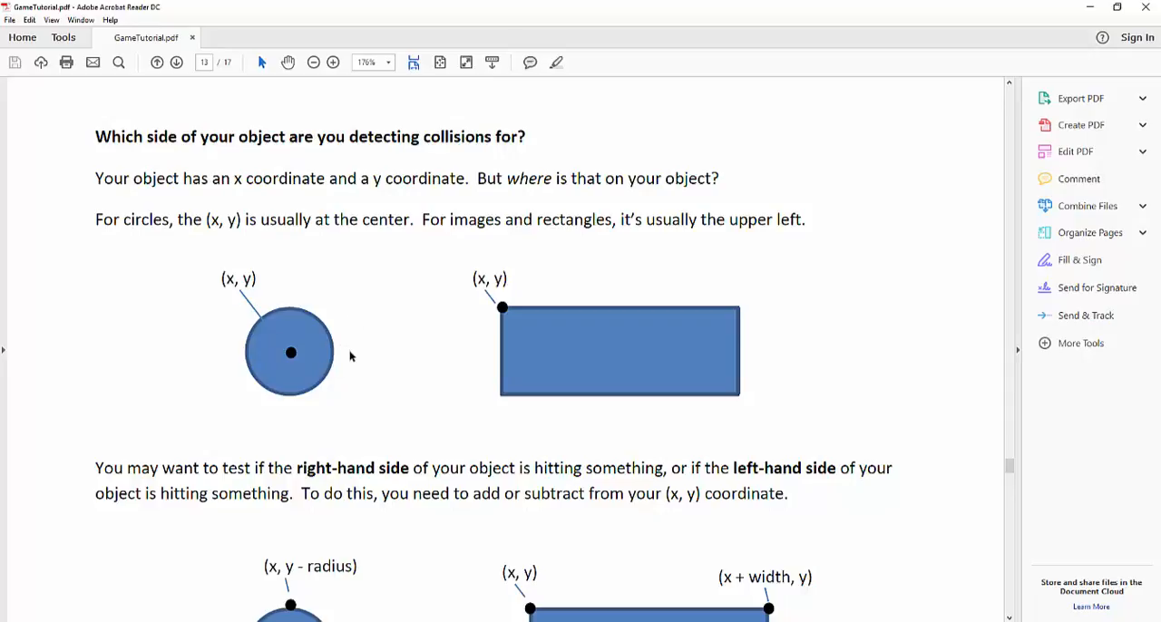
{"action": "scroll", "scroll_direction": "down", "scroll_amount": 3}
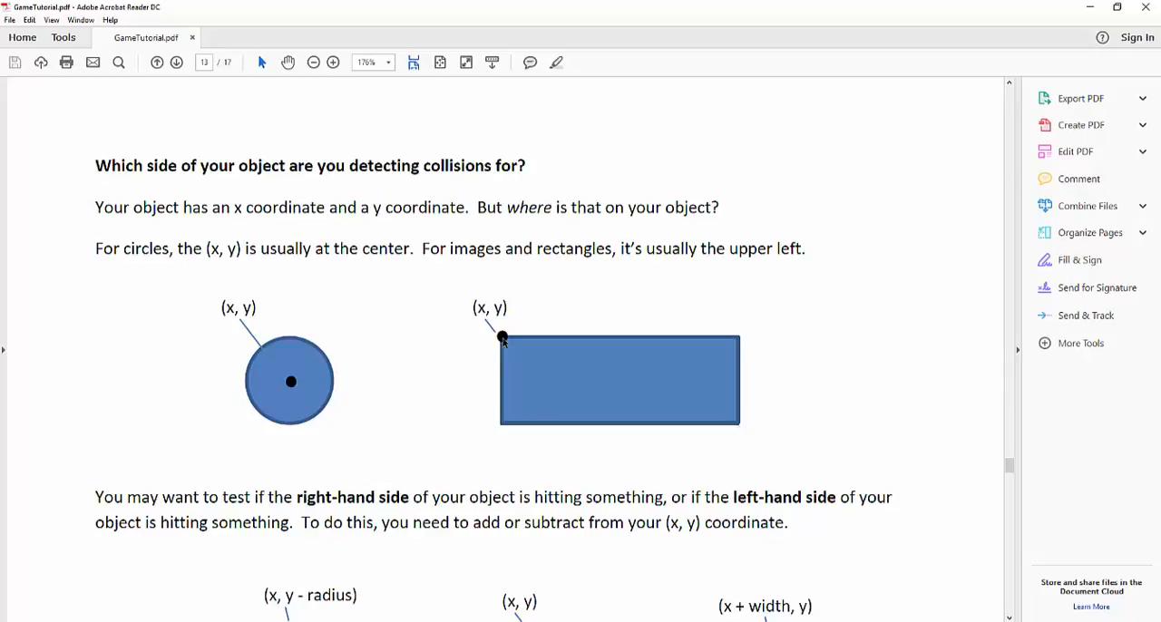
{"action": "mouse_move", "coordinate": [517, 352]}
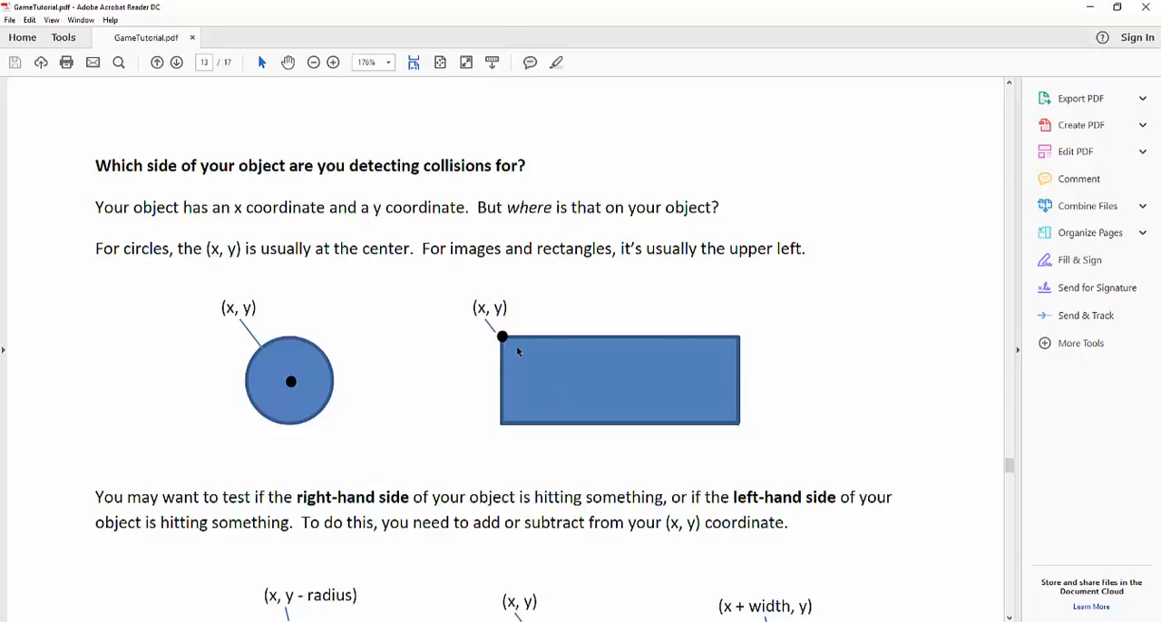
{"action": "mouse_move", "coordinate": [523, 348]}
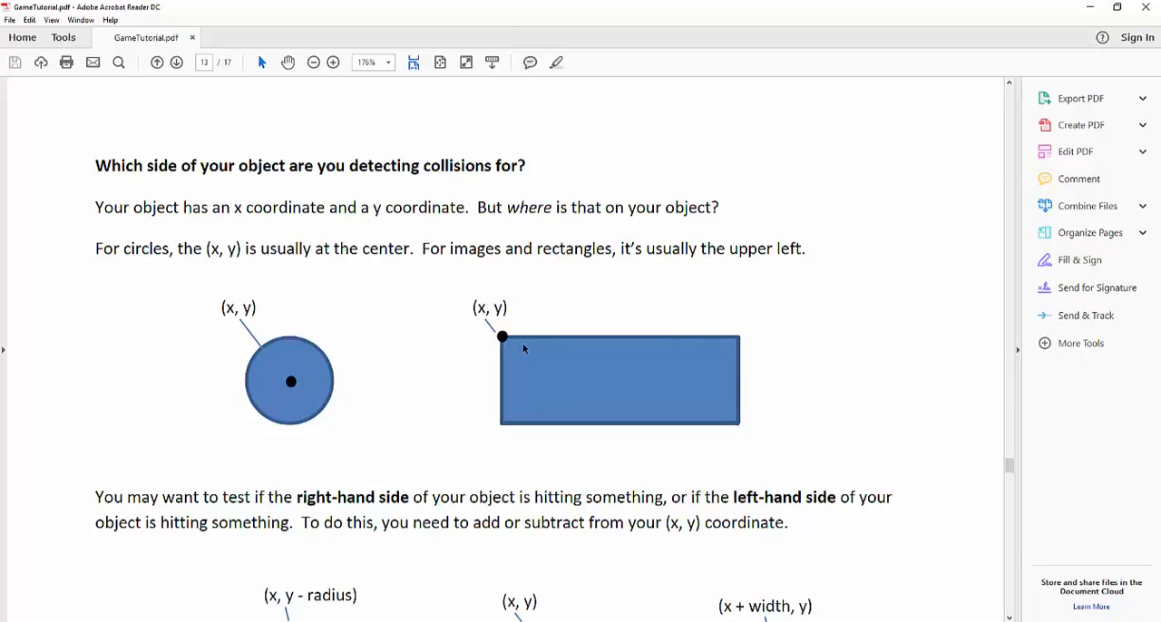
{"action": "mouse_move", "coordinate": [363, 409]}
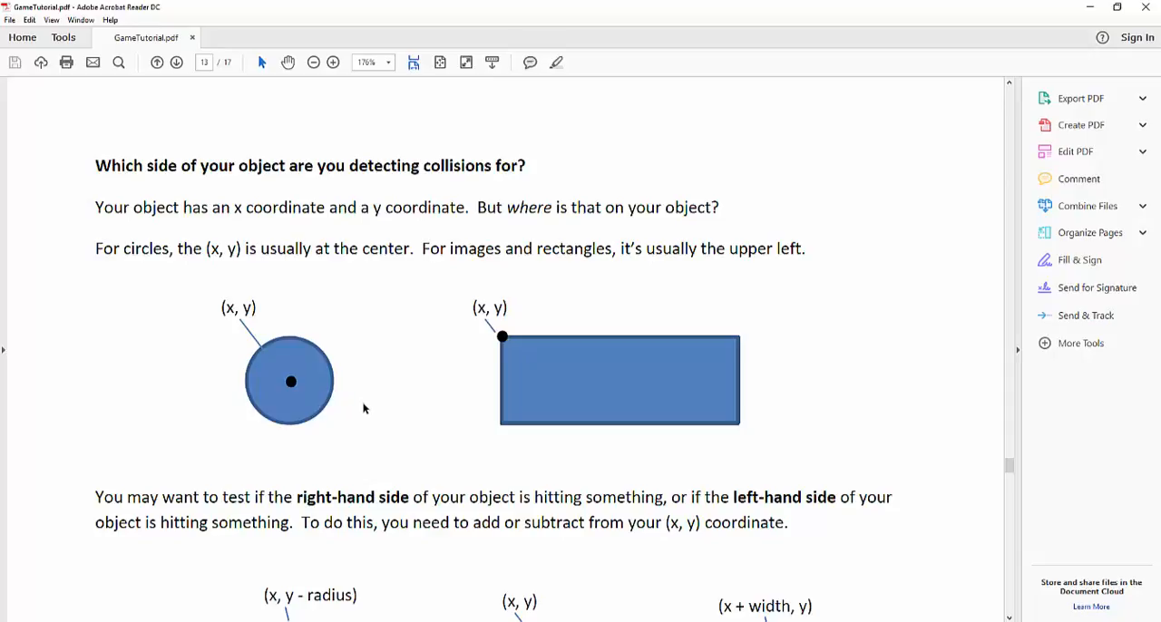
{"action": "mouse_move", "coordinate": [385, 406]}
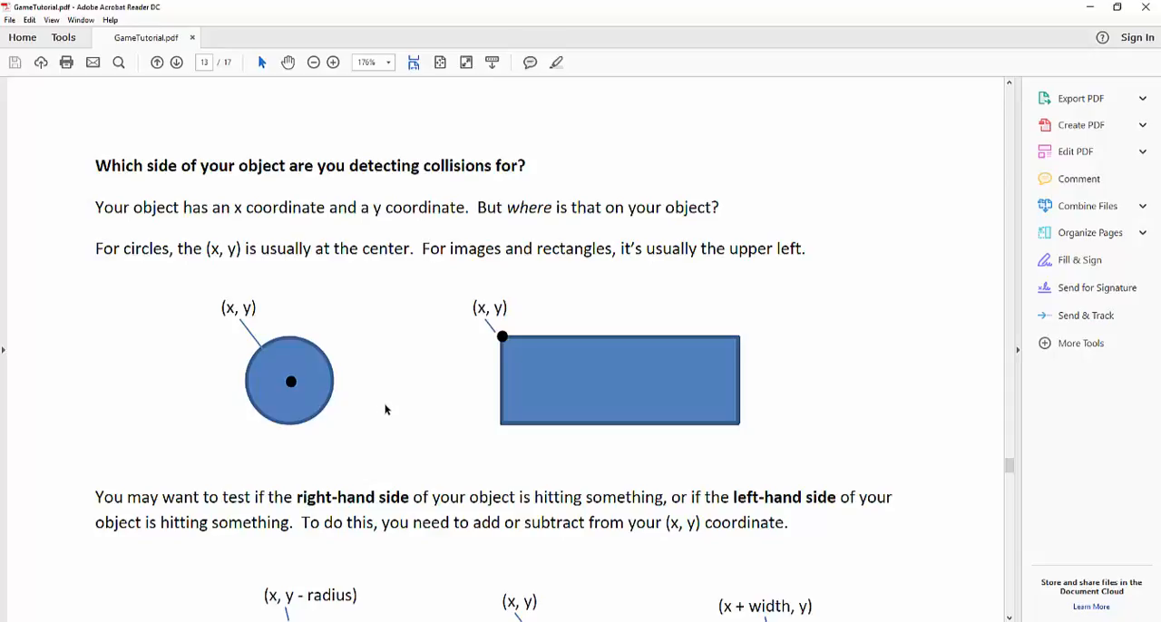
{"action": "scroll", "scroll_direction": "down", "scroll_amount": 3}
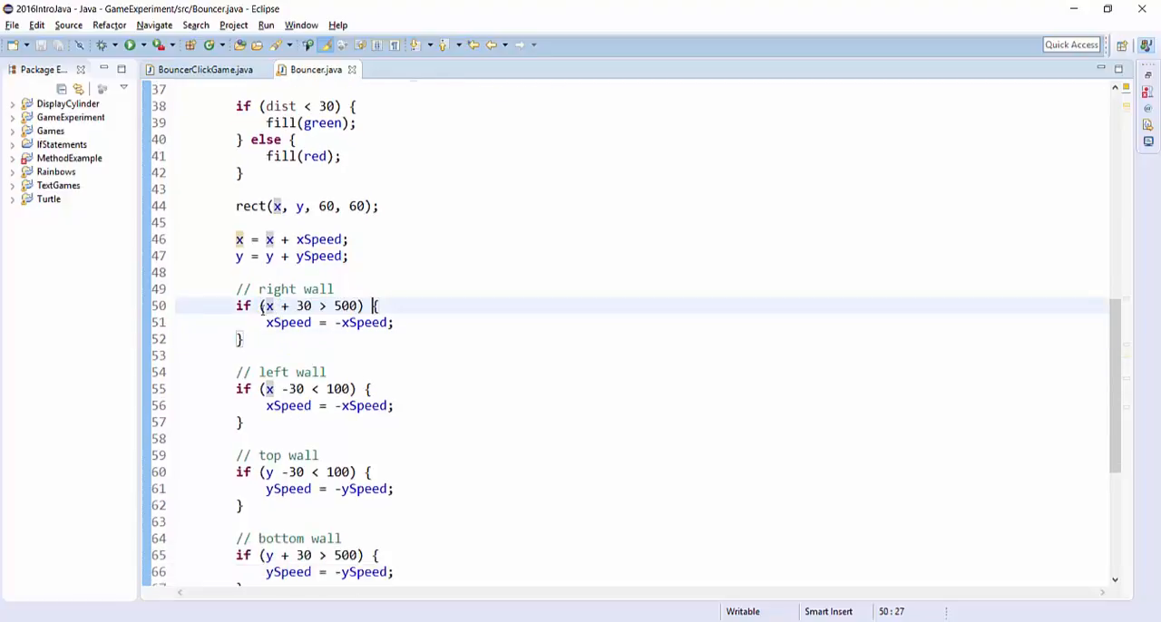
{"action": "double_click", "coordinate": [303, 305]}
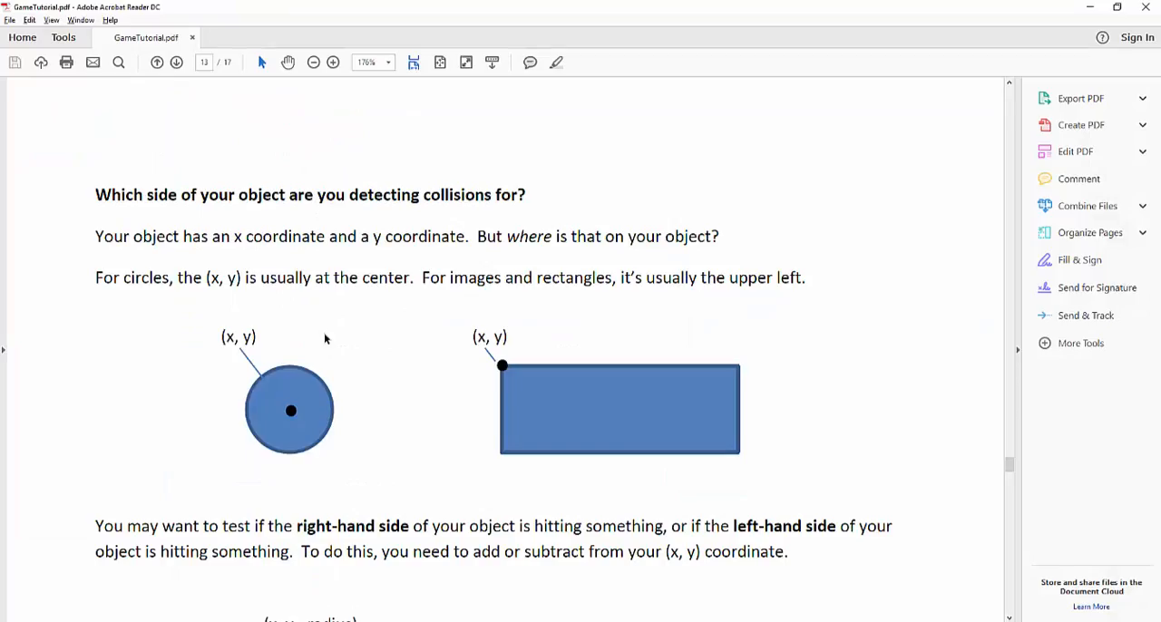
{"action": "mouse_move", "coordinate": [316, 414]}
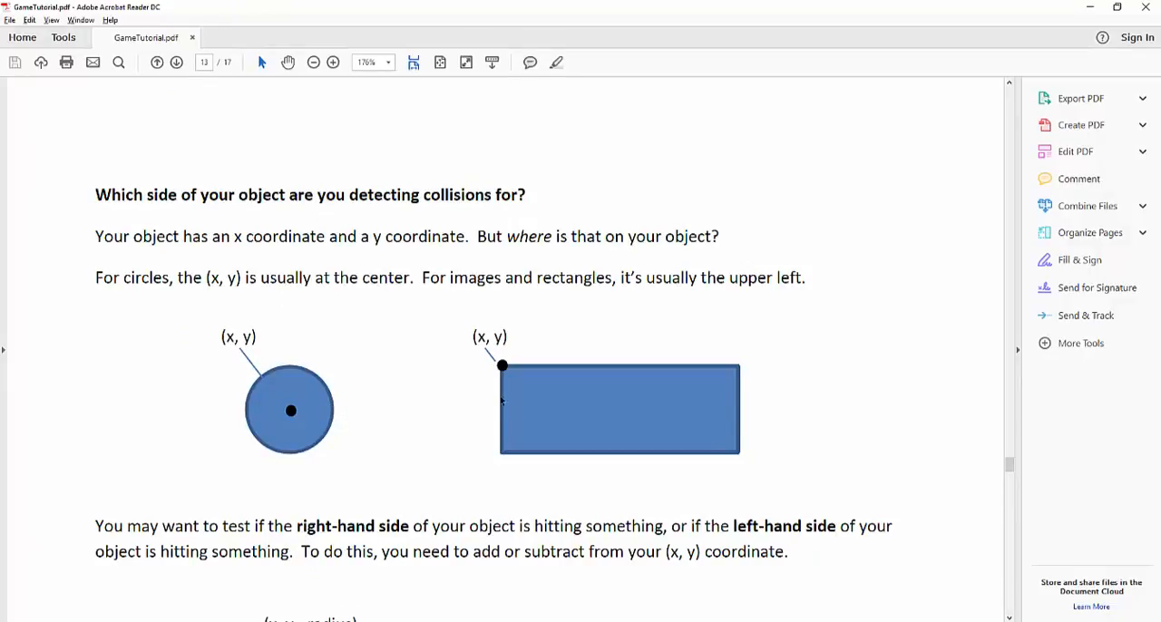
{"action": "mouse_move", "coordinate": [506, 370]}
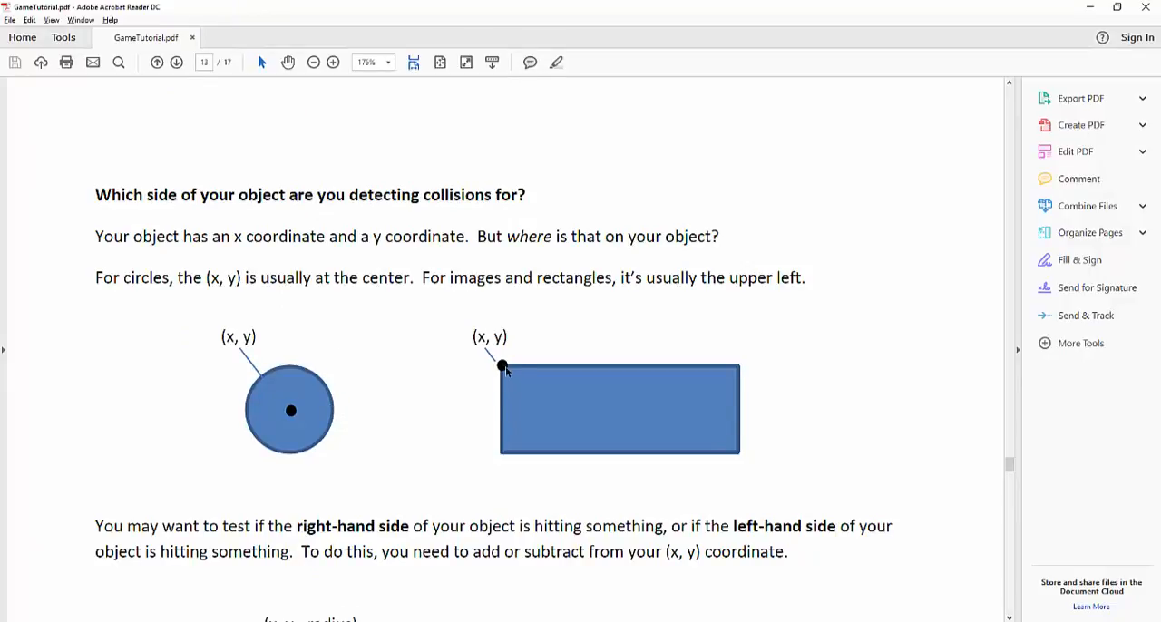
{"action": "mouse_move", "coordinate": [290, 414]}
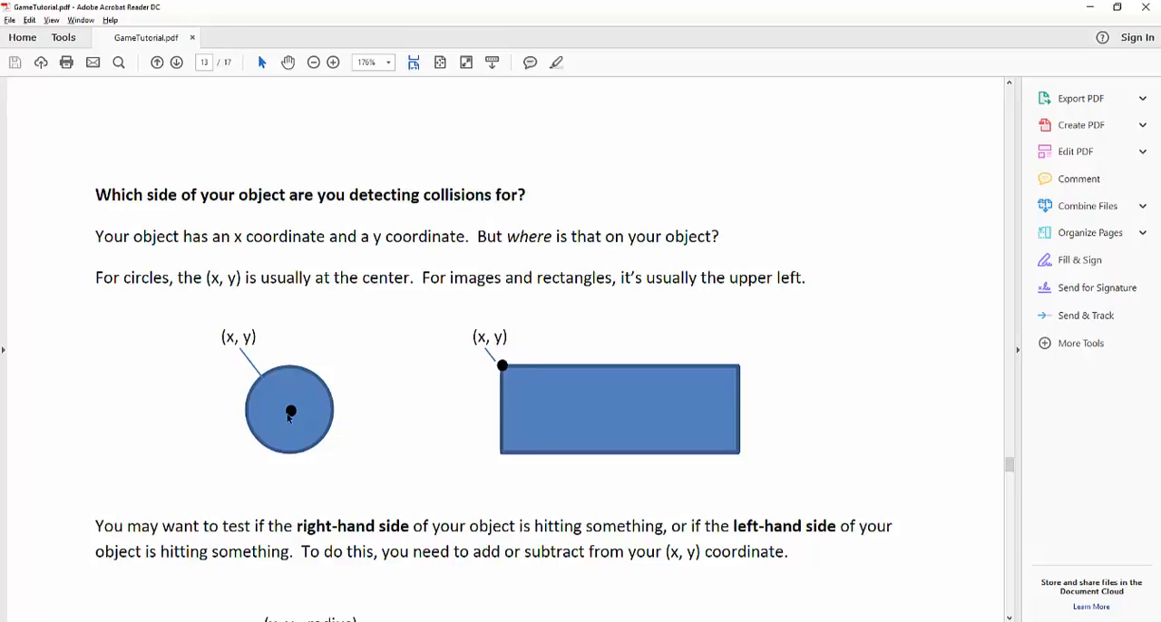
{"action": "mouse_move", "coordinate": [596, 396]}
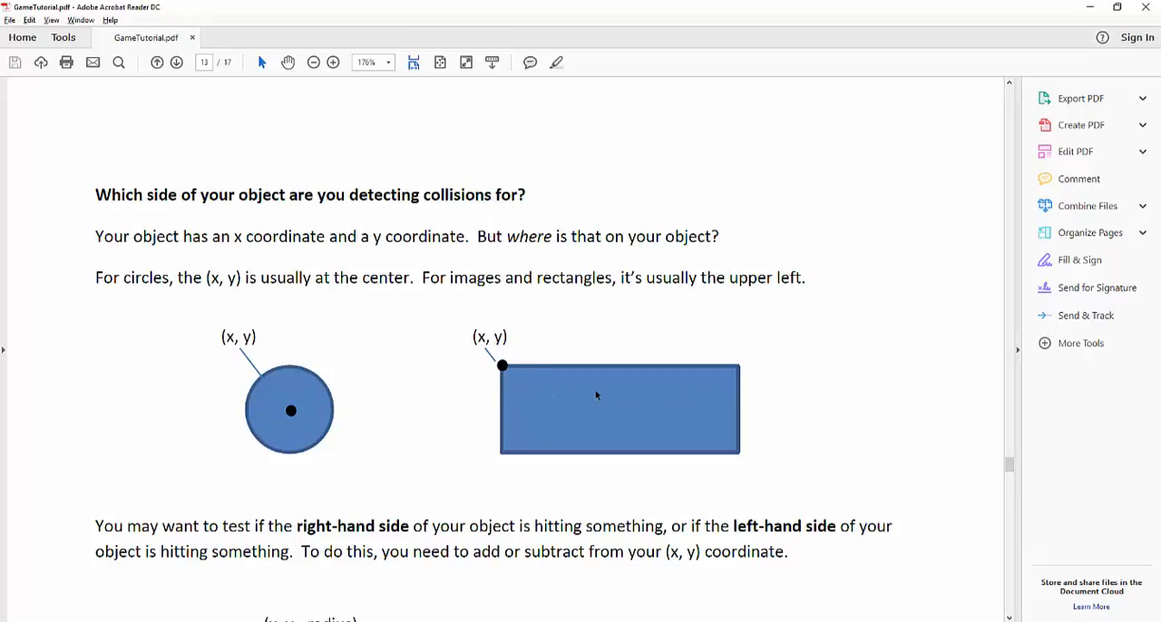
{"action": "mouse_move", "coordinate": [505, 369]}
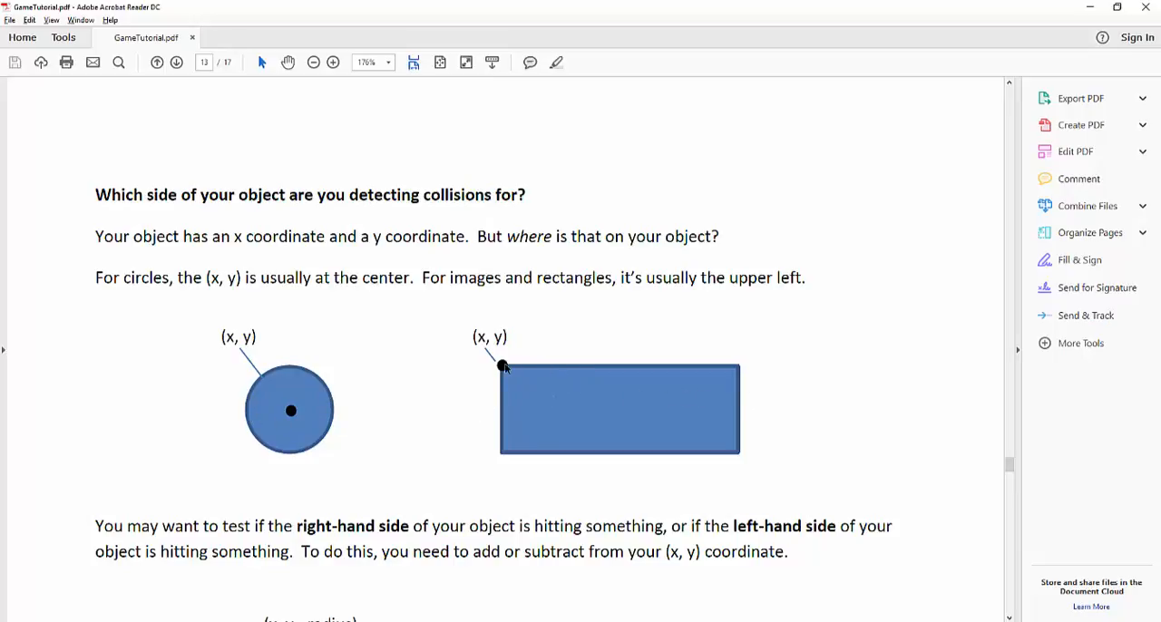
{"action": "mouse_move", "coordinate": [619, 363]}
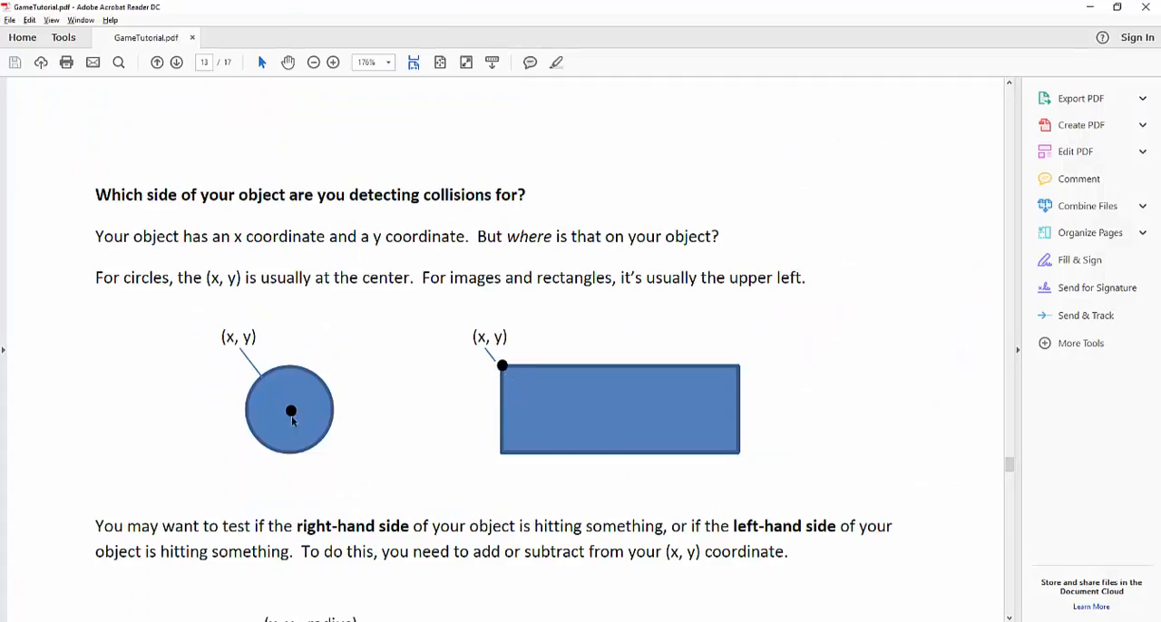
{"action": "mouse_move", "coordinate": [280, 428]}
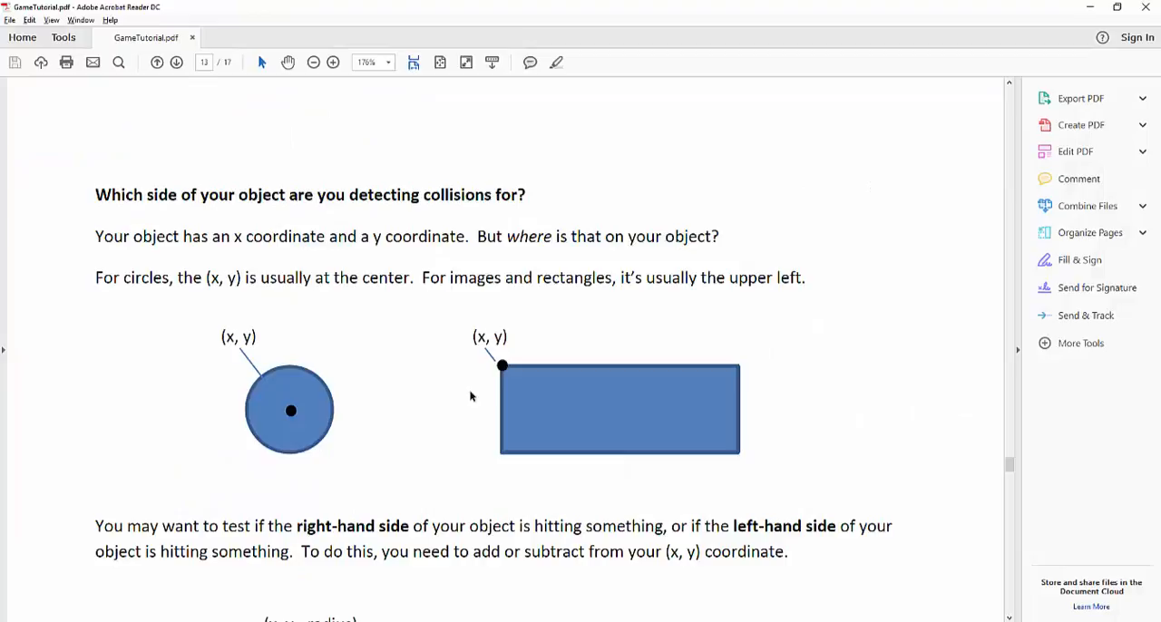
{"action": "mouse_move", "coordinate": [406, 394]}
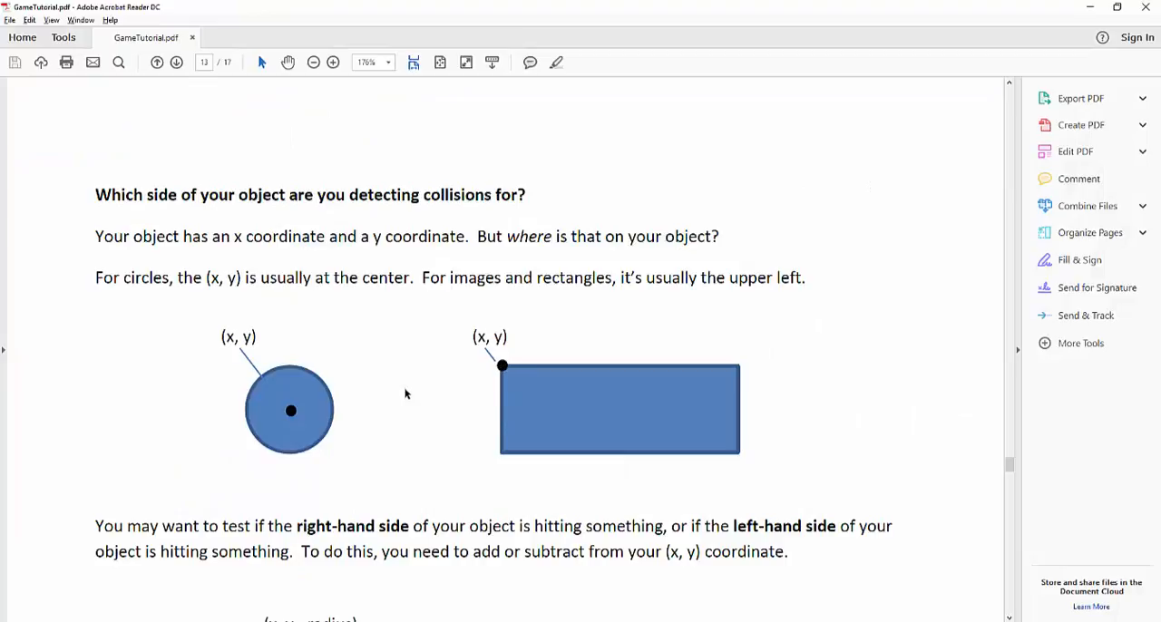
{"action": "mouse_move", "coordinate": [439, 443]}
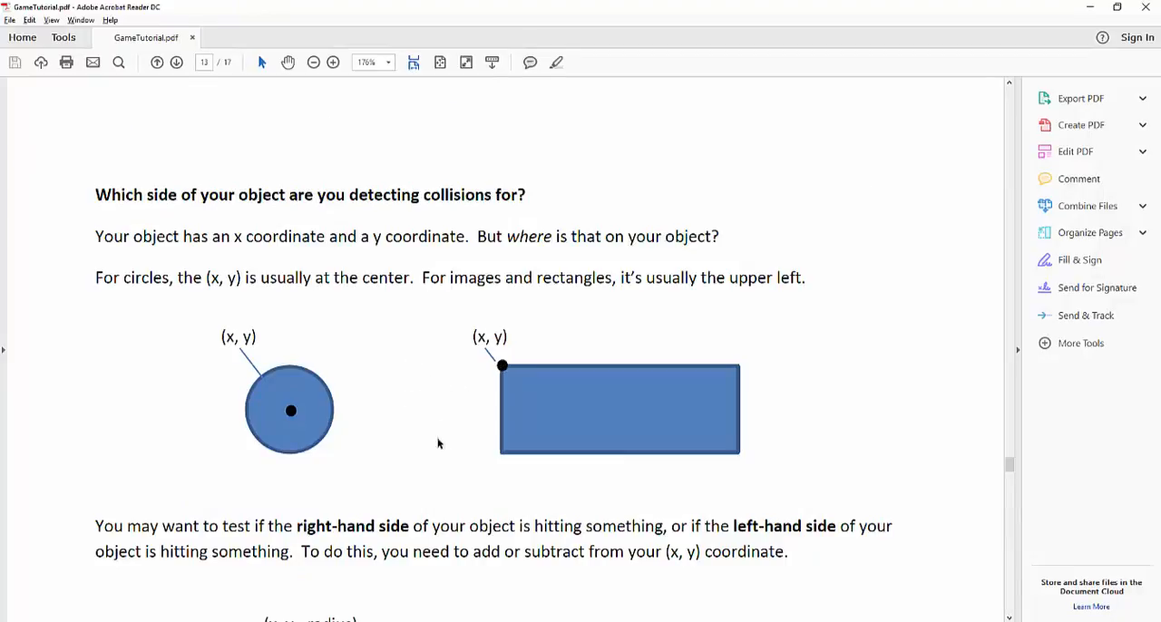
{"action": "mouse_move", "coordinate": [410, 419]}
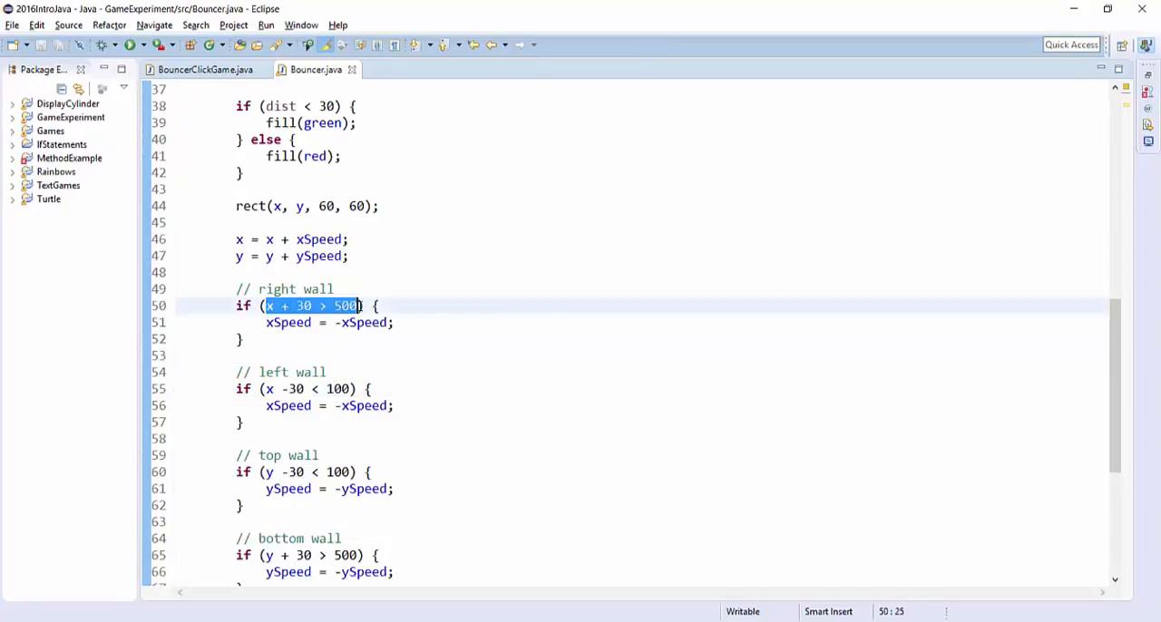
Step: Replace 'x + 30 > 500' with the placeholder 'right side of the object > right wall'
{"action": "key", "text": "Delete"}
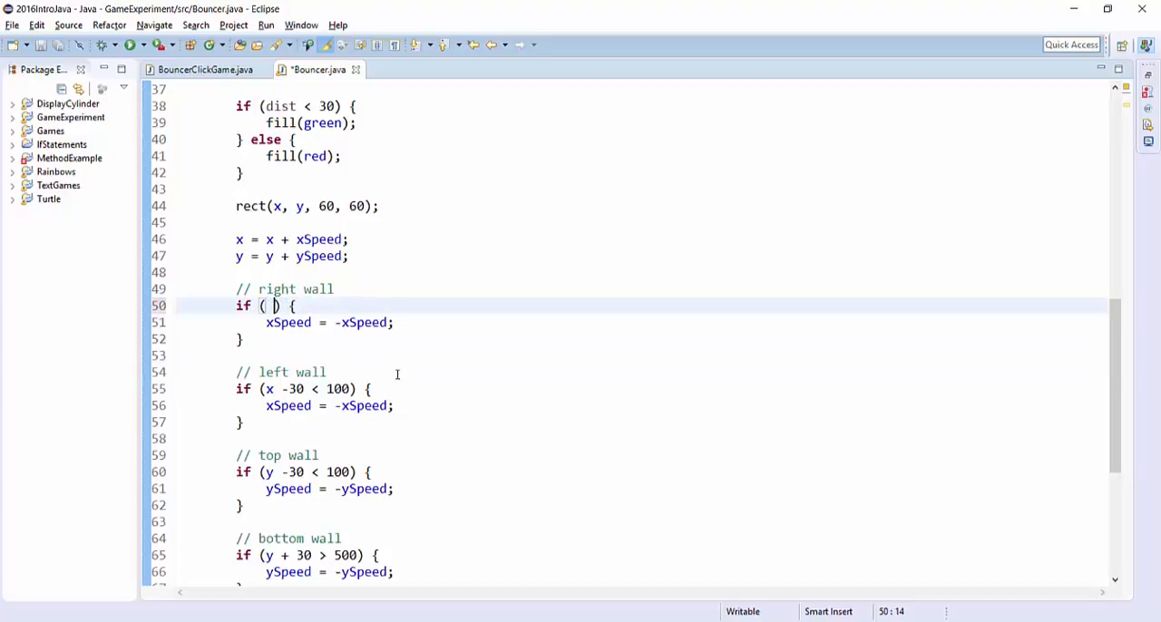
{"action": "type", "text": "right side of the obje"}
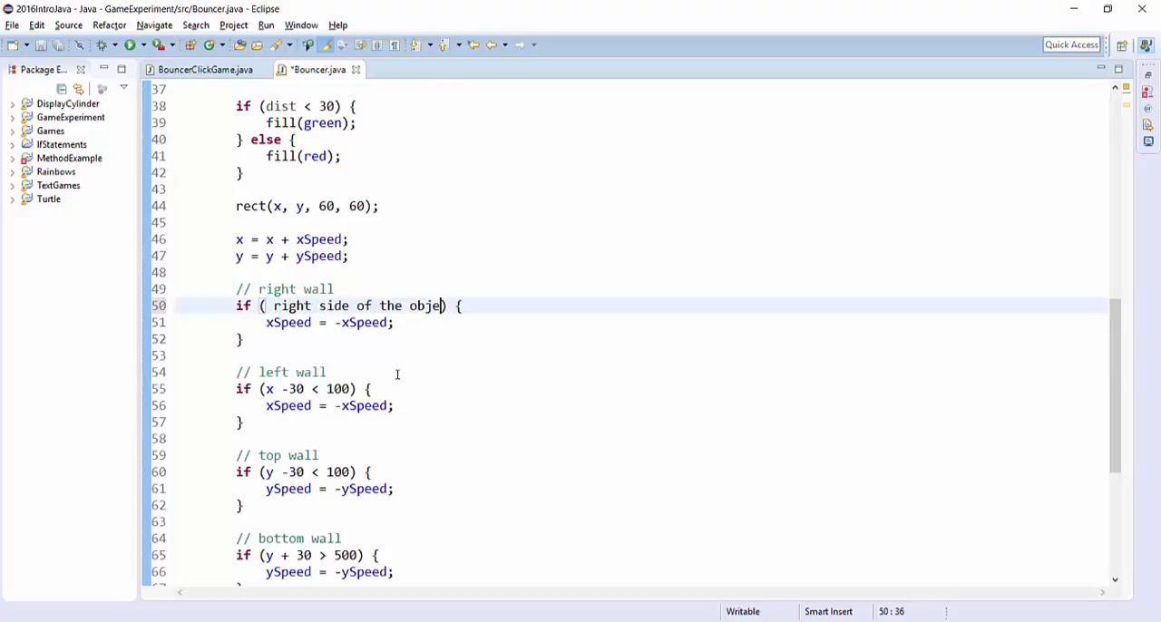
{"action": "type", "text": ">"}
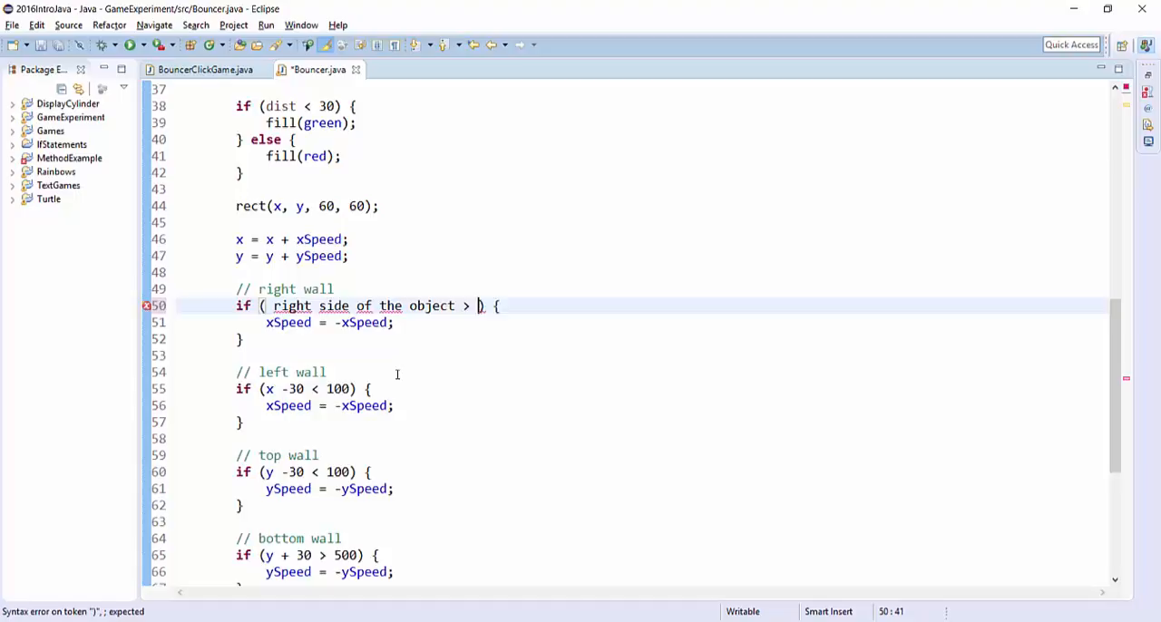
{"action": "type", "text": "right side of the"}
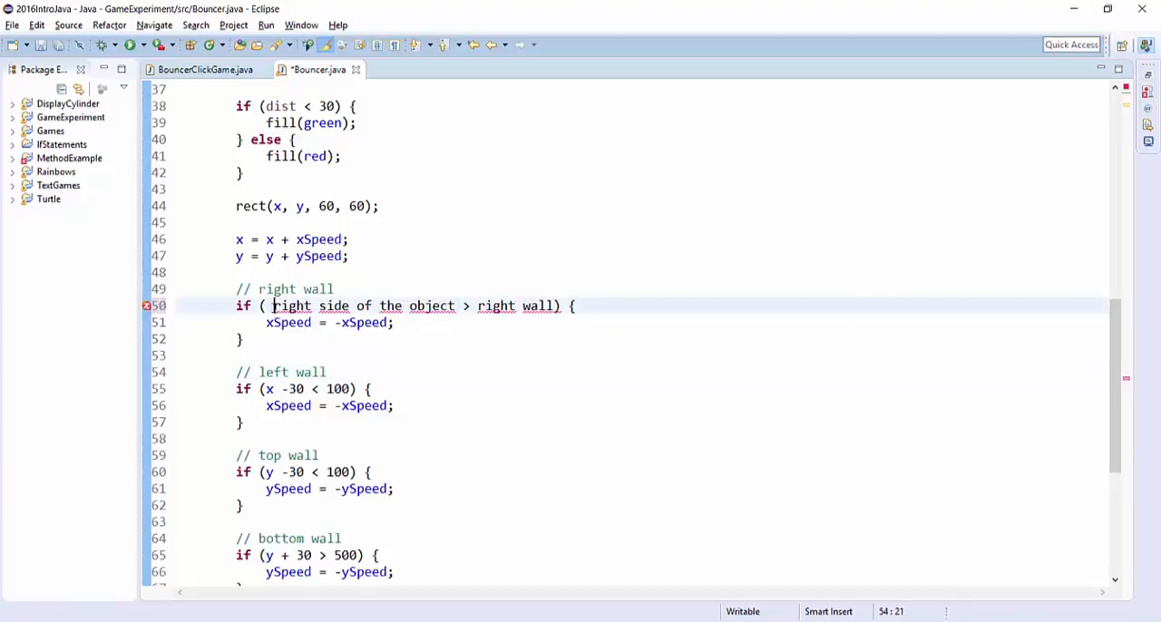
{"action": "left_click_drag", "start_coordinate": [272, 305], "coordinate": [458, 305]}
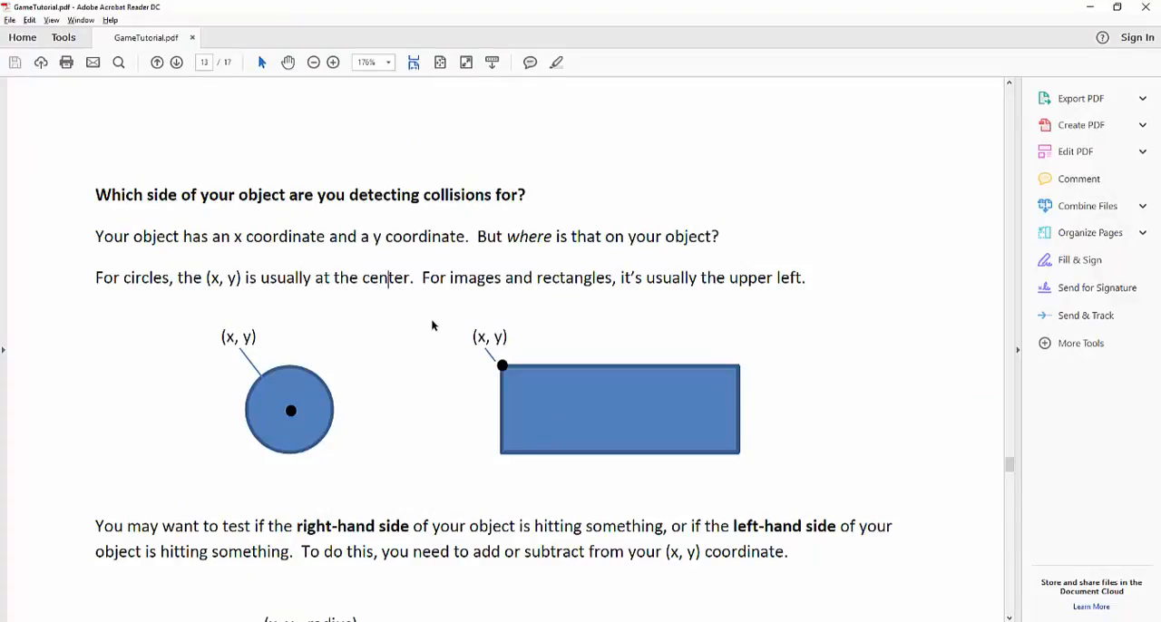
Step: Scroll the tutorial to the circle and rectangle side-coordinate diagrams (x + radius, x + width)
{"action": "scroll", "scroll_direction": "down", "scroll_amount": 3}
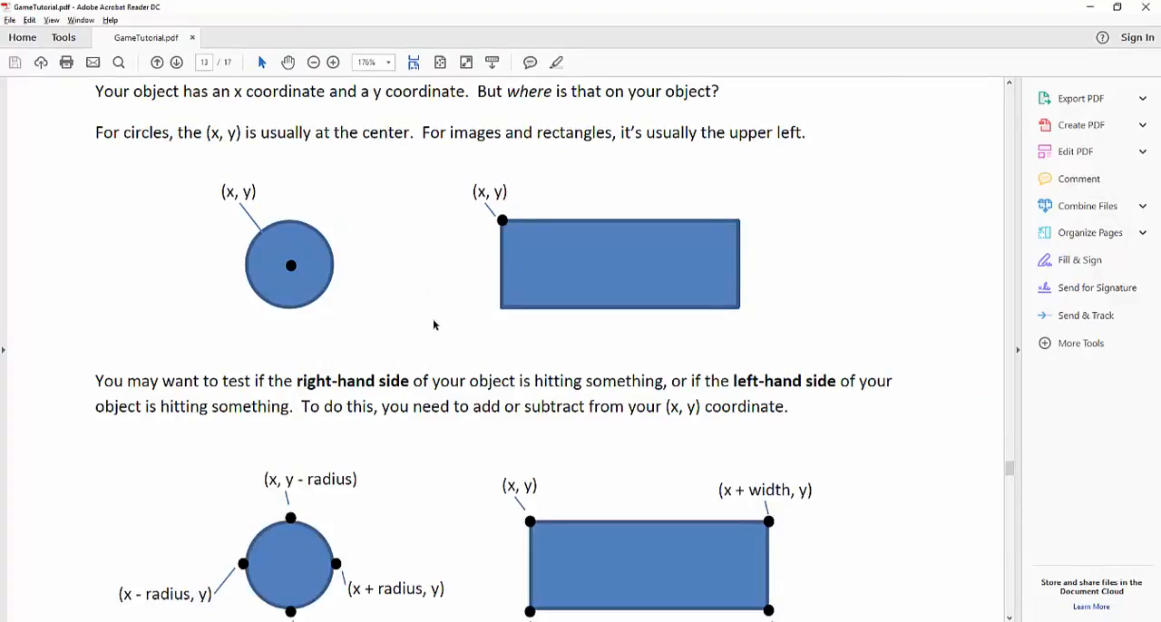
{"action": "scroll", "scroll_direction": "down", "scroll_amount": 3}
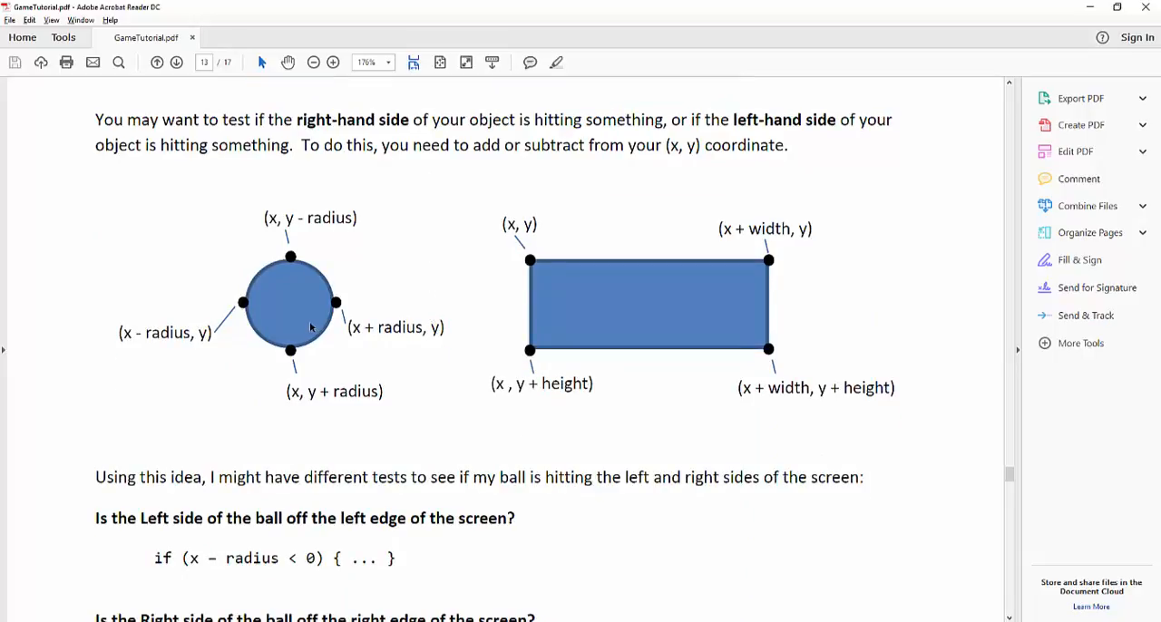
{"action": "mouse_move", "coordinate": [288, 312]}
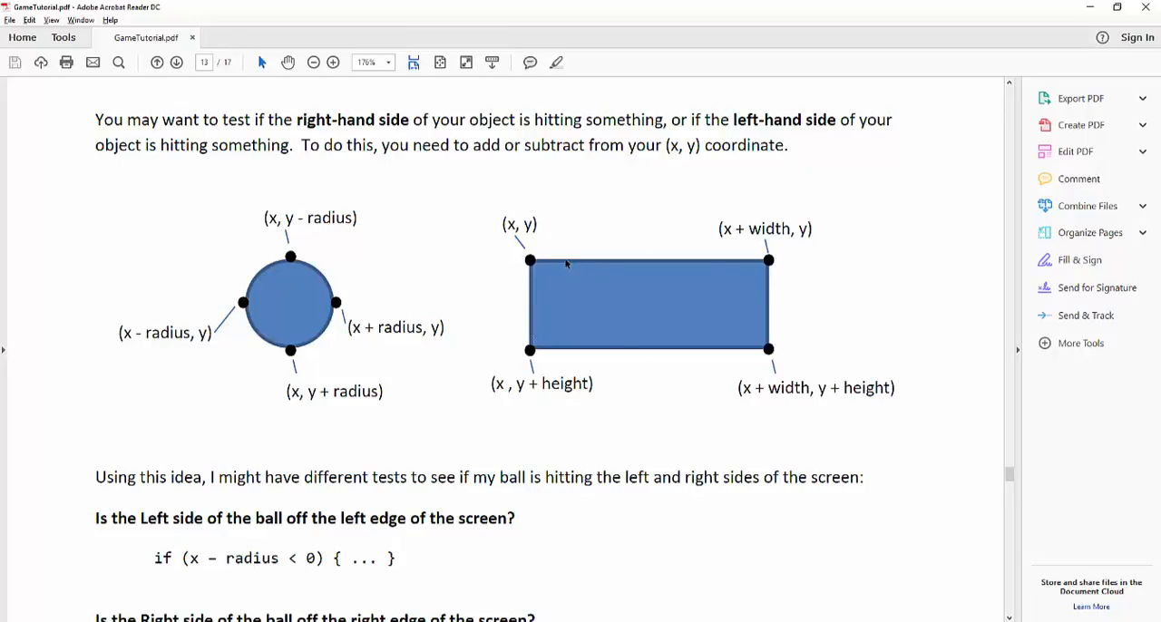
{"action": "mouse_move", "coordinate": [530, 352]}
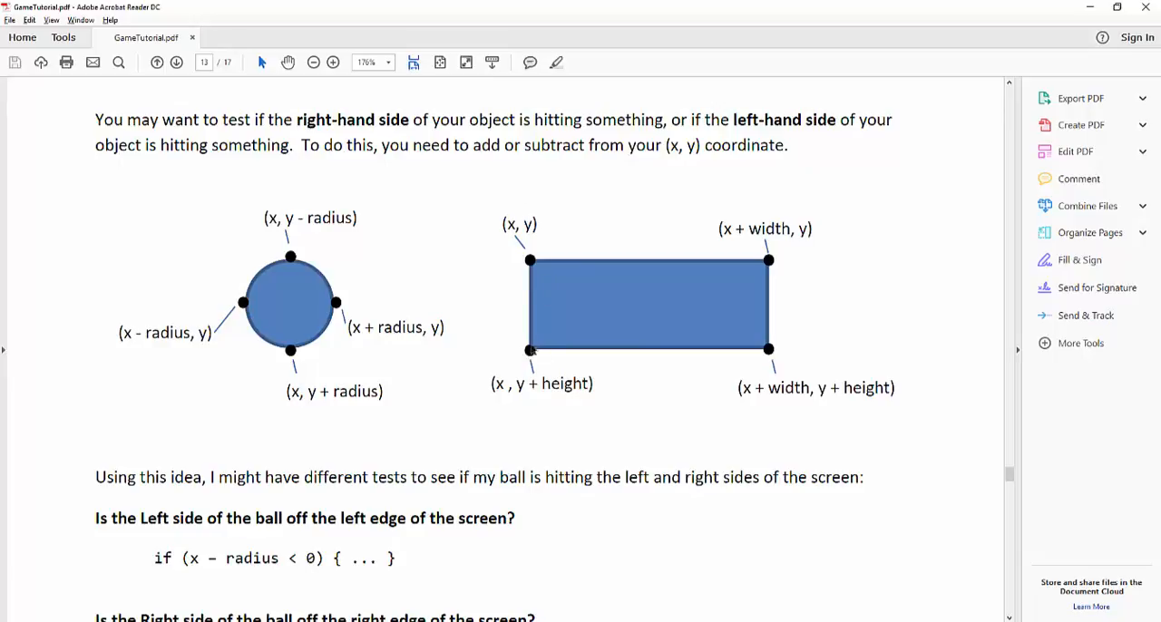
{"action": "mouse_move", "coordinate": [737, 313]}
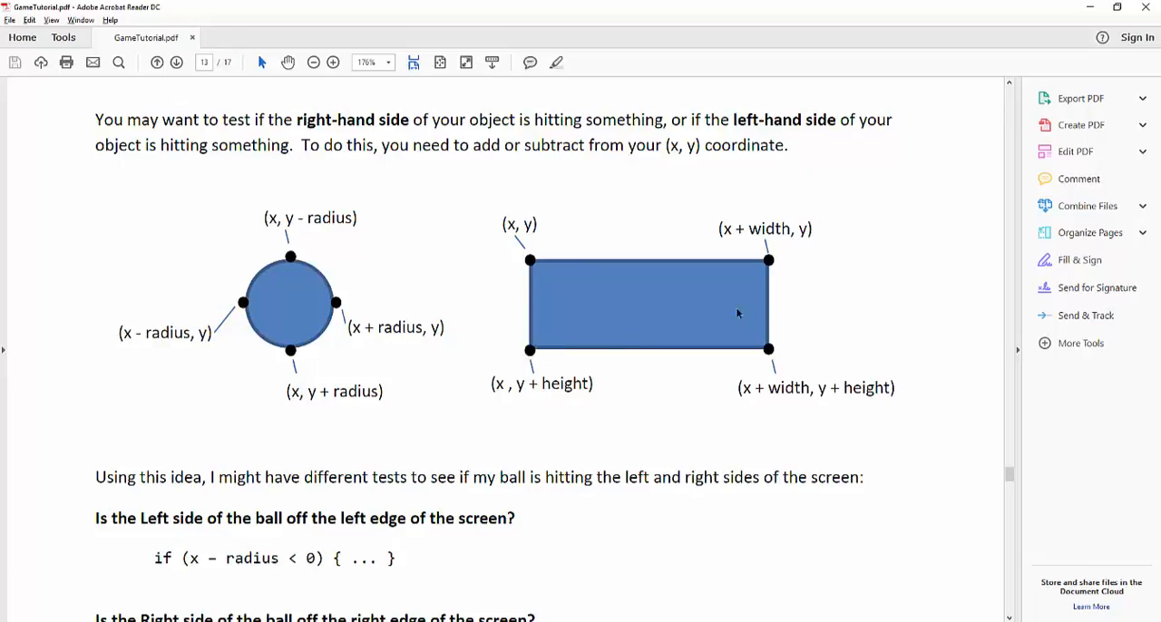
{"action": "mouse_move", "coordinate": [580, 281]}
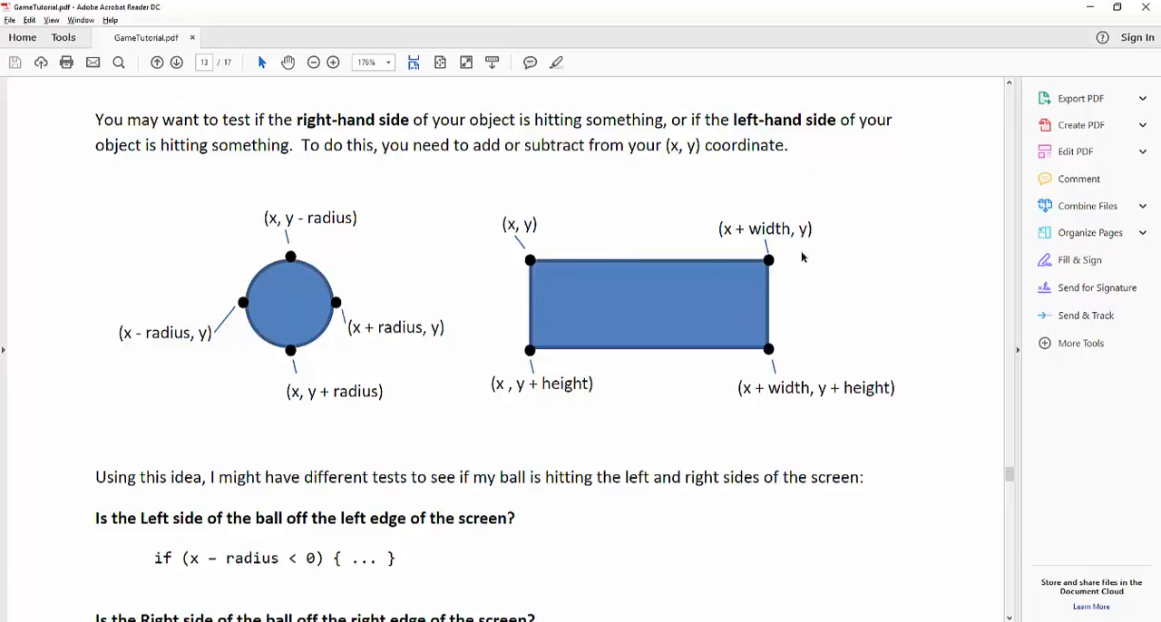
{"action": "mouse_move", "coordinate": [698, 352]}
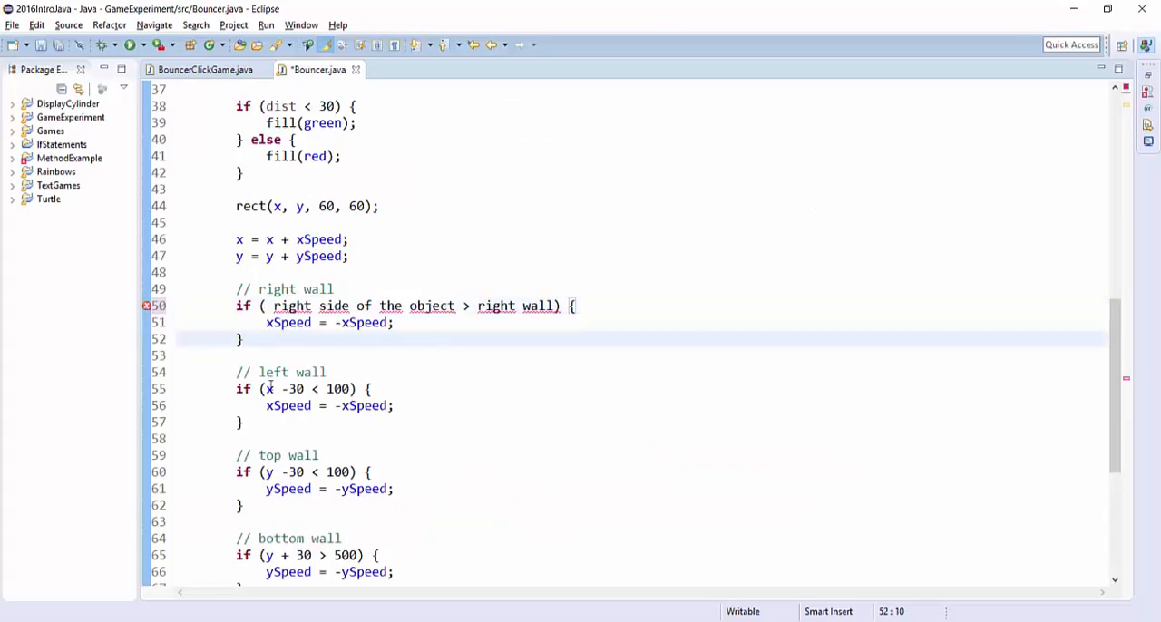
Step: Change the left-wall condition from 'x - 30' to plain 'x' compared against 100
{"action": "left_click", "coordinate": [367, 389]}
{"action": "type", "text": "left side of object"}
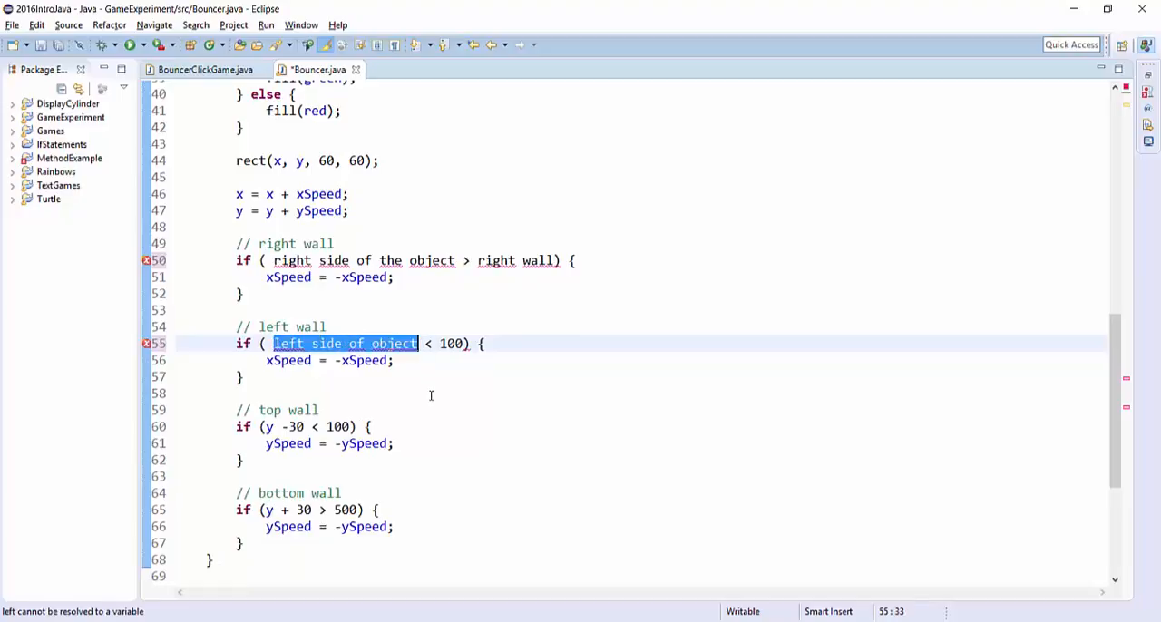
{"action": "type", "text": "x  < 100) {"}
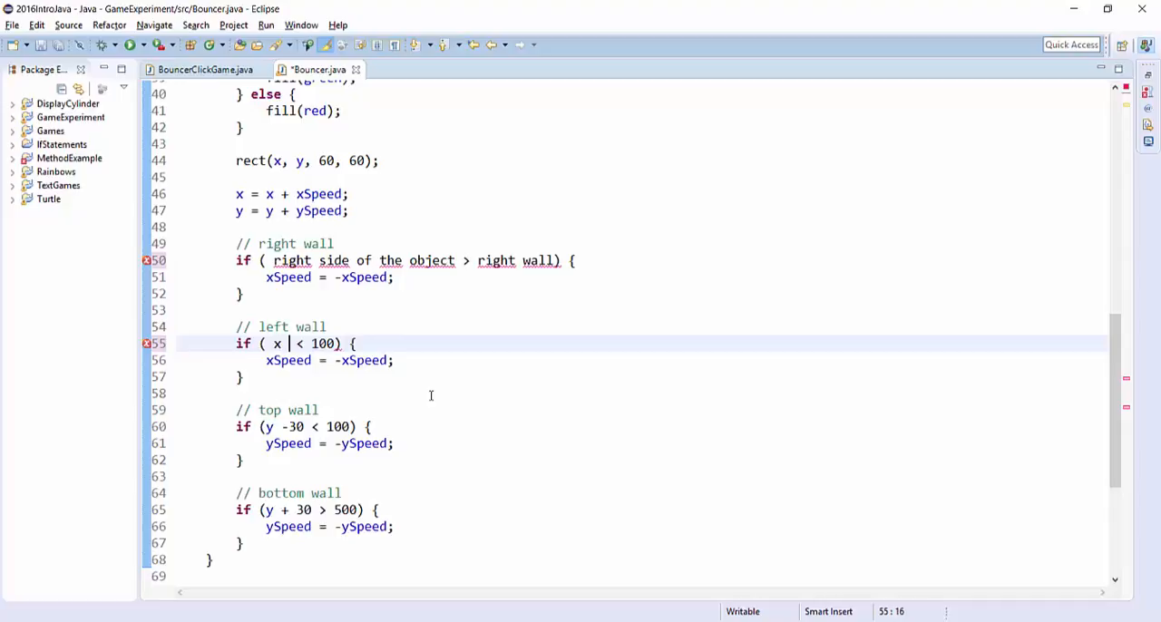
{"action": "key", "text": "BackSpace"}
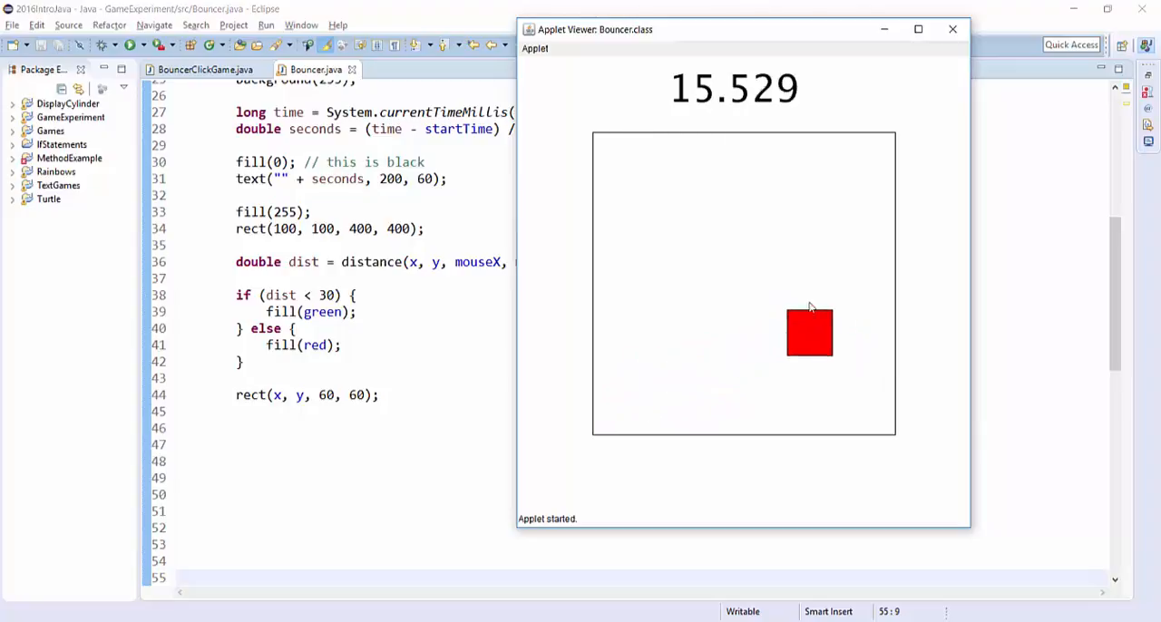
{"action": "mouse_move", "coordinate": [608, 243]}
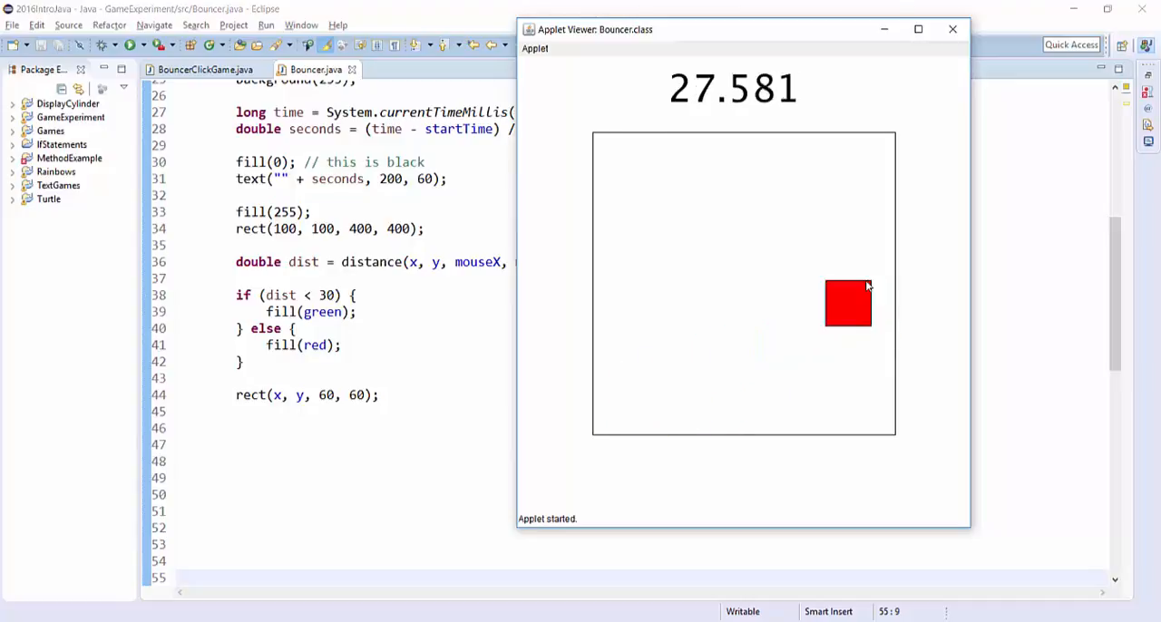
{"action": "mouse_move", "coordinate": [653, 212]}
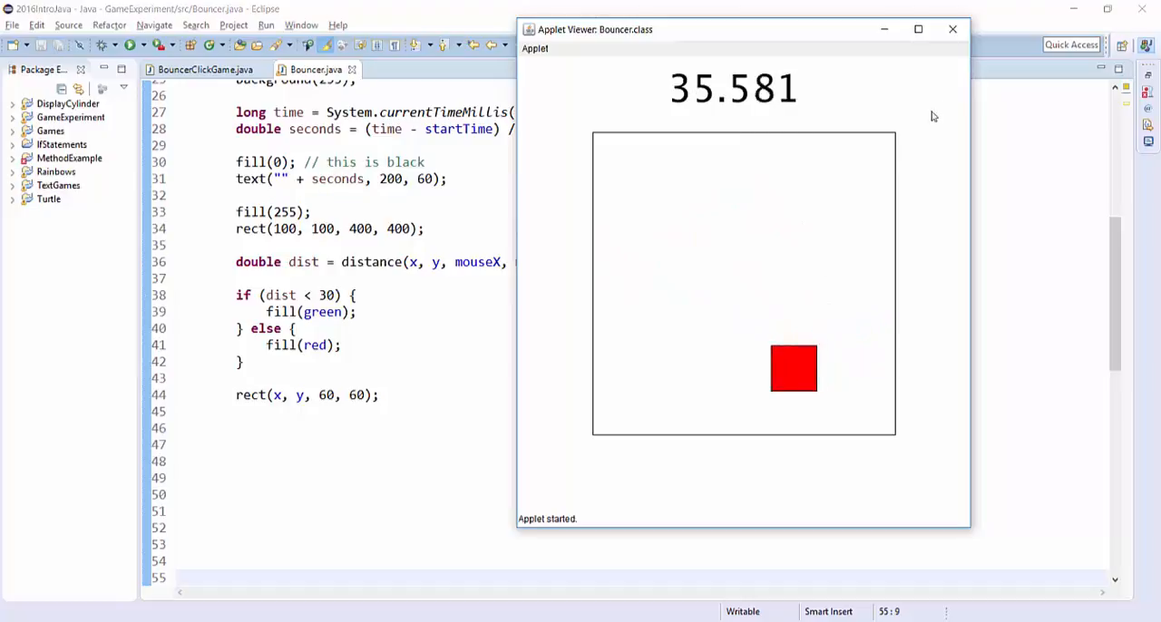
{"action": "mouse_move", "coordinate": [806, 316]}
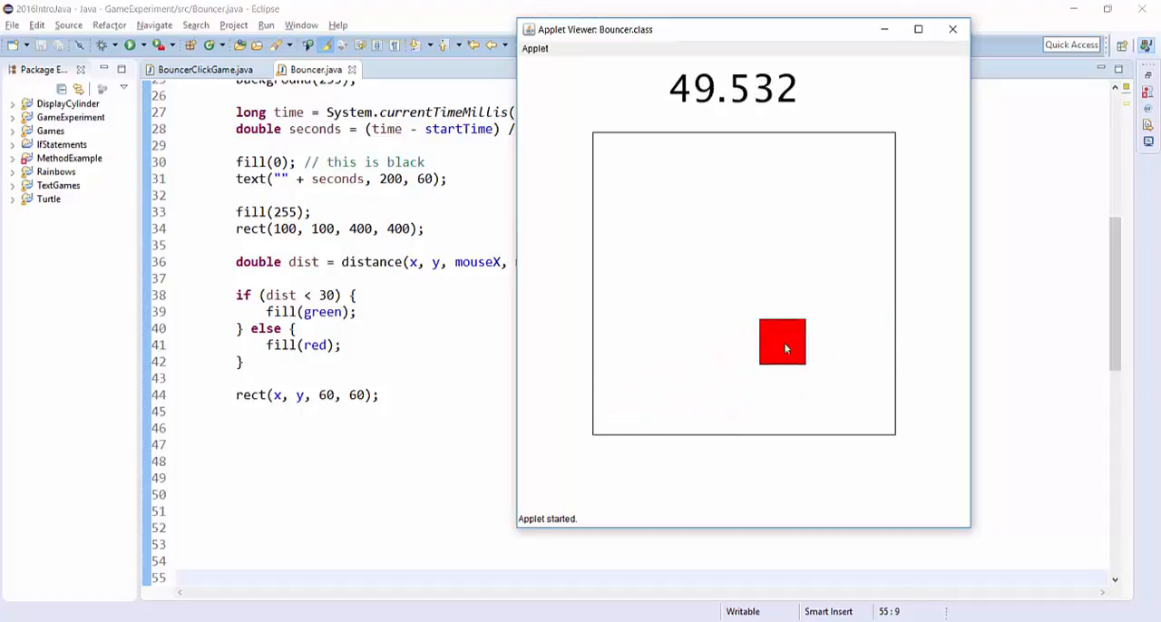
{"action": "mouse_move", "coordinate": [691, 273]}
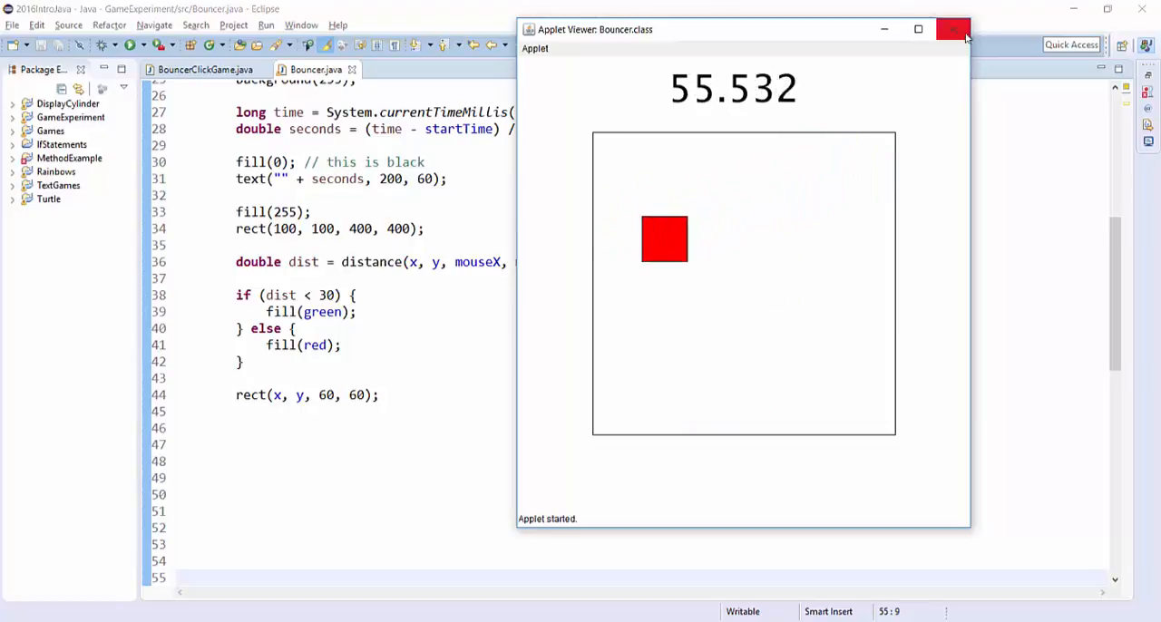
Step: Close the running Bouncer applet after watching the square bounce
{"action": "left_click", "coordinate": [954, 29]}
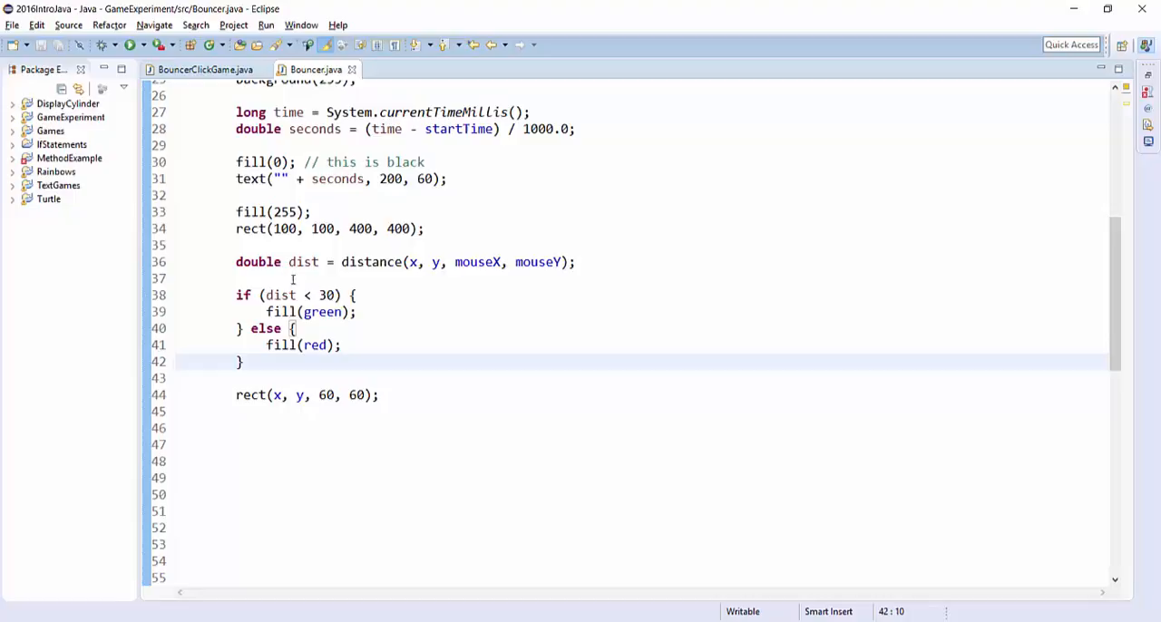
Step: Replace the dist line with a comment: // if ( mouseX is between left and right sides of the rect
{"action": "left_click_drag", "start_coordinate": [348, 261], "coordinate": [577, 261]}
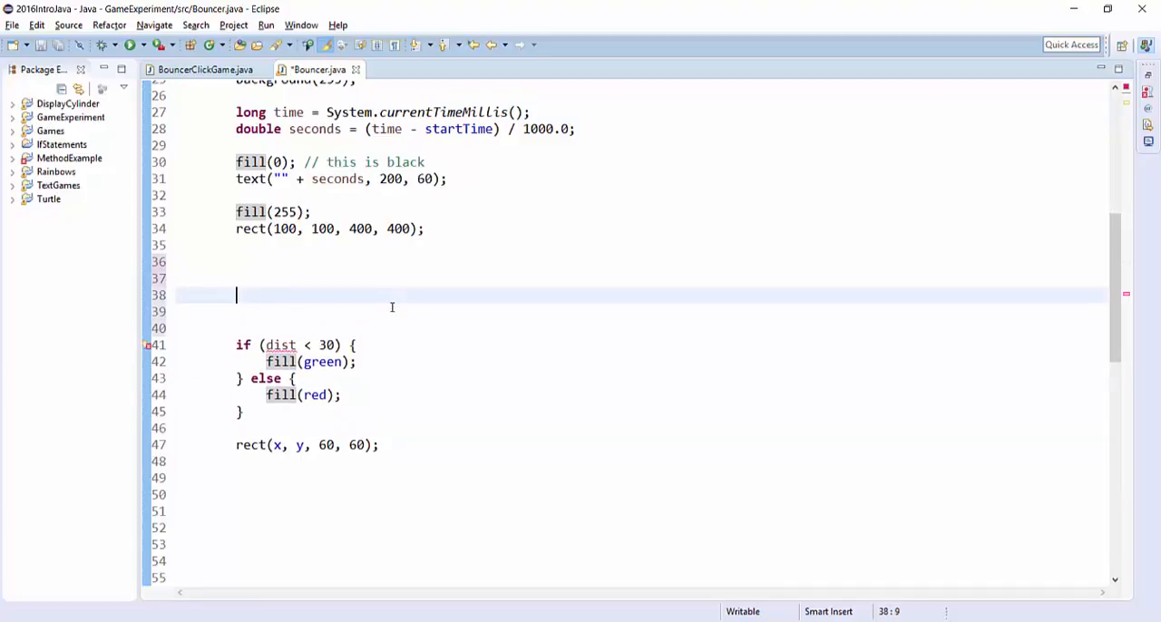
{"action": "type", "text": "//"}
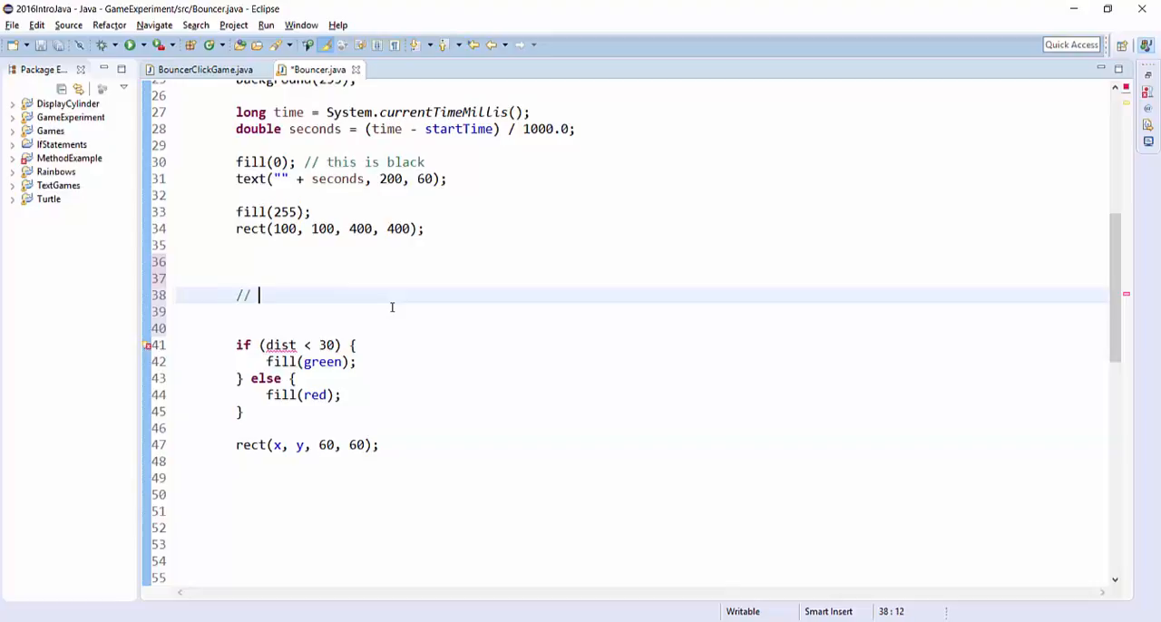
{"action": "type", "text": "if"}
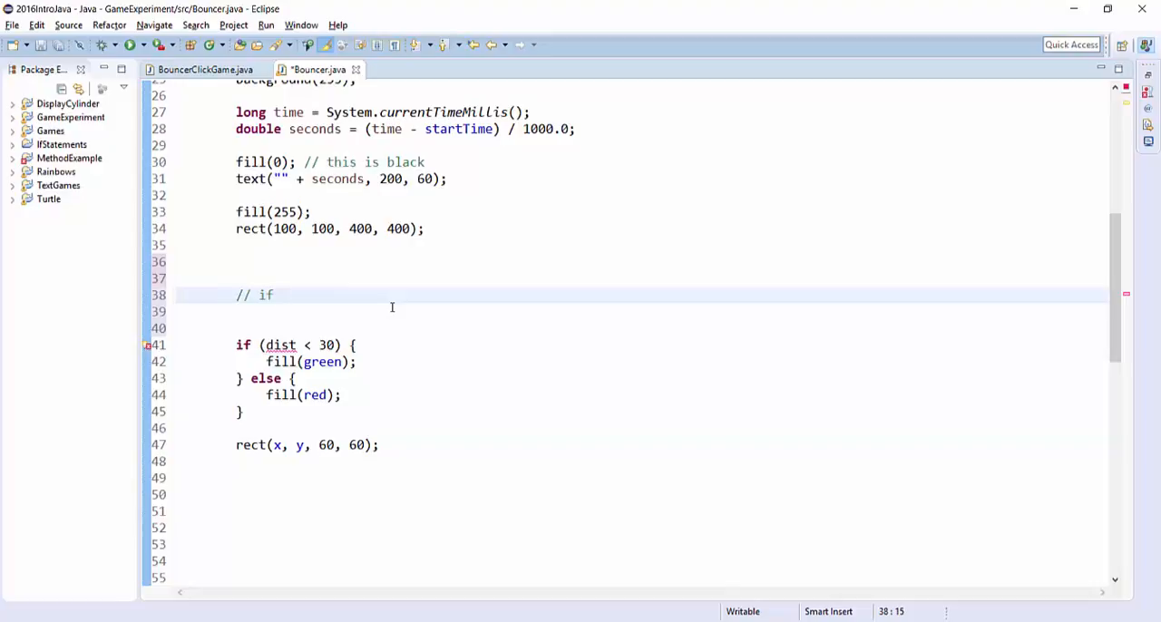
{"action": "type", "text": "("}
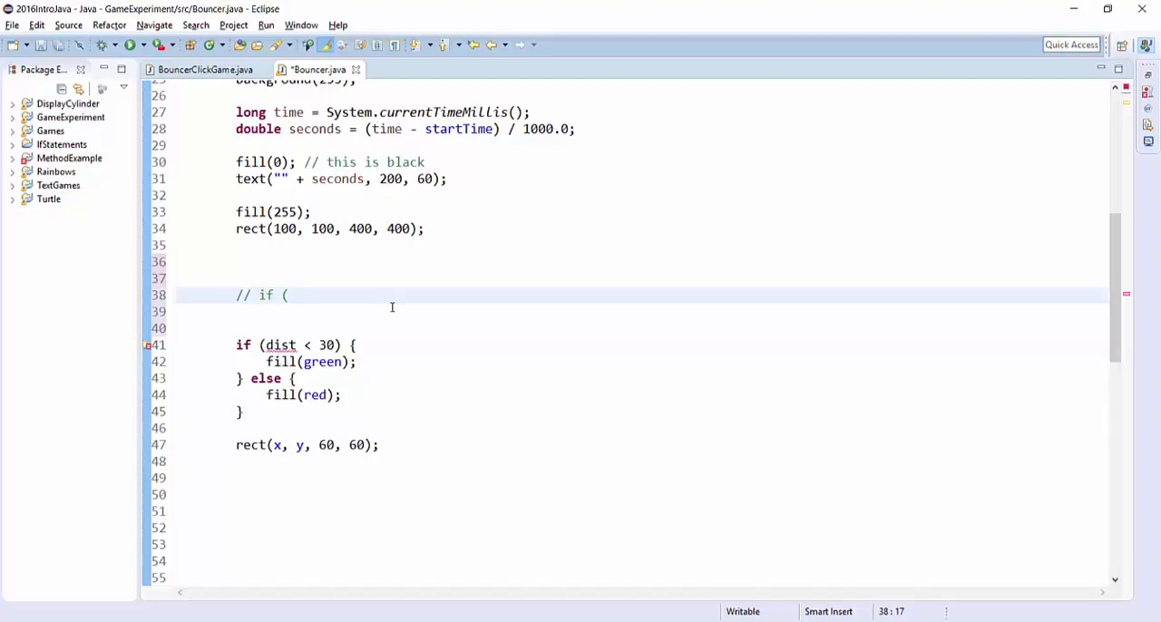
{"action": "type", "text": "mouse"}
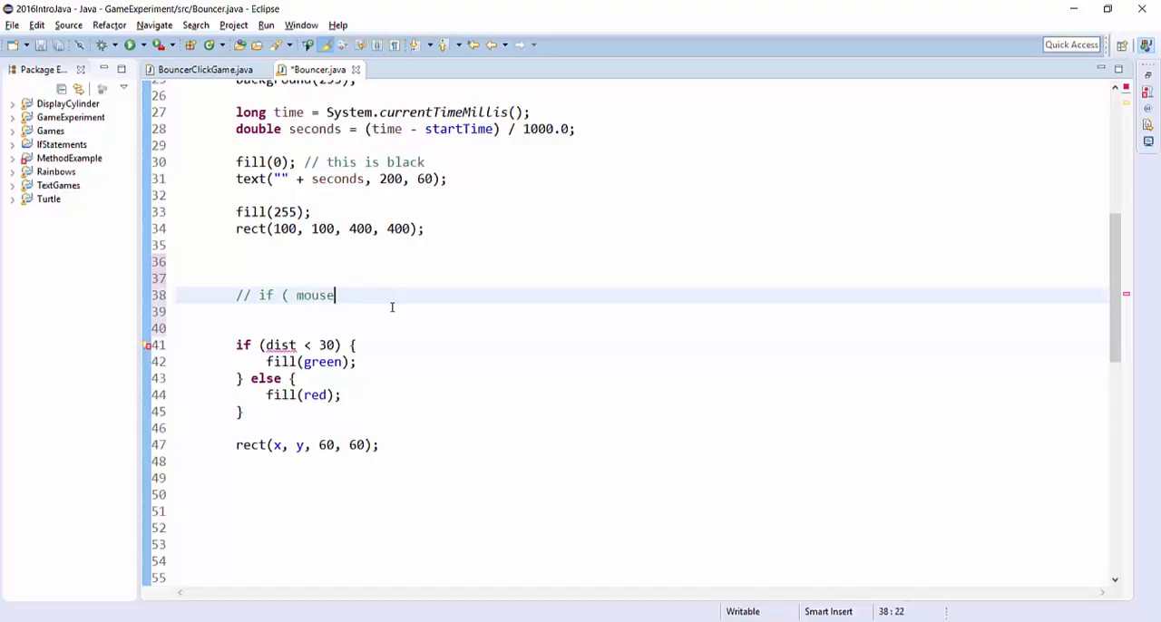
{"action": "type", "text": "X is between the left and right sid"}
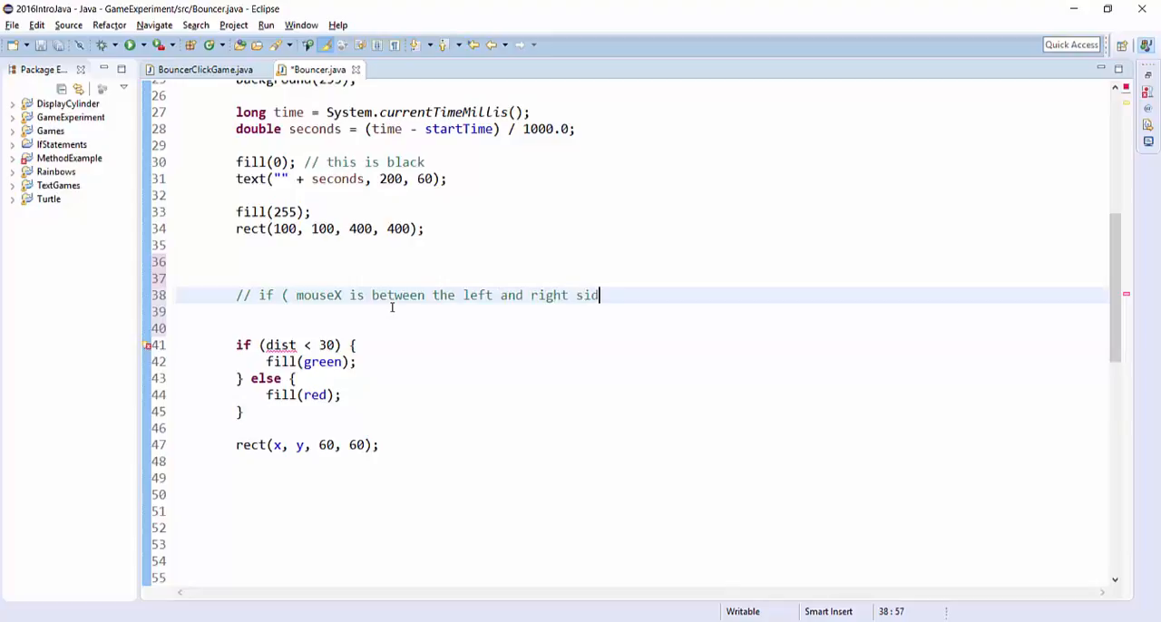
{"action": "type", "text": "es of the"}
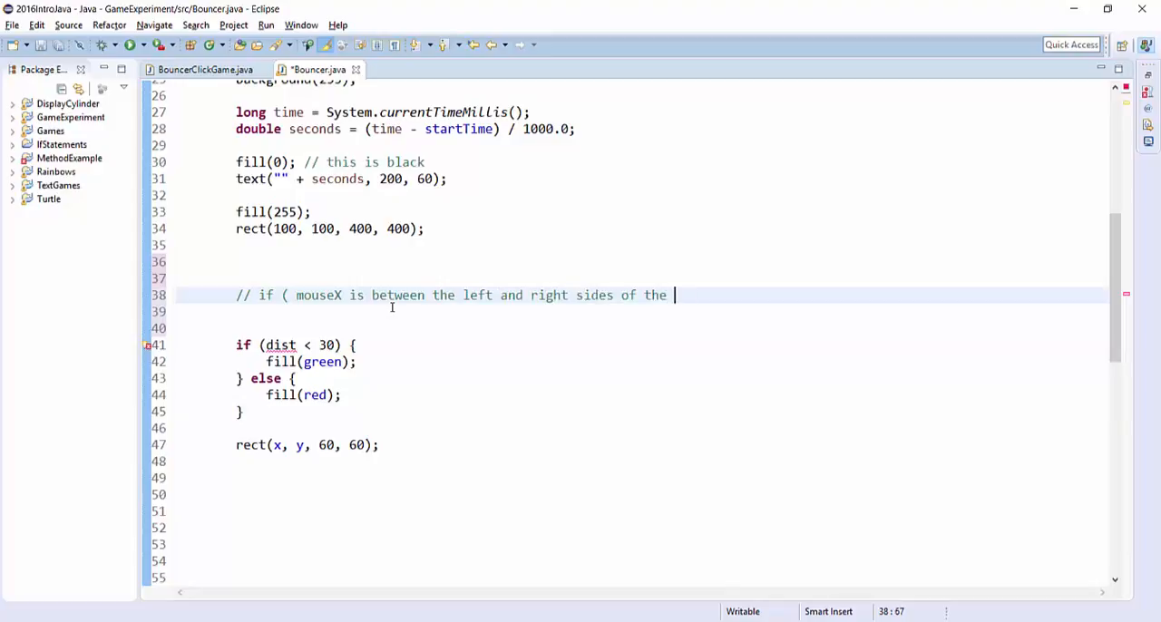
{"action": "type", "text": "rect &&"}
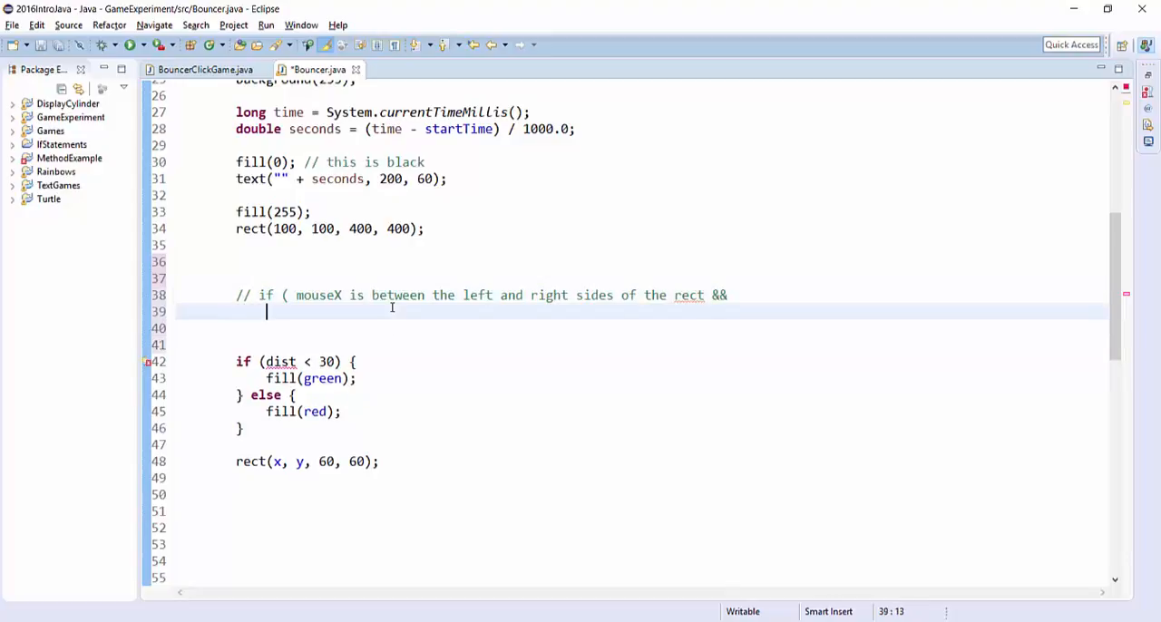
Step: Add the second comment line: // mouseY is between top and bottom sides of the rect ) {
{"action": "type", "text": "mouse"}
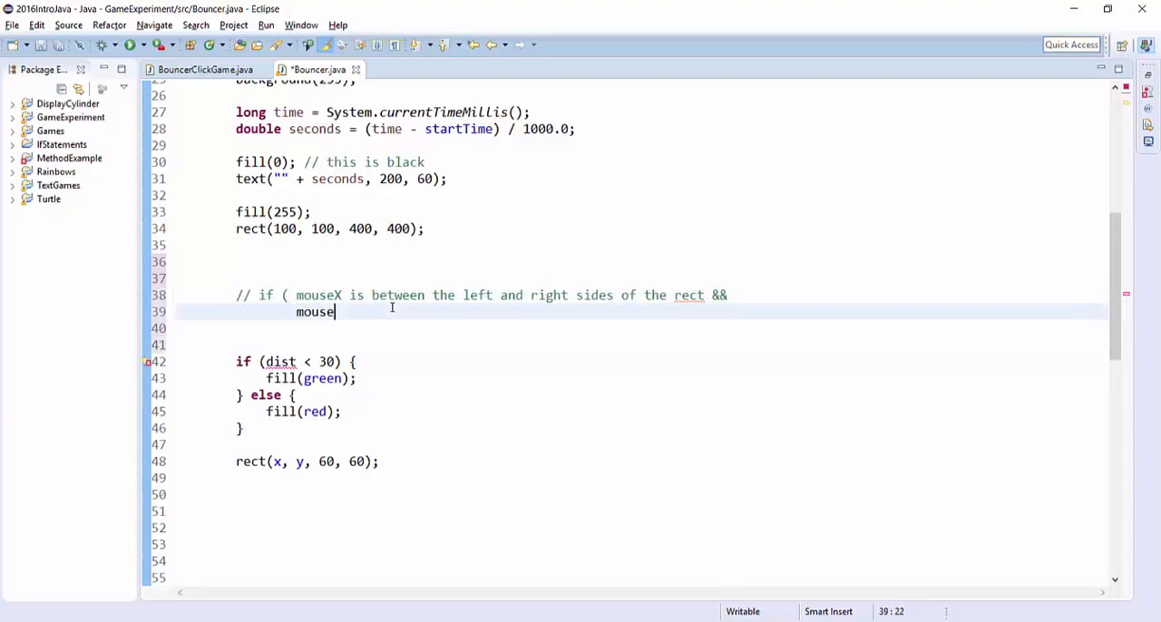
{"action": "key", "text": "BackSpace"}
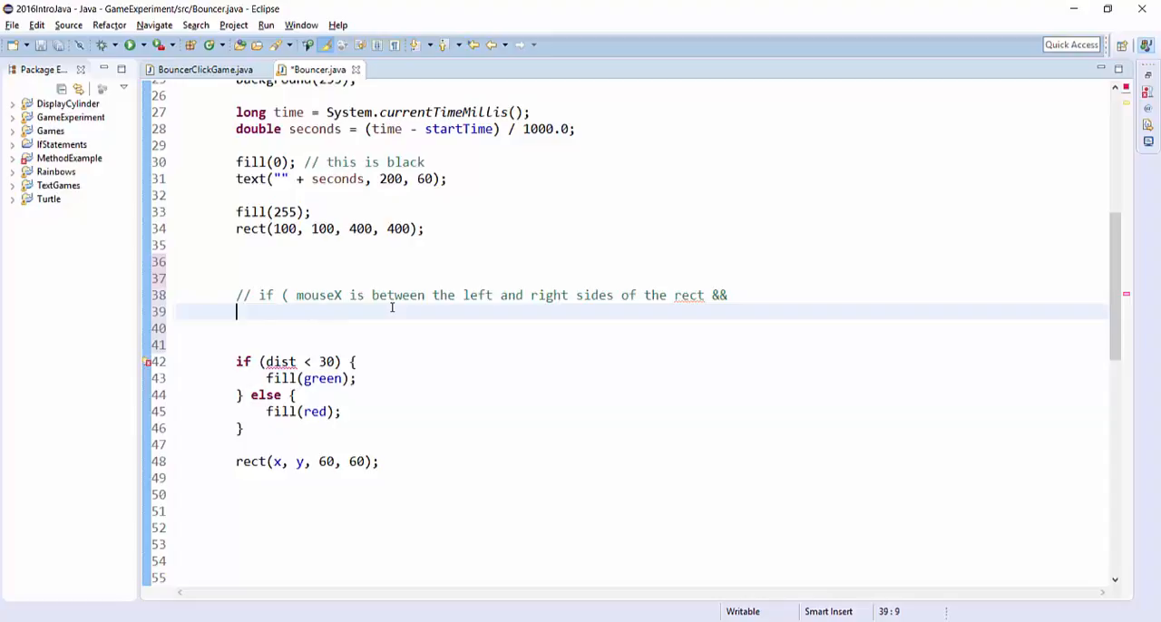
{"action": "type", "text": "// \tmouseY is between the top and bottom s"}
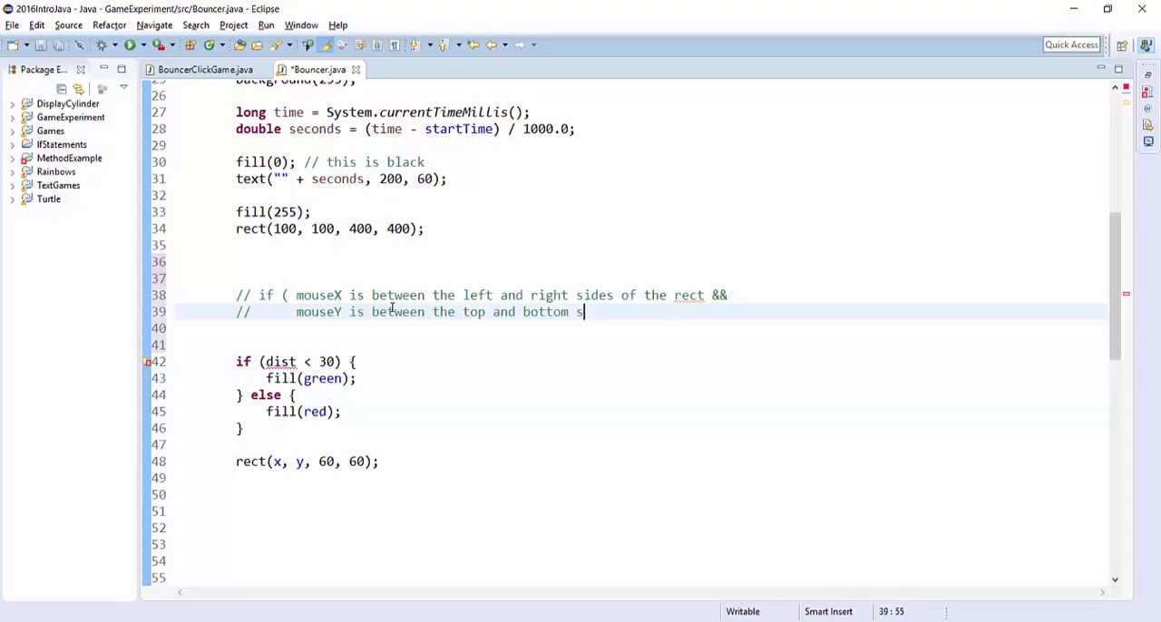
{"action": "type", "text": "ides of the rect) {"}
{"action": "type", "text": "if ( mous"}
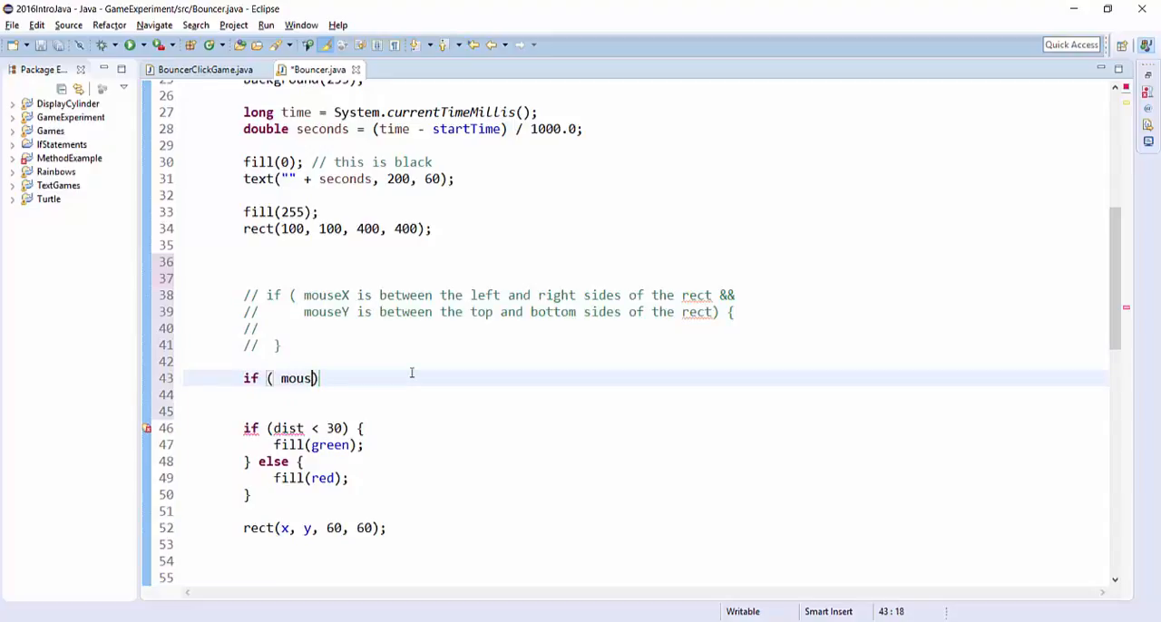
Step: Write the mouseX half of the bounds check: mouseX > x && mouseX < x + 60
{"action": "type", "text": "eX"}
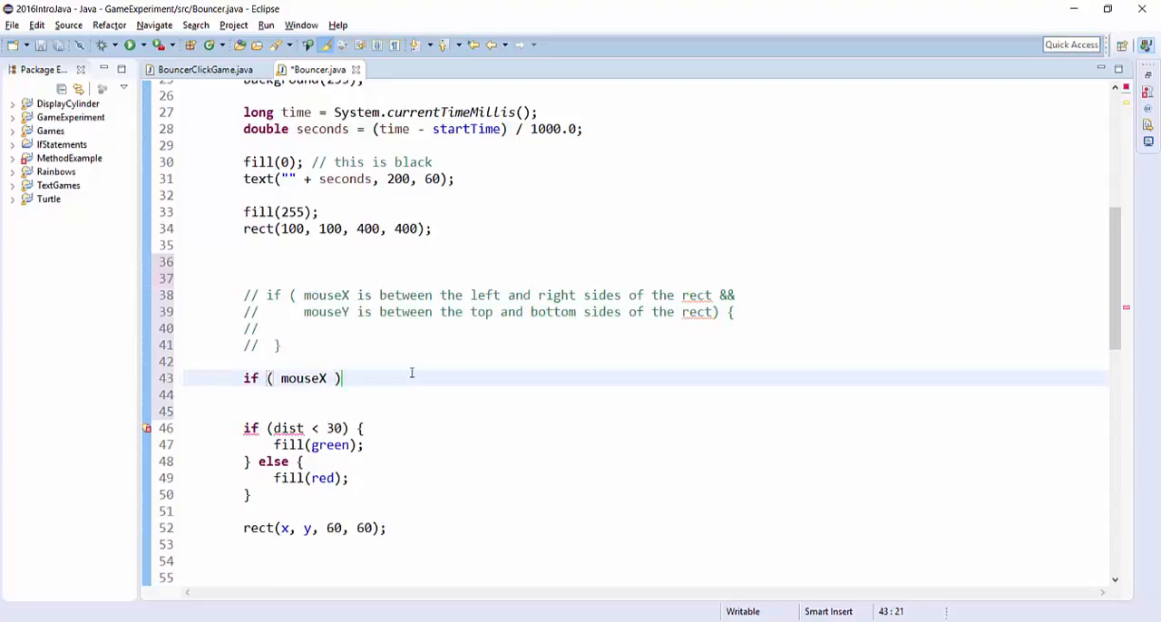
{"action": "double_click", "coordinate": [487, 294]}
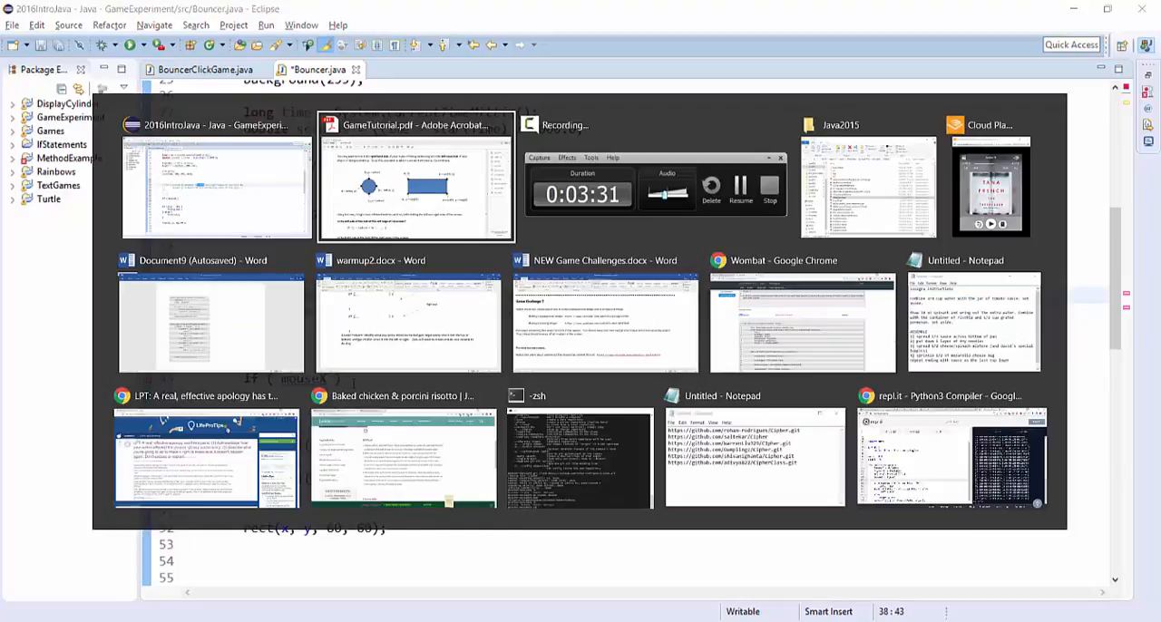
{"action": "left_click", "coordinate": [416, 178]}
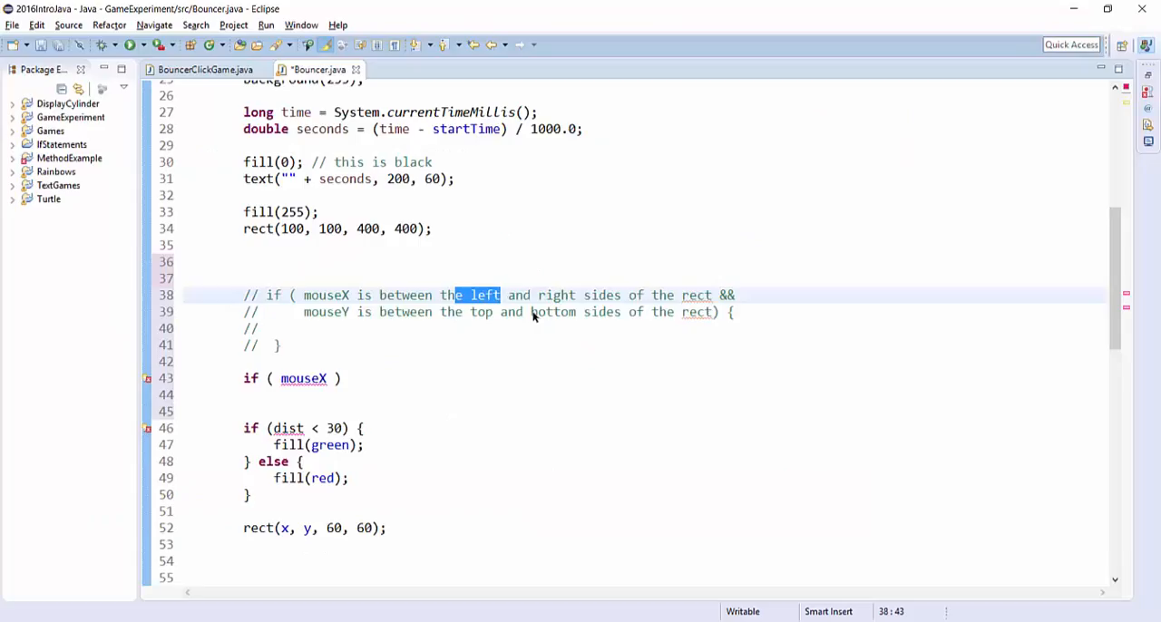
{"action": "type", "text": "> x"}
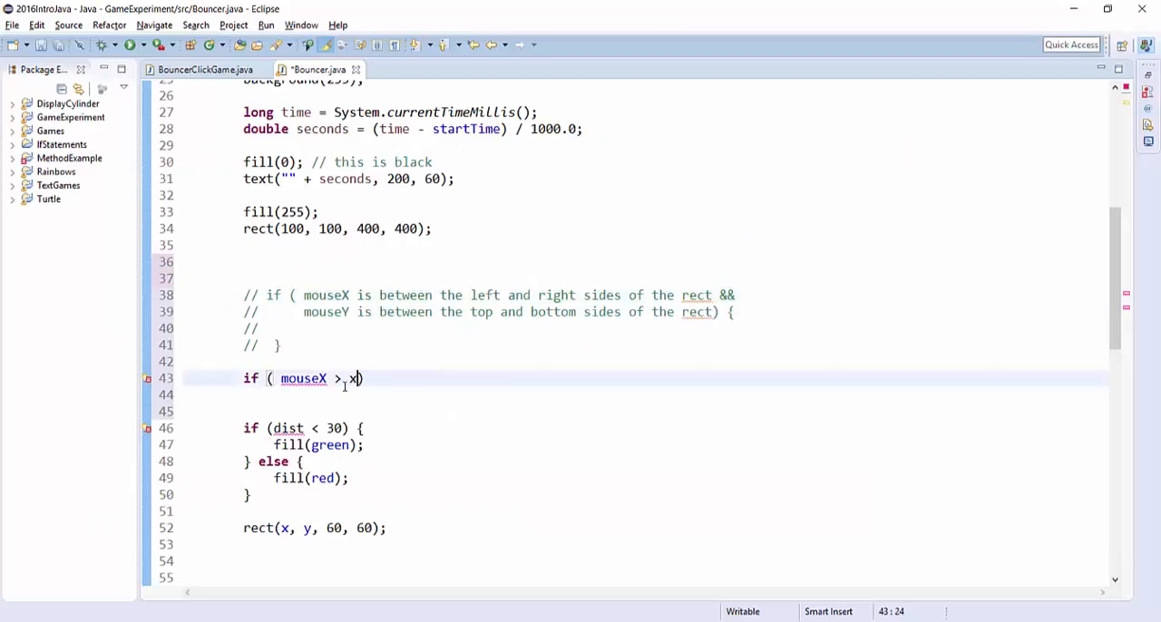
{"action": "type", "text": "&&"}
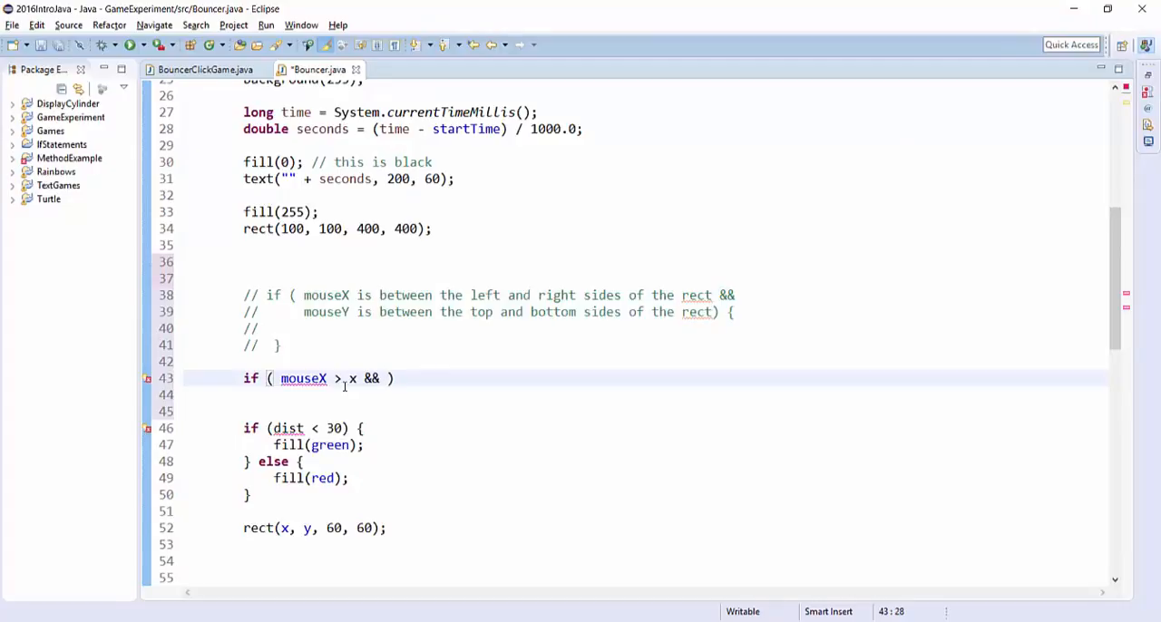
{"action": "type", "text": "mouseX < x +"}
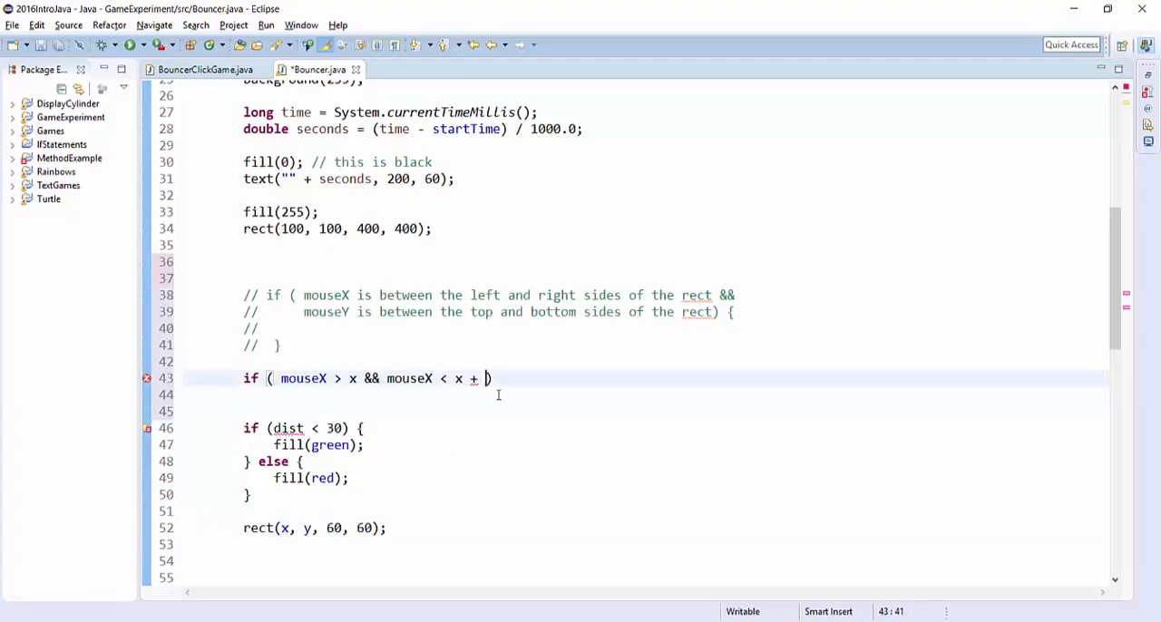
{"action": "type", "text": "60 &&"}
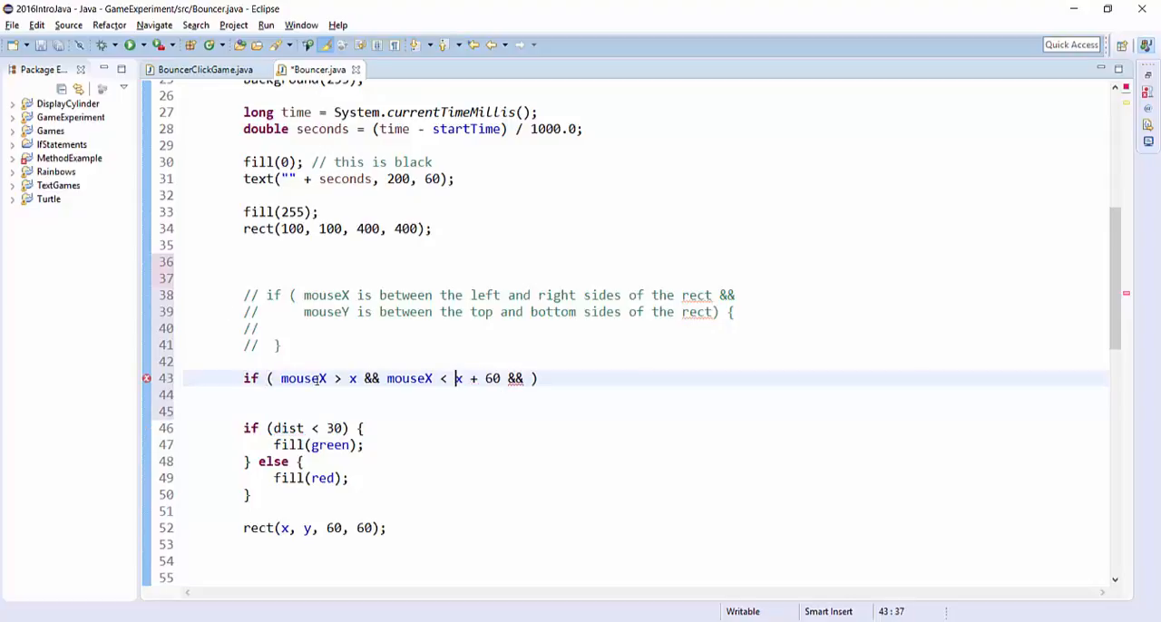
Step: Add the mouseY half, mouseY > y && mouseY < y + 60, with fill(green) in the body
{"action": "left_click_drag", "start_coordinate": [388, 377], "coordinate": [501, 377]}
{"action": "type", "text": "y >"}
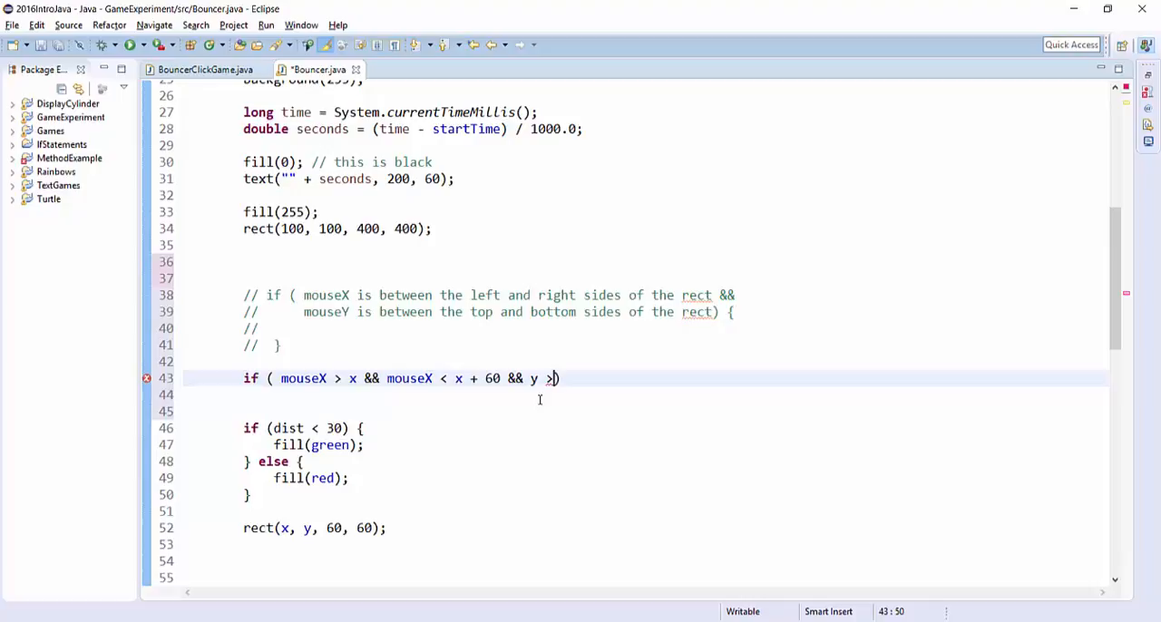
{"action": "type", "text": "mouseY"}
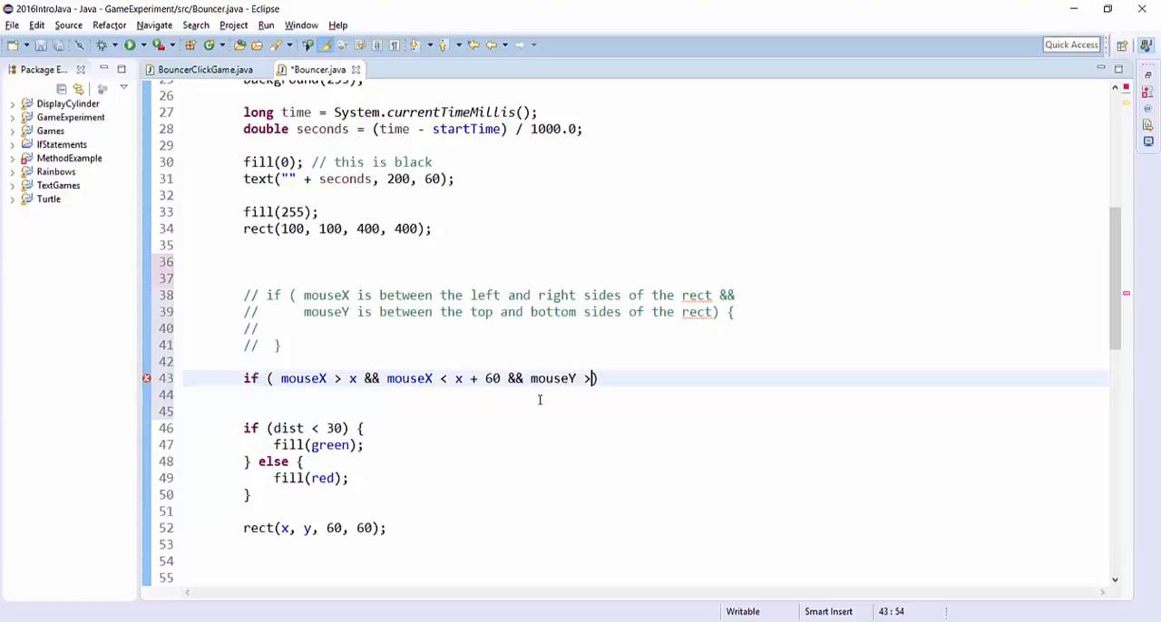
{"action": "type", "text": "y"}
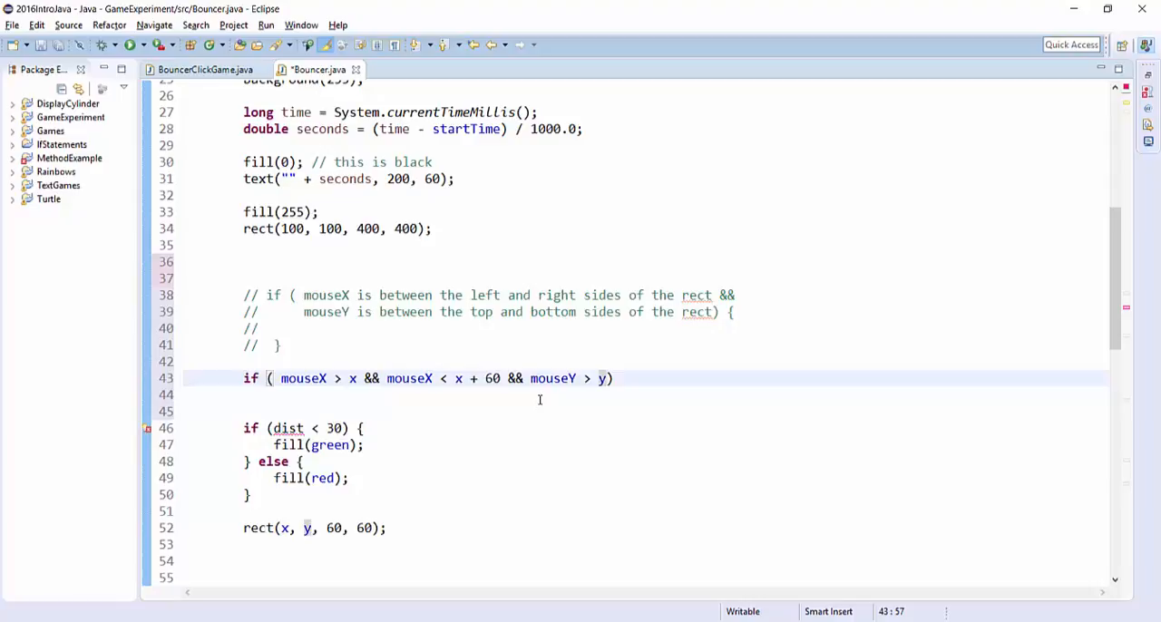
{"action": "type", "text": "&&"}
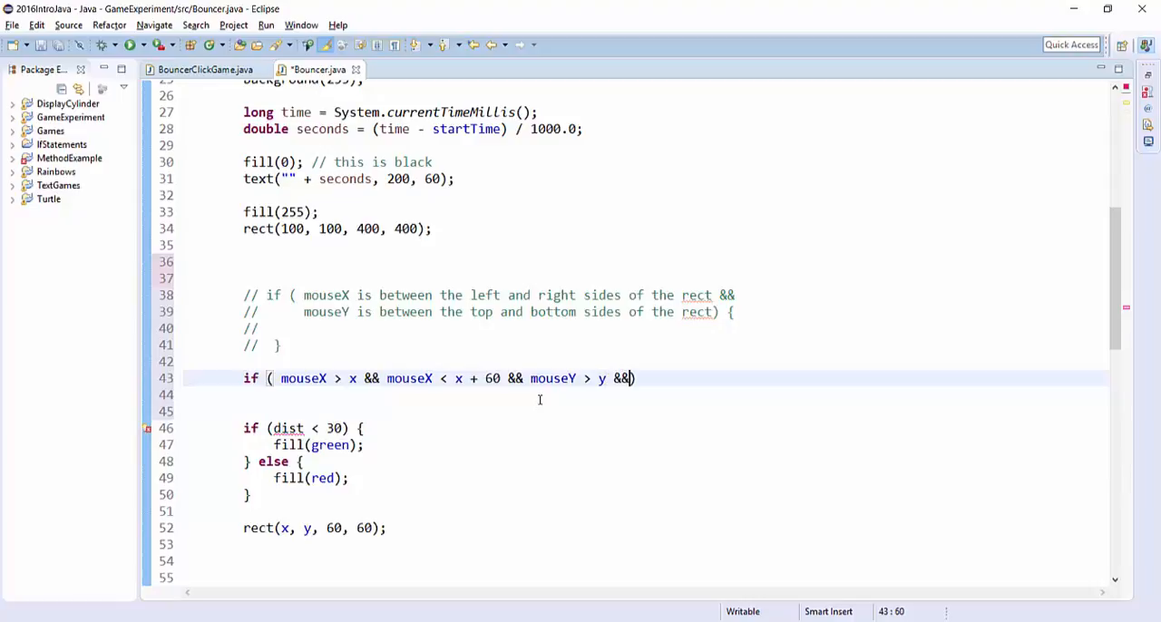
{"action": "type", "text": "mouseY <"}
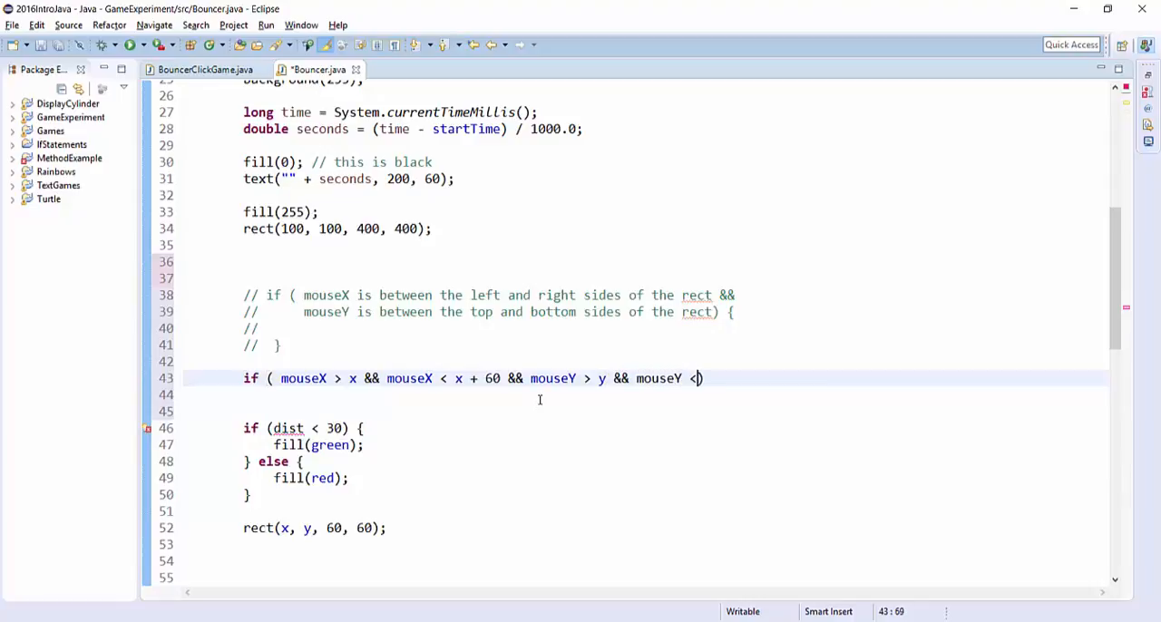
{"action": "type", "text": "y + 60) {"}
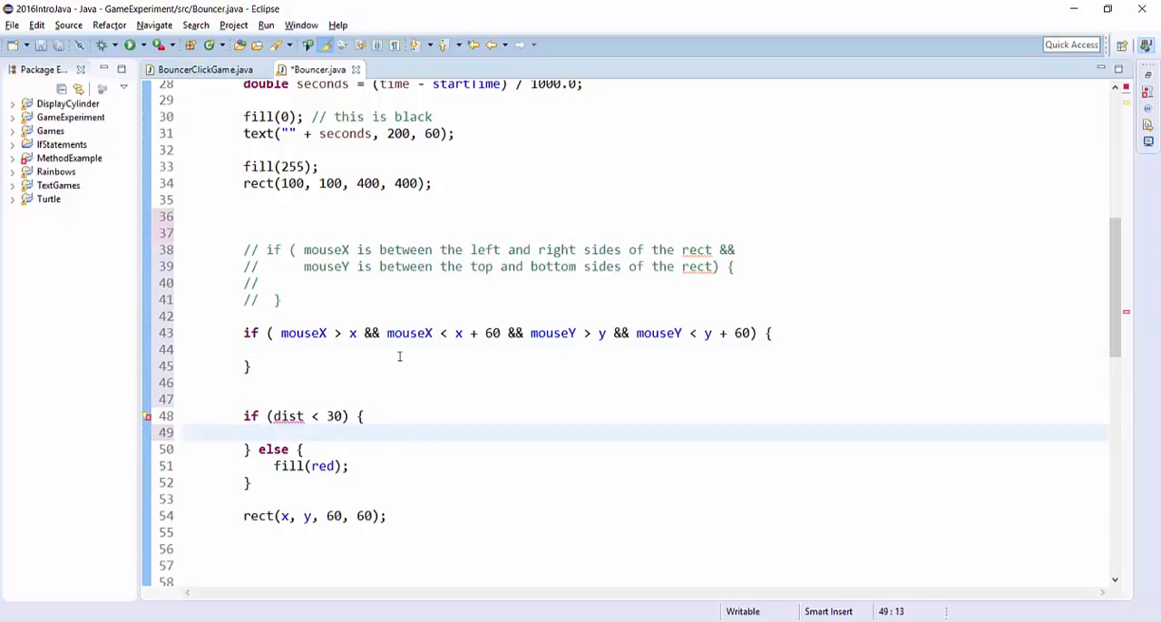
{"action": "type", "text": "fill(green);"}
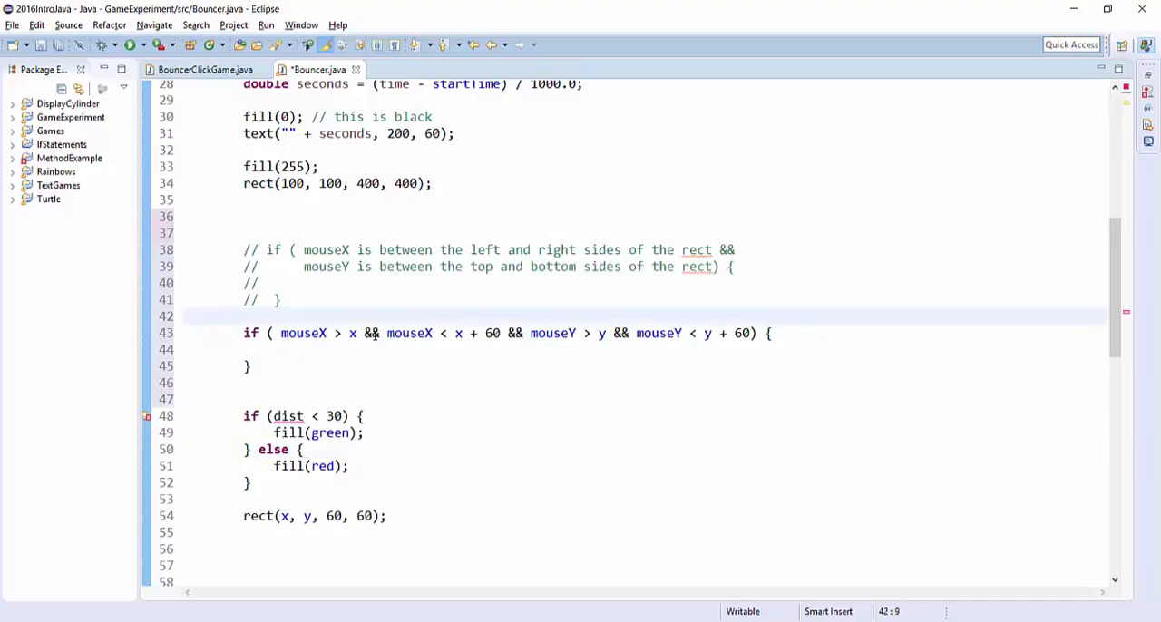
Step: Declare boolean isInside = false and set isInside = true inside the bounds check
{"action": "type", "text": "boolean is"}
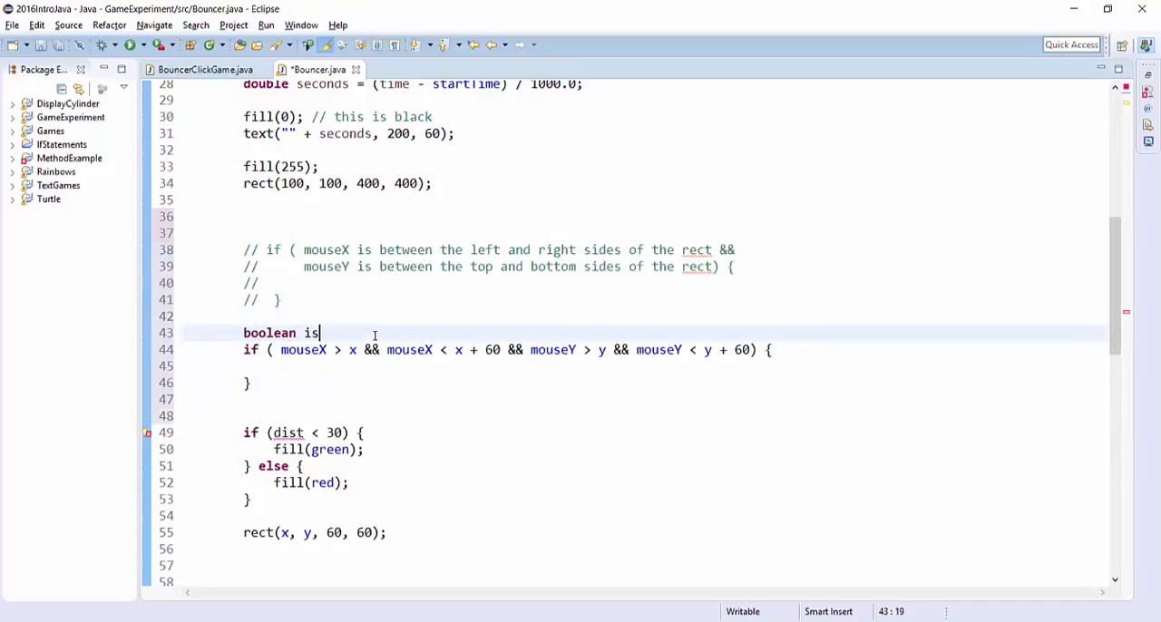
{"action": "type", "text": "Inise"}
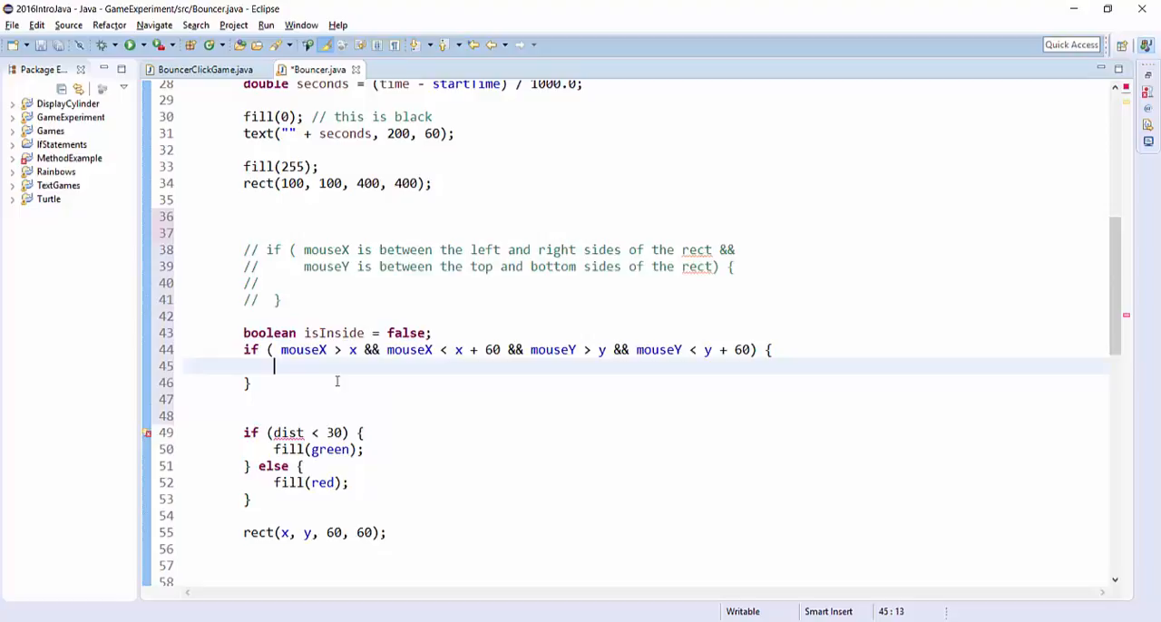
{"action": "type", "text": "isInsi"}
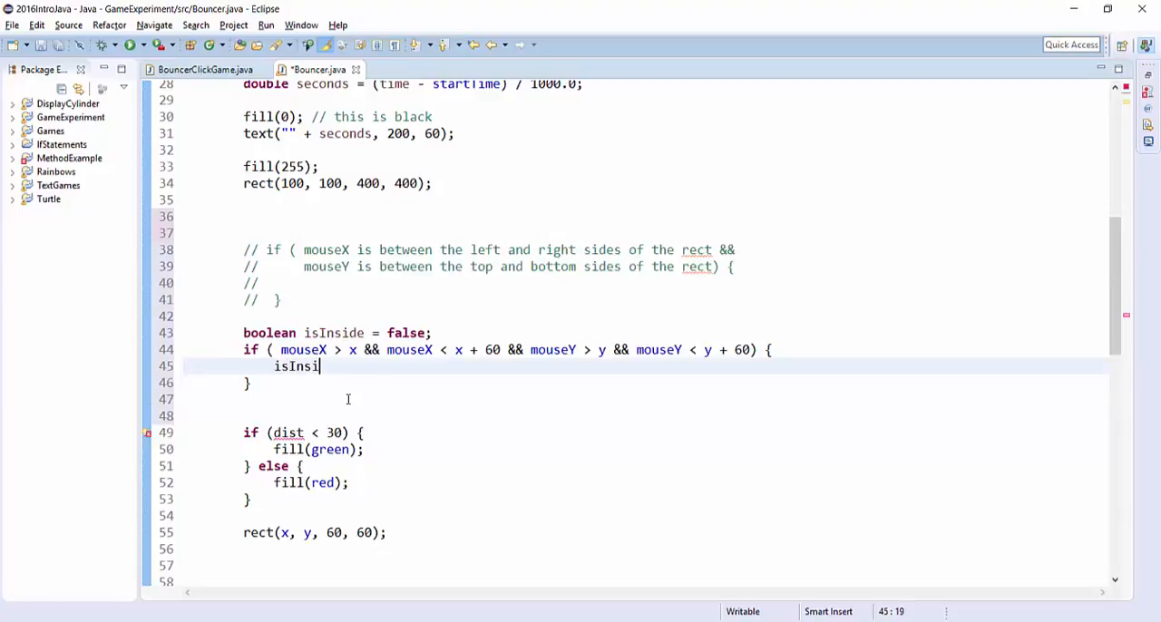
{"action": "type", "text": "de = true;"}
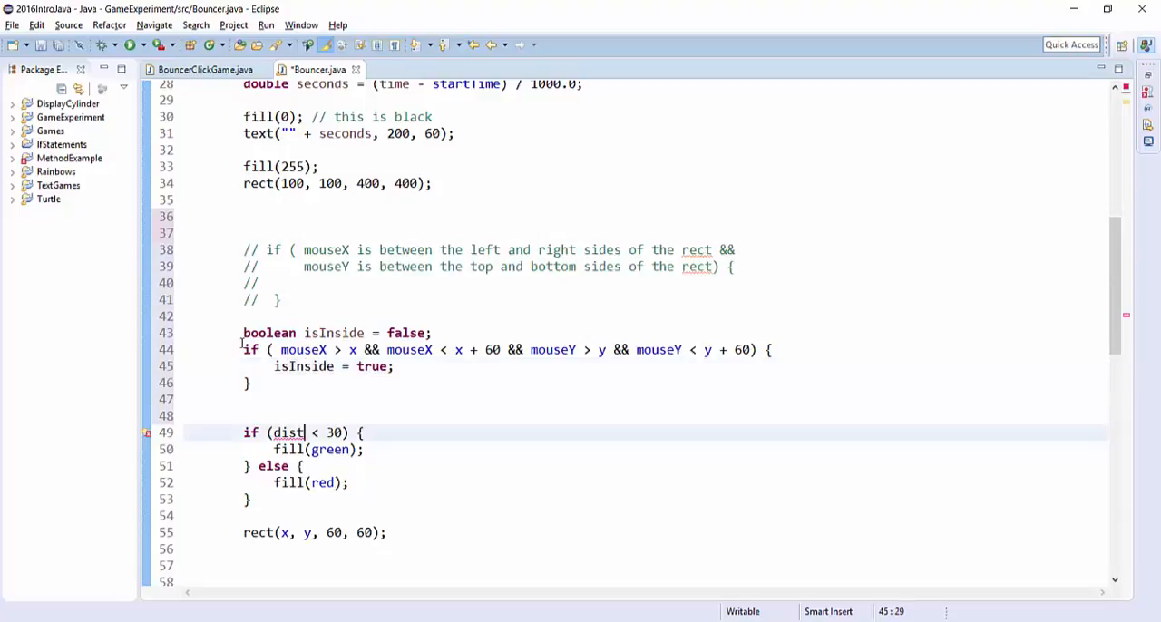
Step: Replace the dist < 30 color condition with isInside == true
{"action": "double_click", "coordinate": [334, 334]}
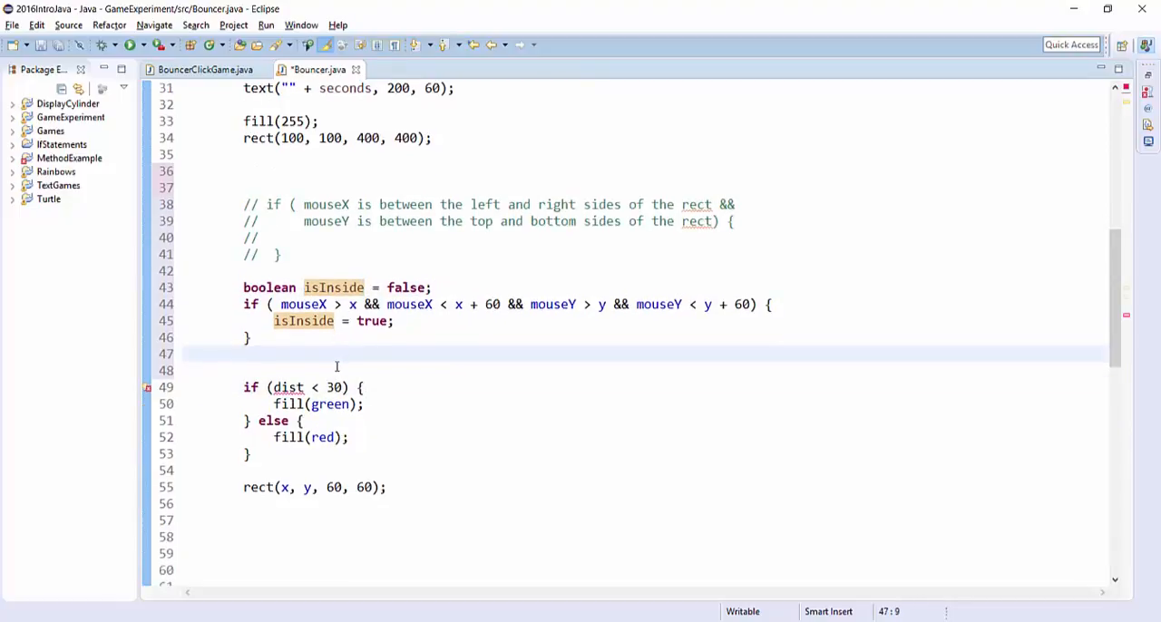
{"action": "double_click", "coordinate": [334, 286]}
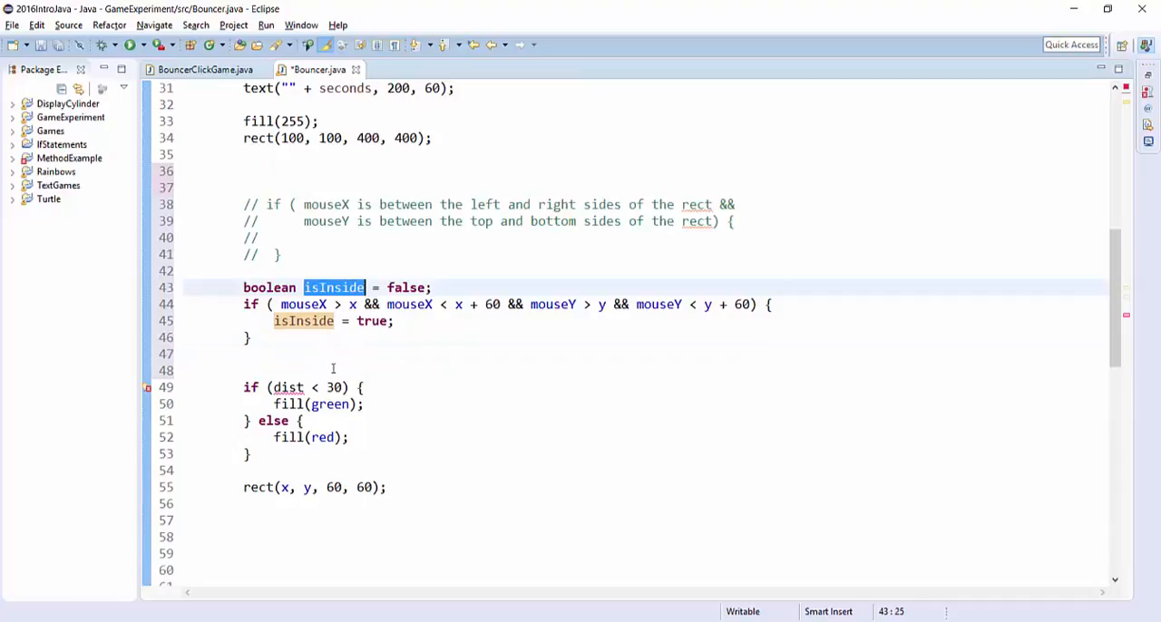
{"action": "mouse_move", "coordinate": [334, 287]}
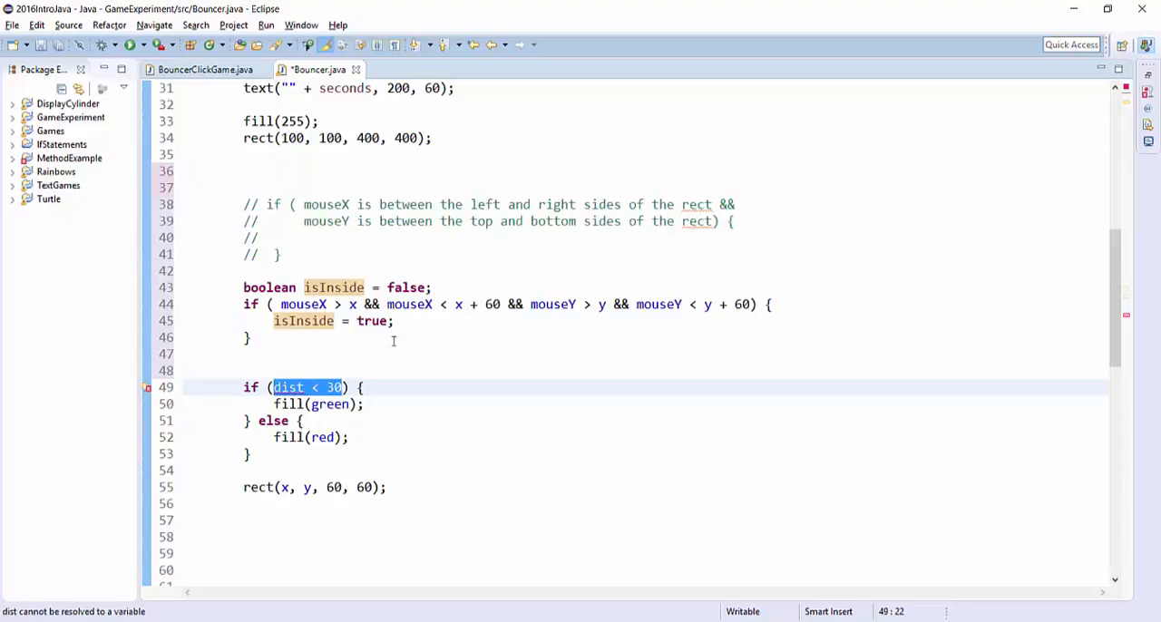
{"action": "type", "text": "isIs"}
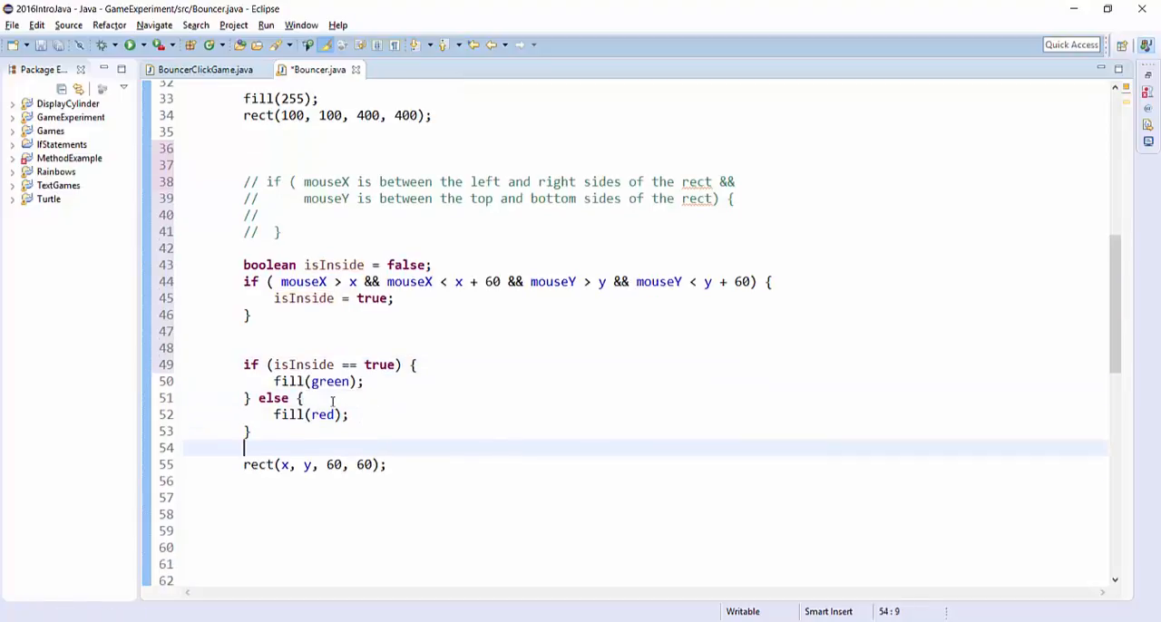
Step: Declare 'boolean isInside = testInside(x, y, 60, 60, mouseX, mouseY);' in draw and highlight isInside uses
{"action": "double_click", "coordinate": [304, 365]}
{"action": "type", "text": "boo"}
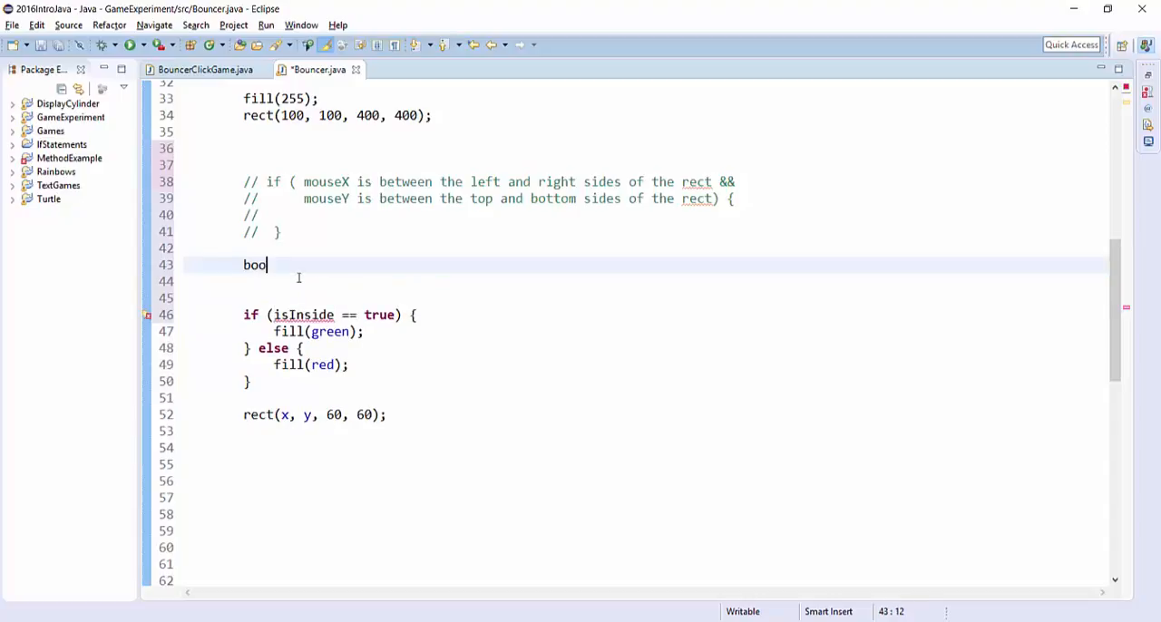
{"action": "type", "text": "lean isIni"}
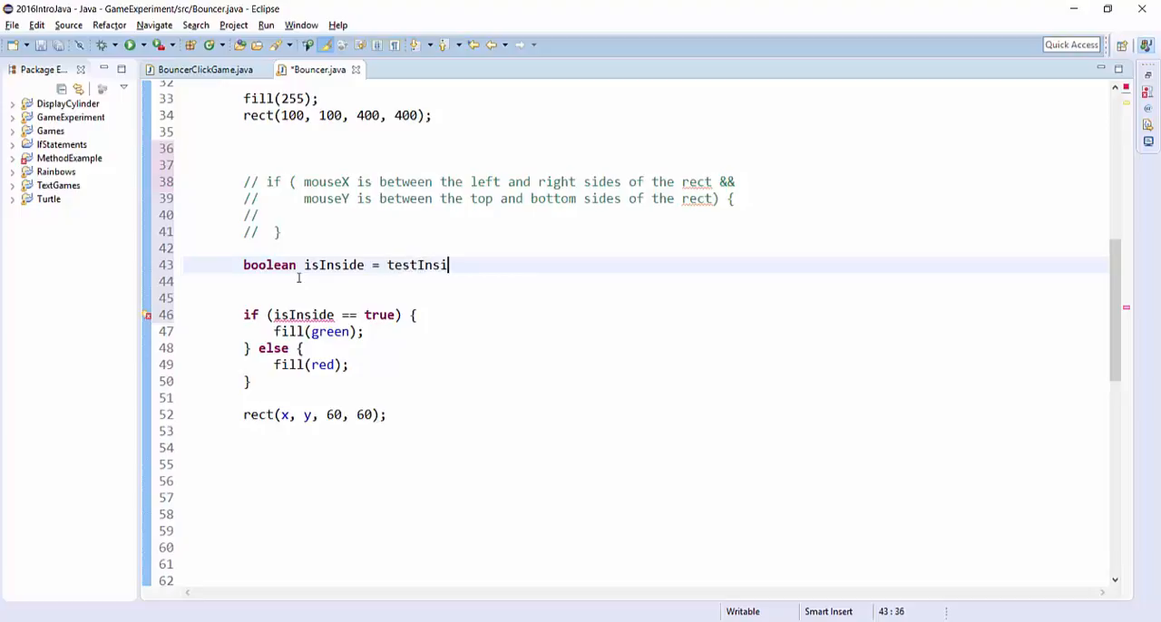
{"action": "type", "text": "de(x,)"}
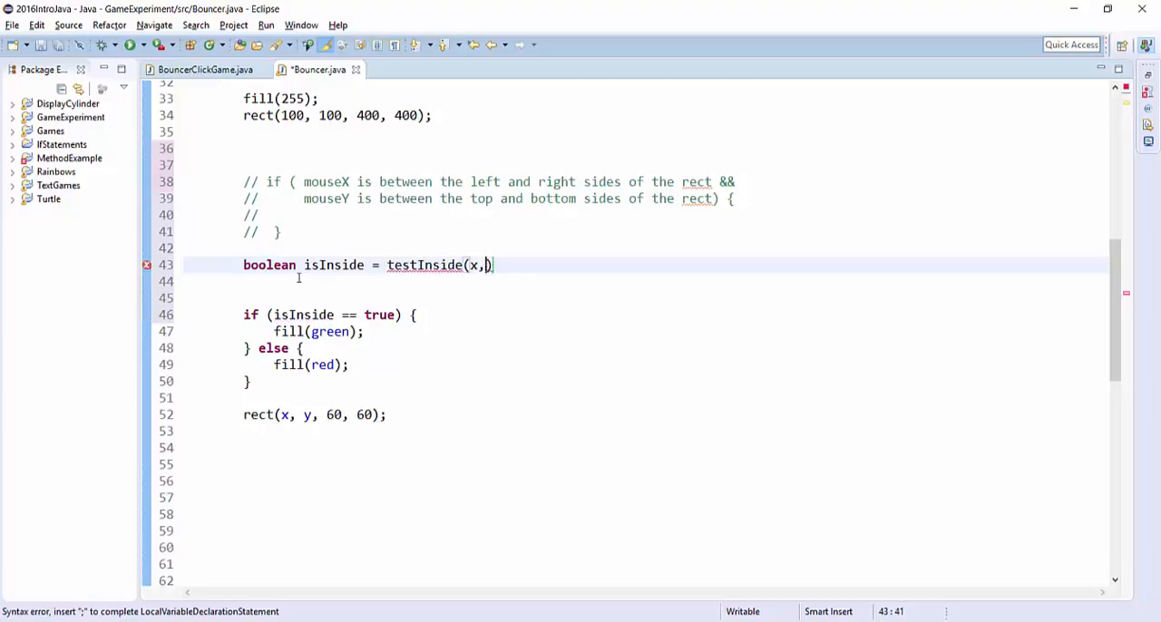
{"action": "type", "text": "y, 60 ,60"}
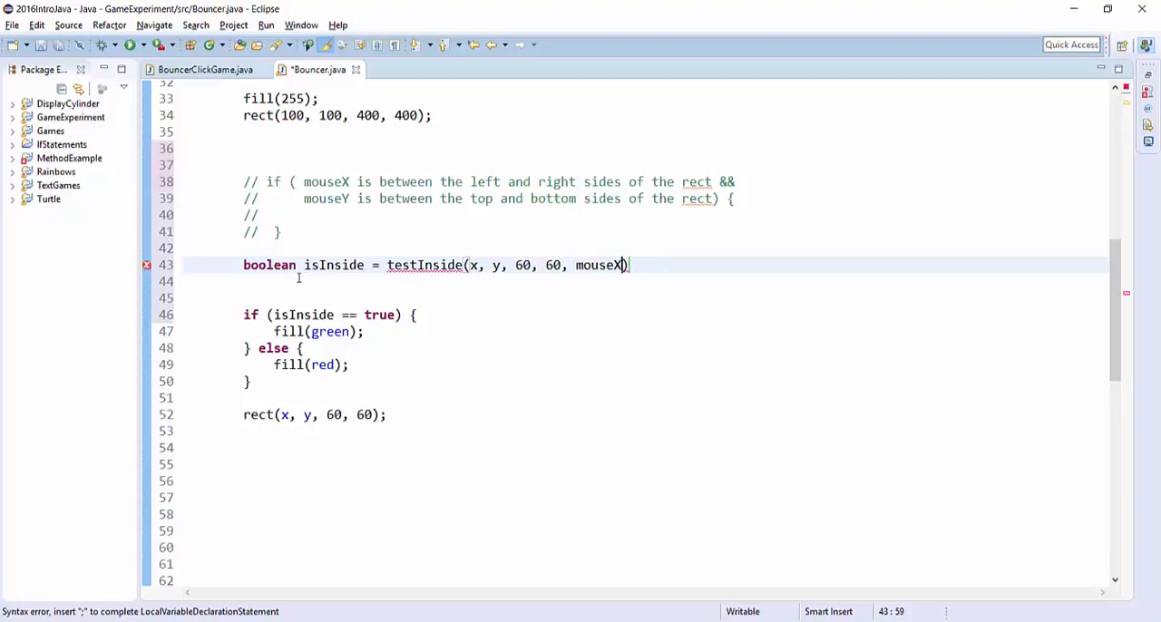
{"action": "type", "text": ", mouseY);"}
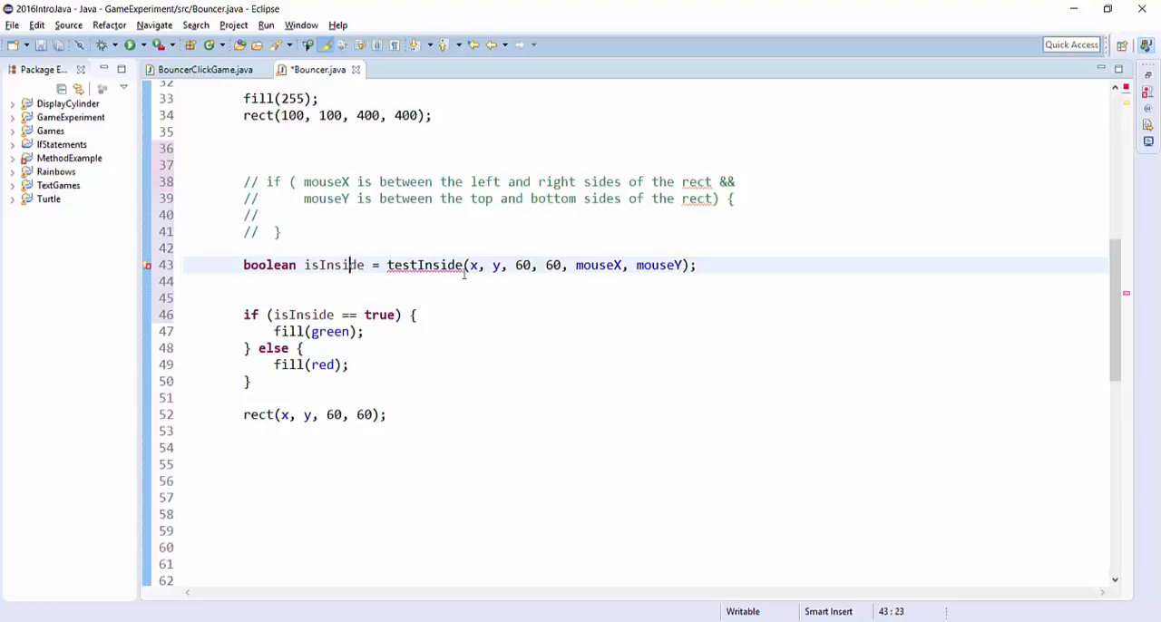
{"action": "double_click", "coordinate": [424, 265]}
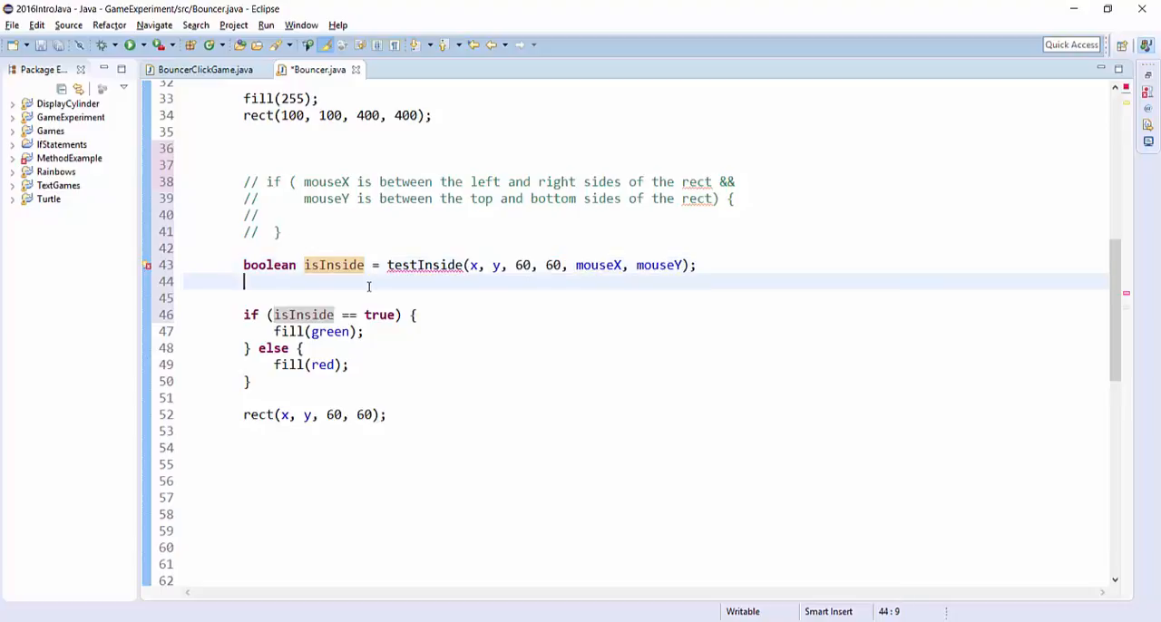
{"action": "mouse_move", "coordinate": [389, 304]}
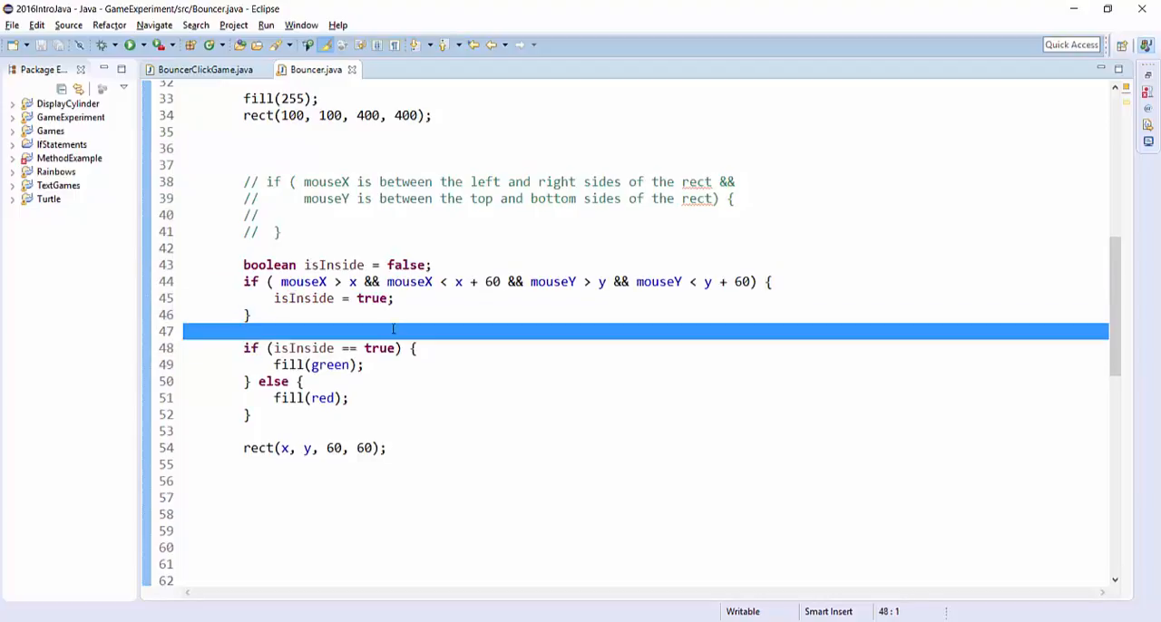
{"action": "left_click", "coordinate": [130, 44]}
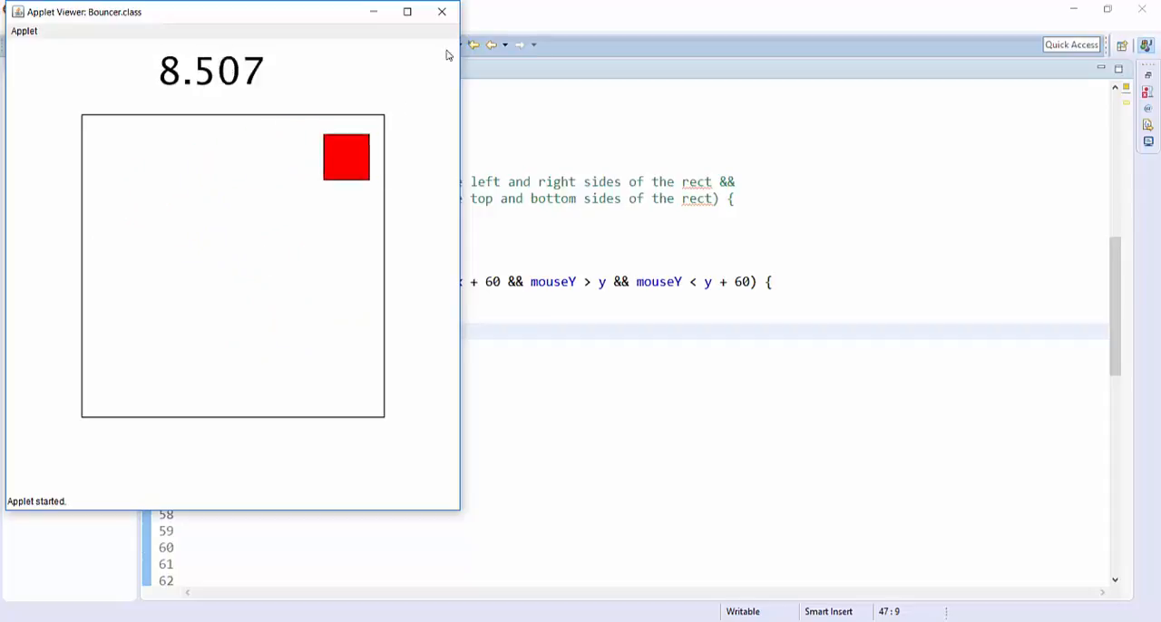
{"action": "left_click", "coordinate": [443, 11]}
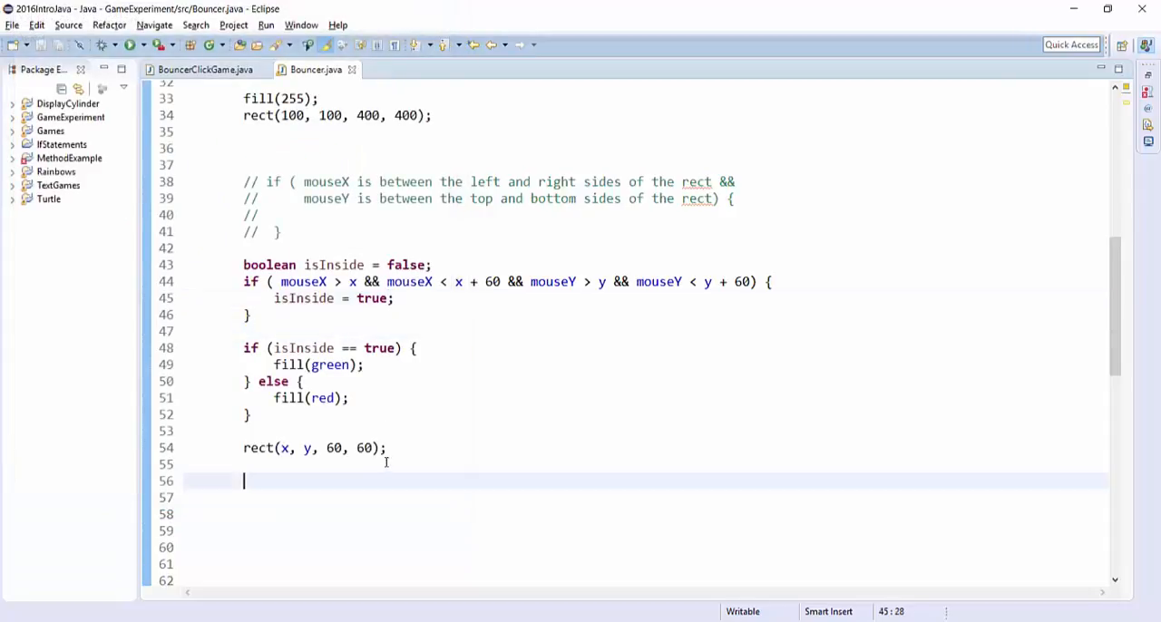
Step: Add a 'public void mouseReleased() {' method at the end of the Bouncer class
{"action": "scroll", "scroll_direction": "down", "scroll_amount": 3}
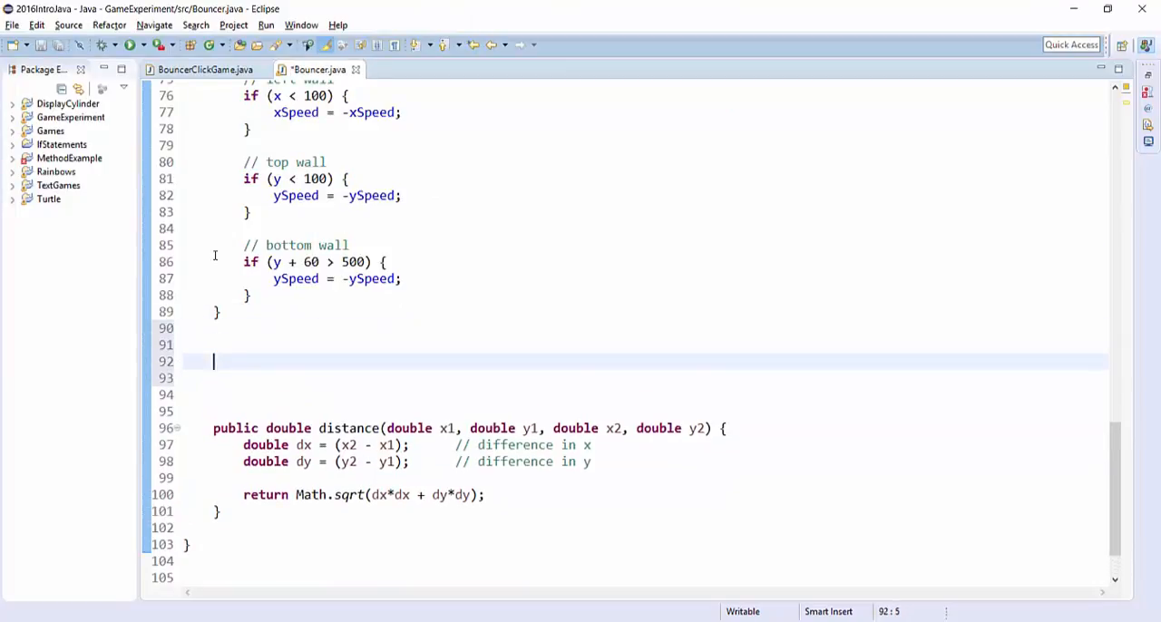
{"action": "type", "text": "public void m"}
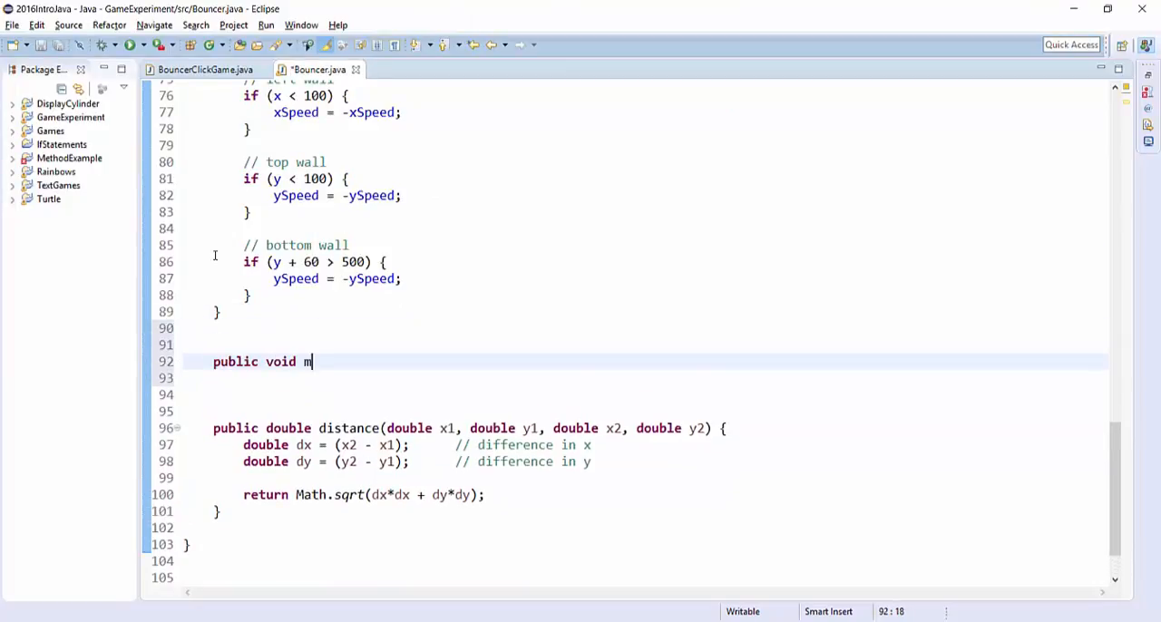
{"action": "type", "text": "ouseReleased()"}
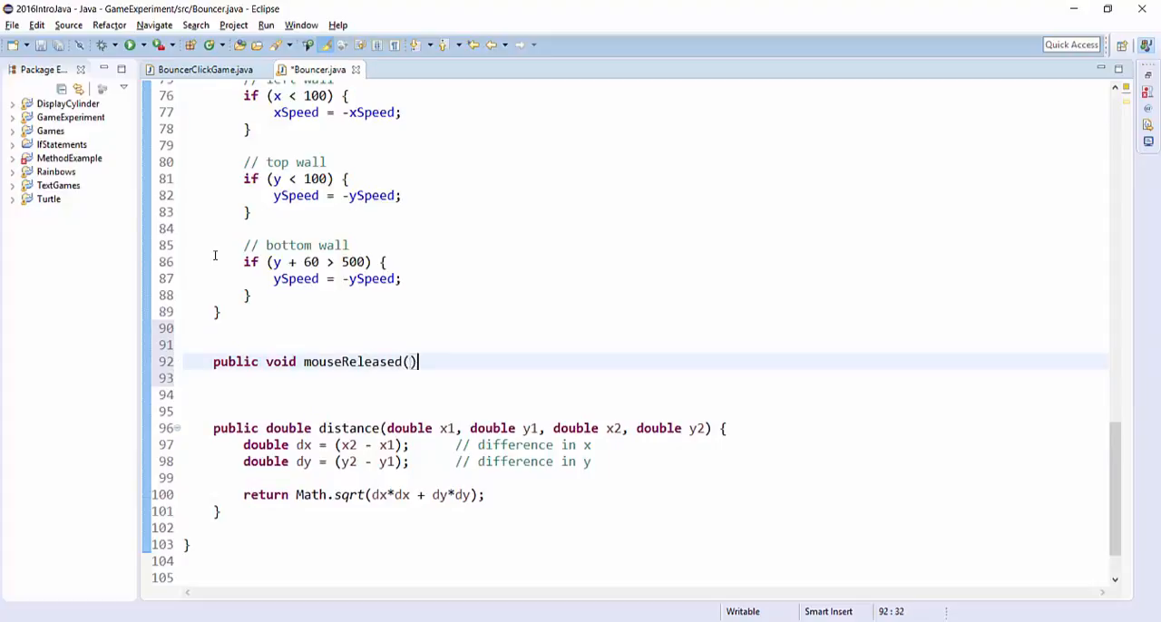
{"action": "type", "text": "{"}
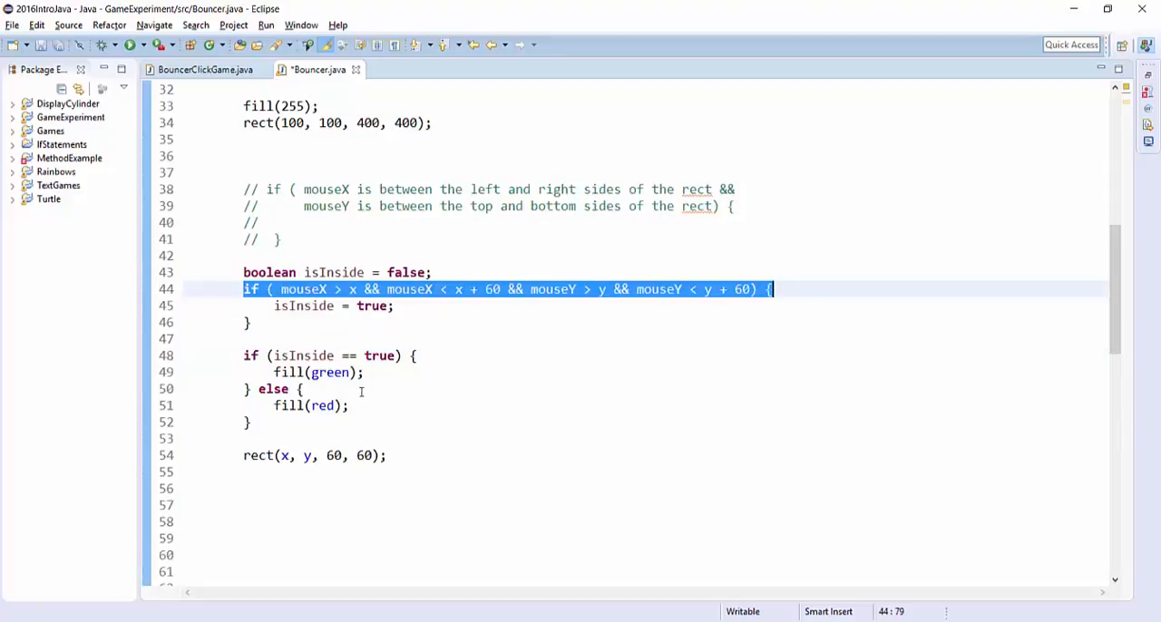
Step: Place an '// old code' comment inside mouseReleased and leave the cursor there
{"action": "scroll", "scroll_direction": "down", "scroll_amount": 3}
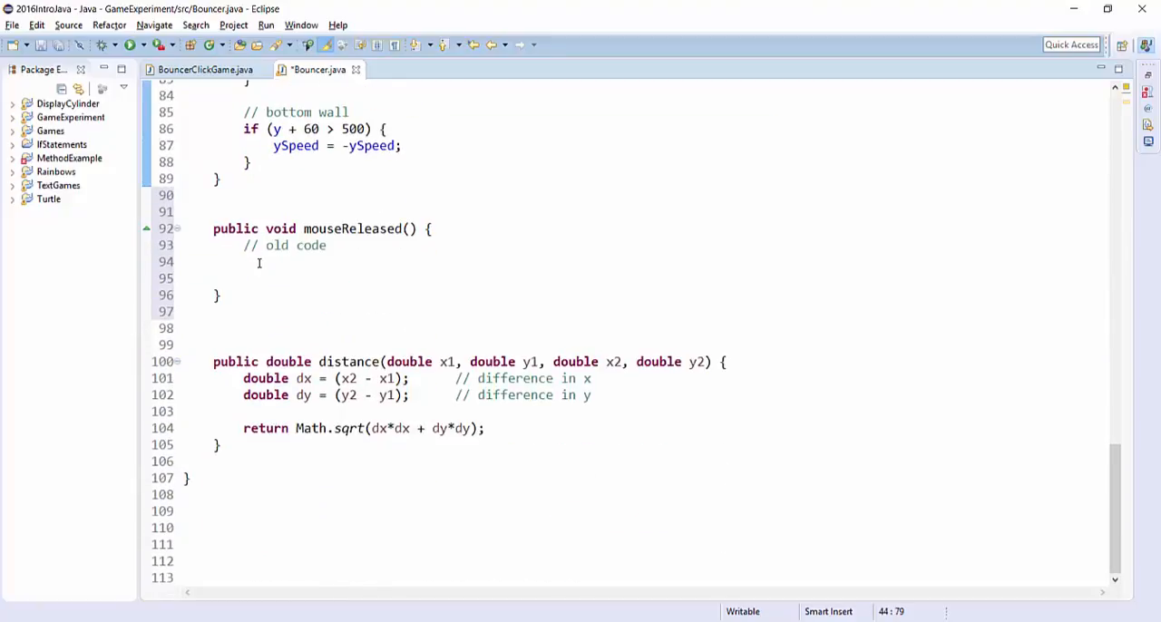
{"action": "left_click_drag", "start_coordinate": [244, 245], "coordinate": [243, 261]}
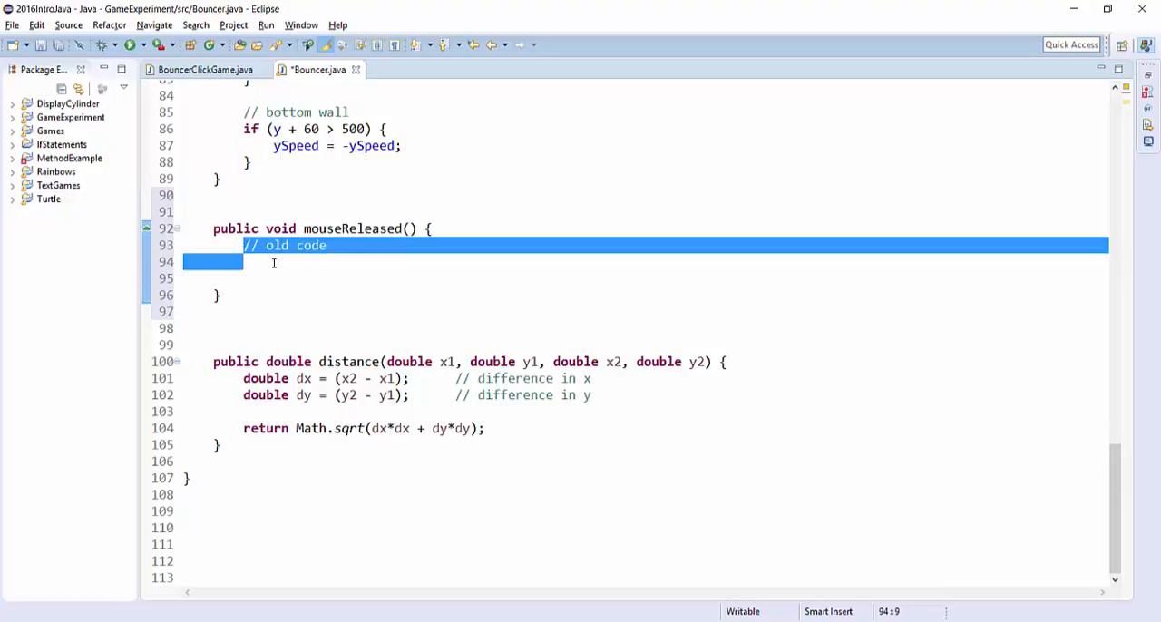
{"action": "left_click", "coordinate": [263, 261]}
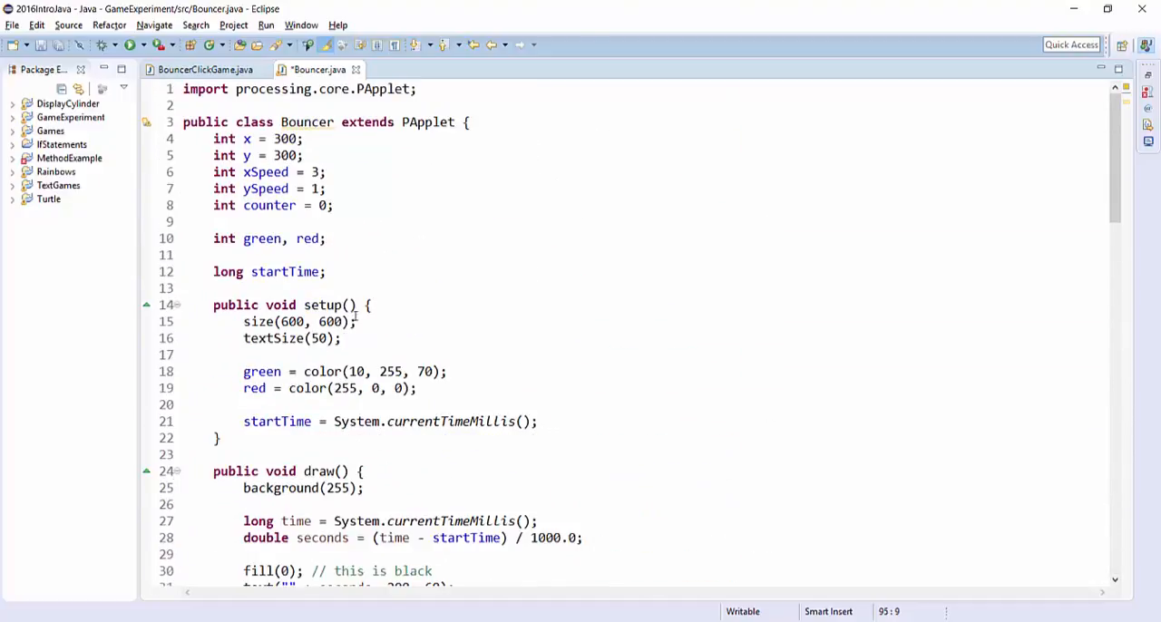
{"action": "mouse_move", "coordinate": [421, 276]}
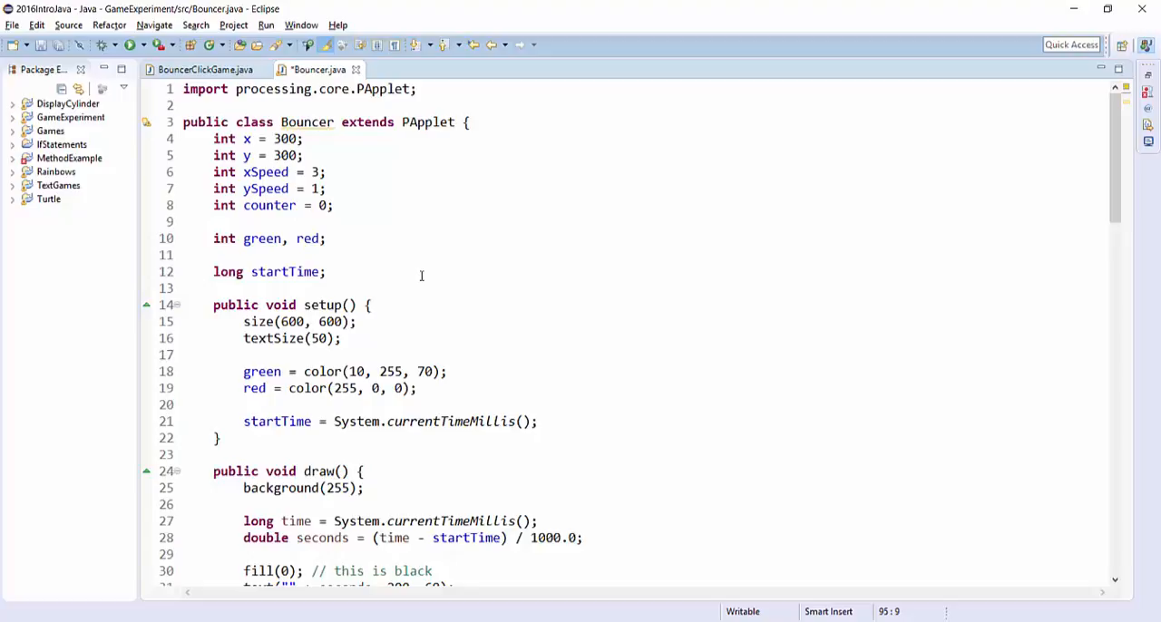
{"action": "mouse_move", "coordinate": [425, 265]}
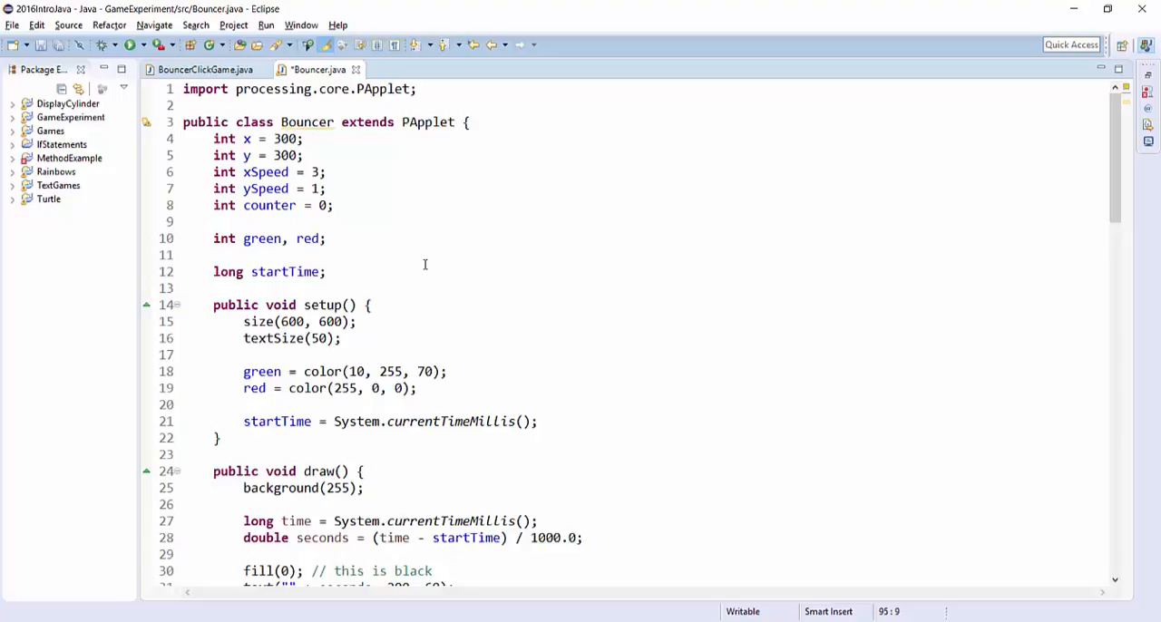
{"action": "mouse_move", "coordinate": [458, 276]}
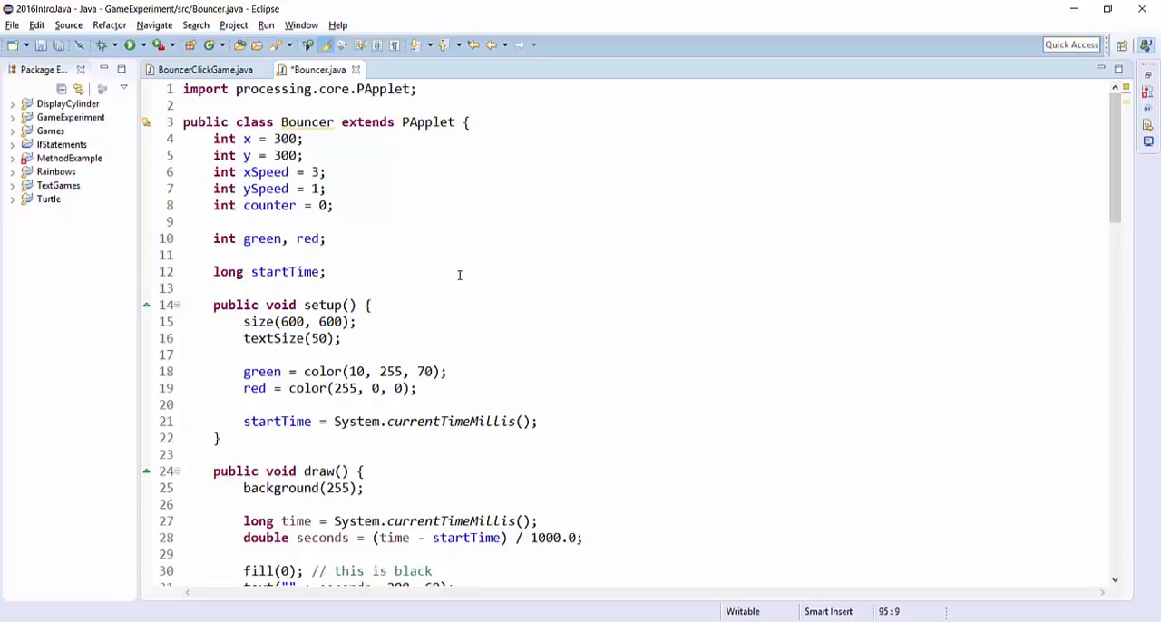
{"action": "mouse_move", "coordinate": [475, 272]}
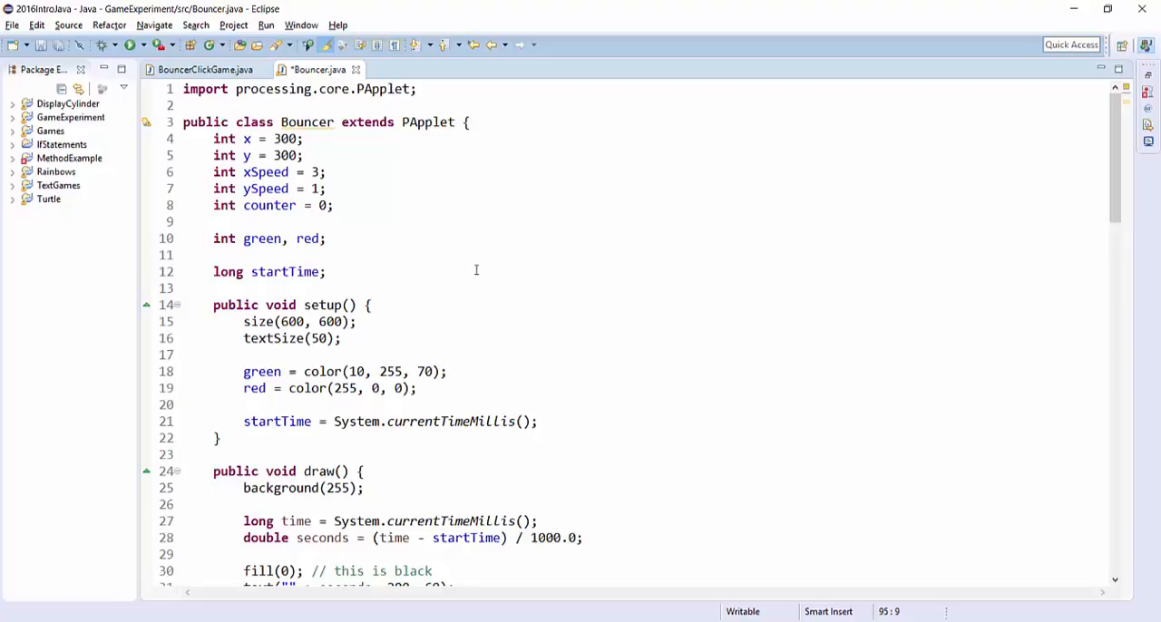
{"action": "scroll", "scroll_direction": "down", "scroll_amount": 3}
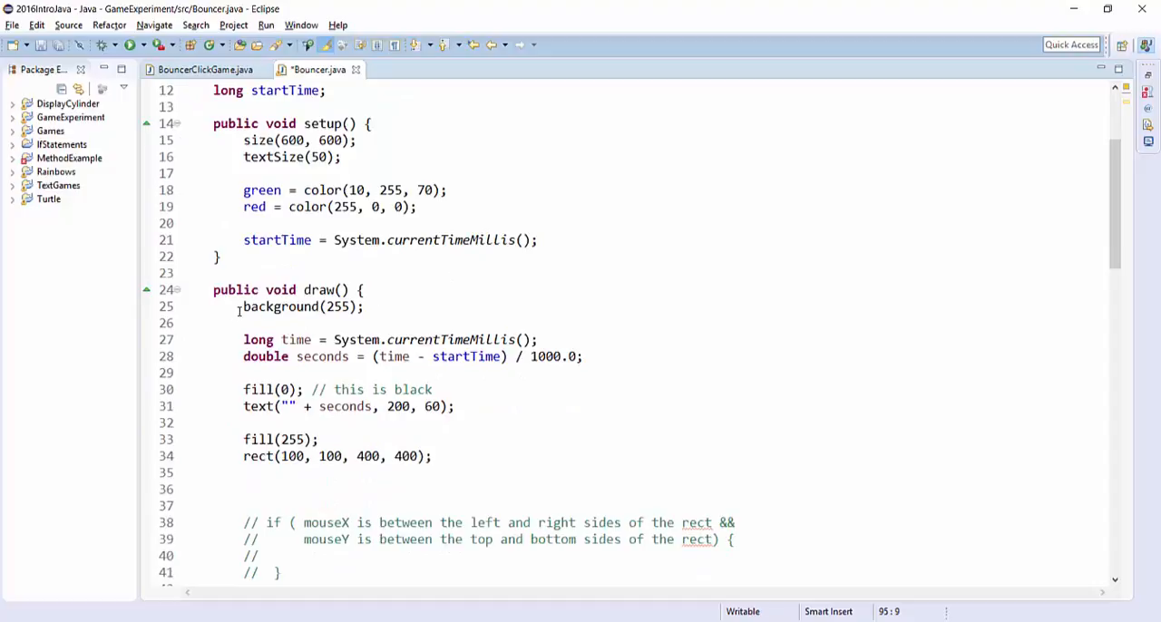
Step: Delete background(255) in draw and begin writing 'image(backg' in its place
{"action": "double_click", "coordinate": [281, 307]}
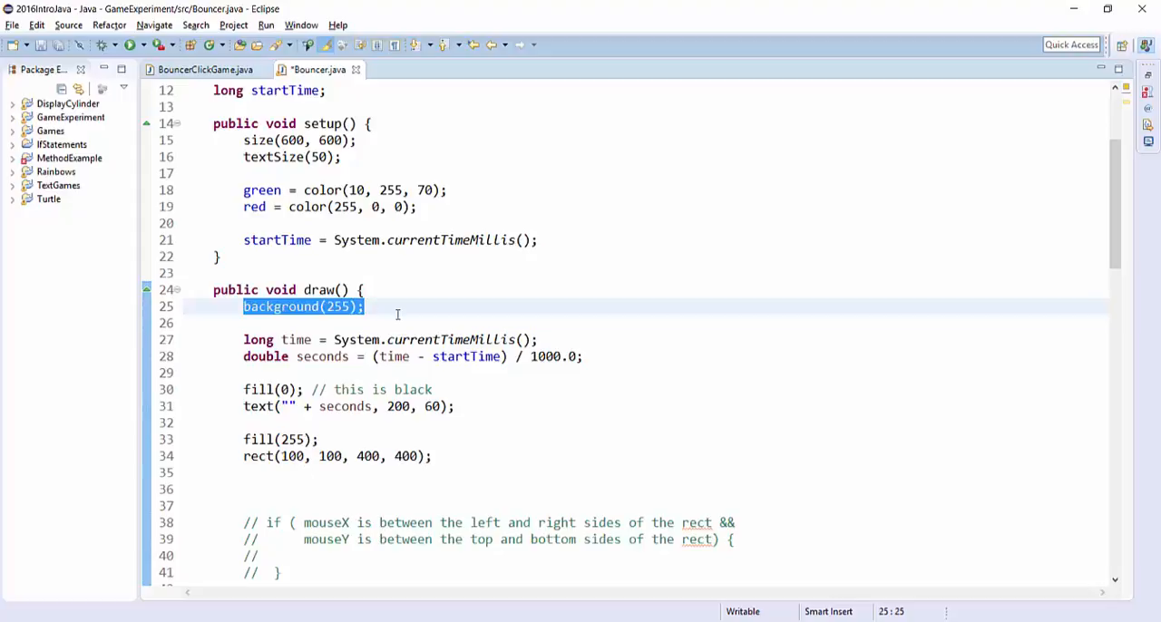
{"action": "key", "text": "Delete"}
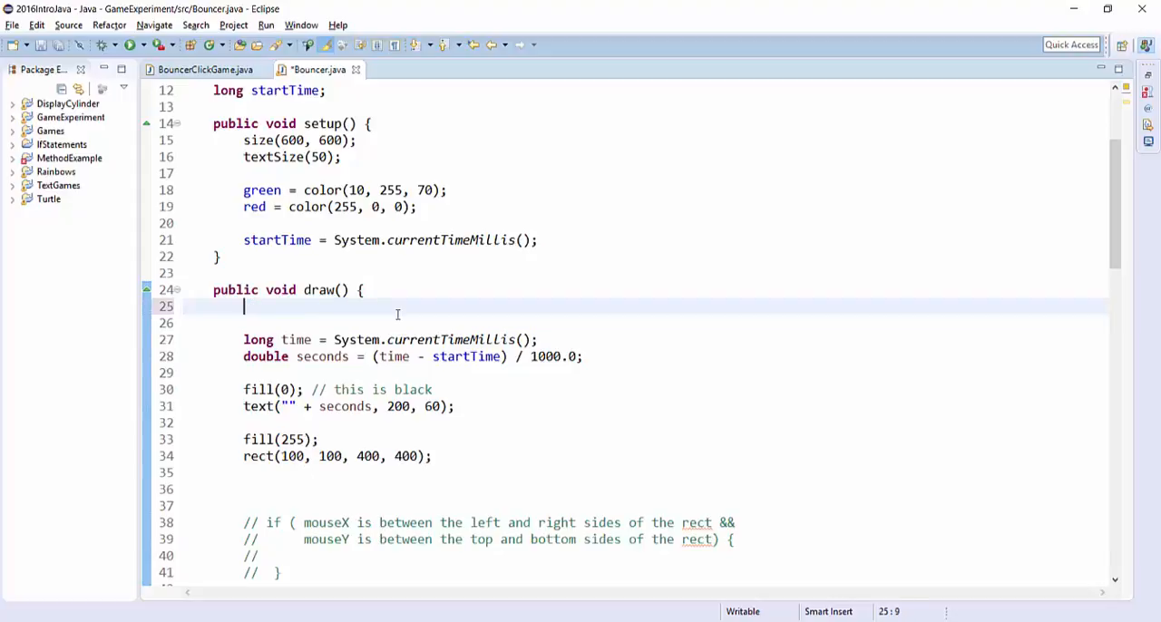
{"action": "type", "text": "image"}
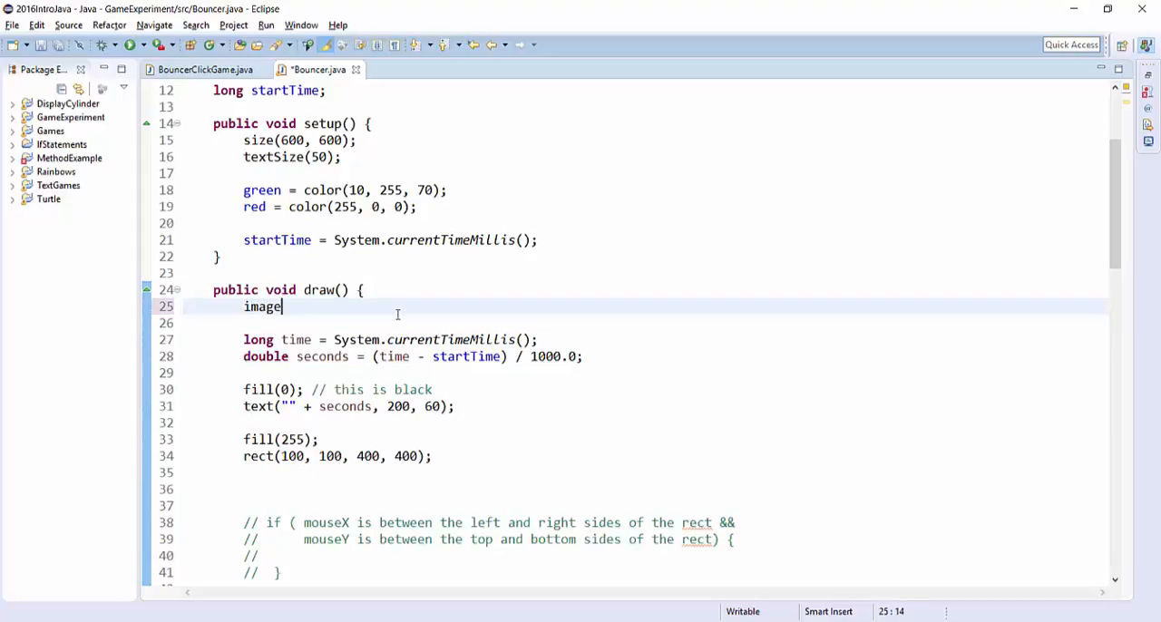
{"action": "type", "text": "(backg"}
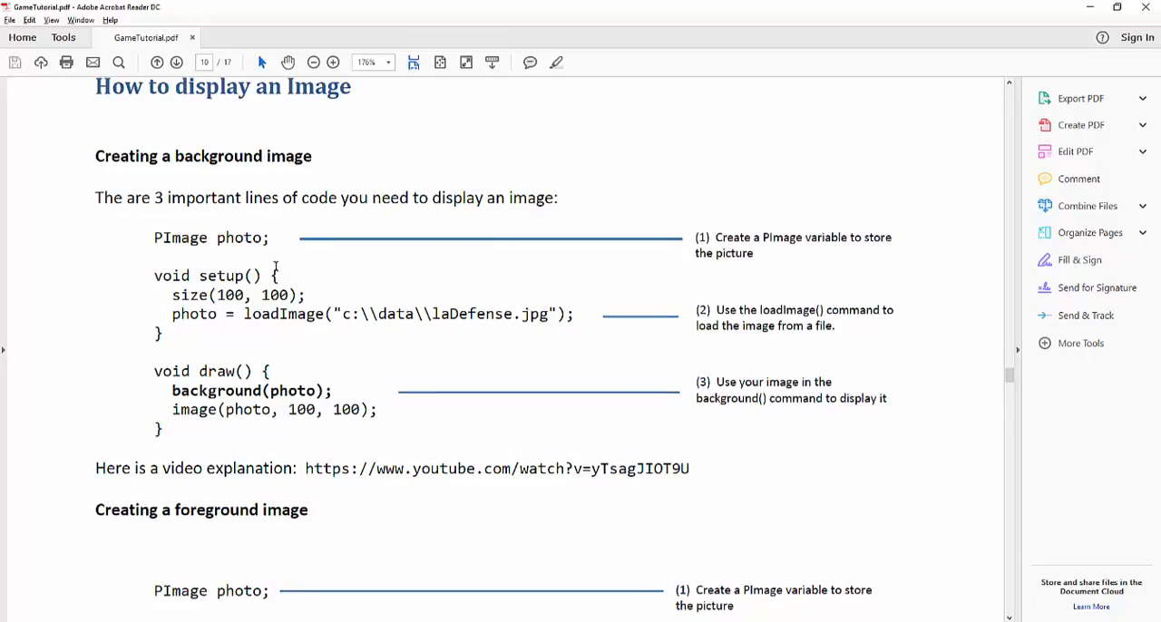
Step: Scroll the 'How to display an Image' page down to 'Creating a foreground image'
{"action": "scroll", "scroll_direction": "down", "scroll_amount": 3}
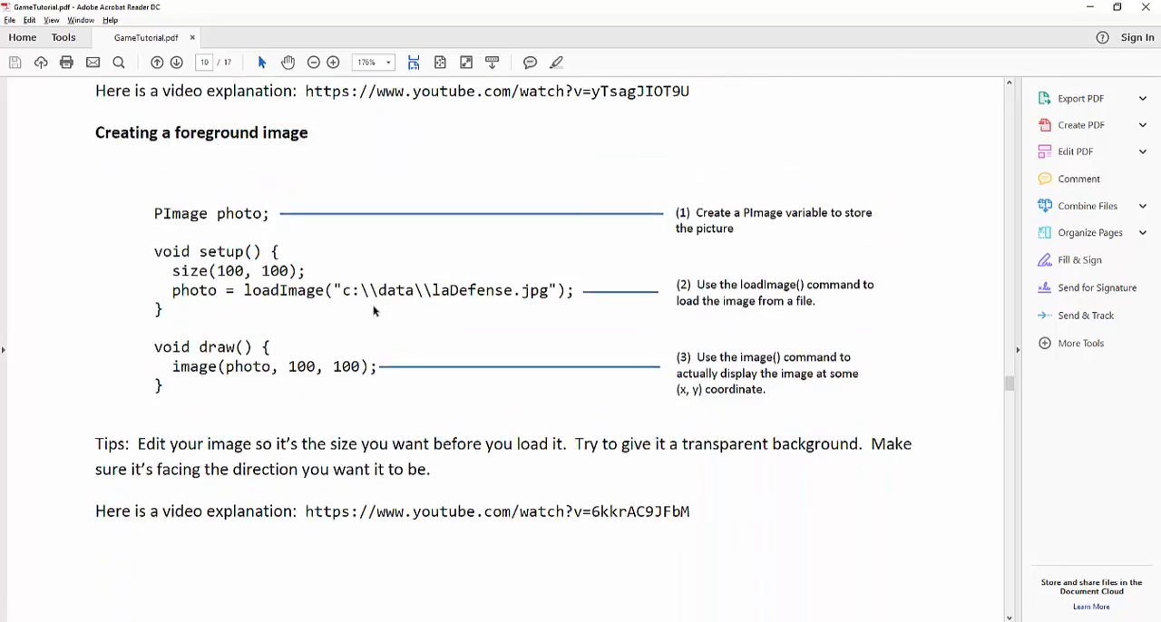